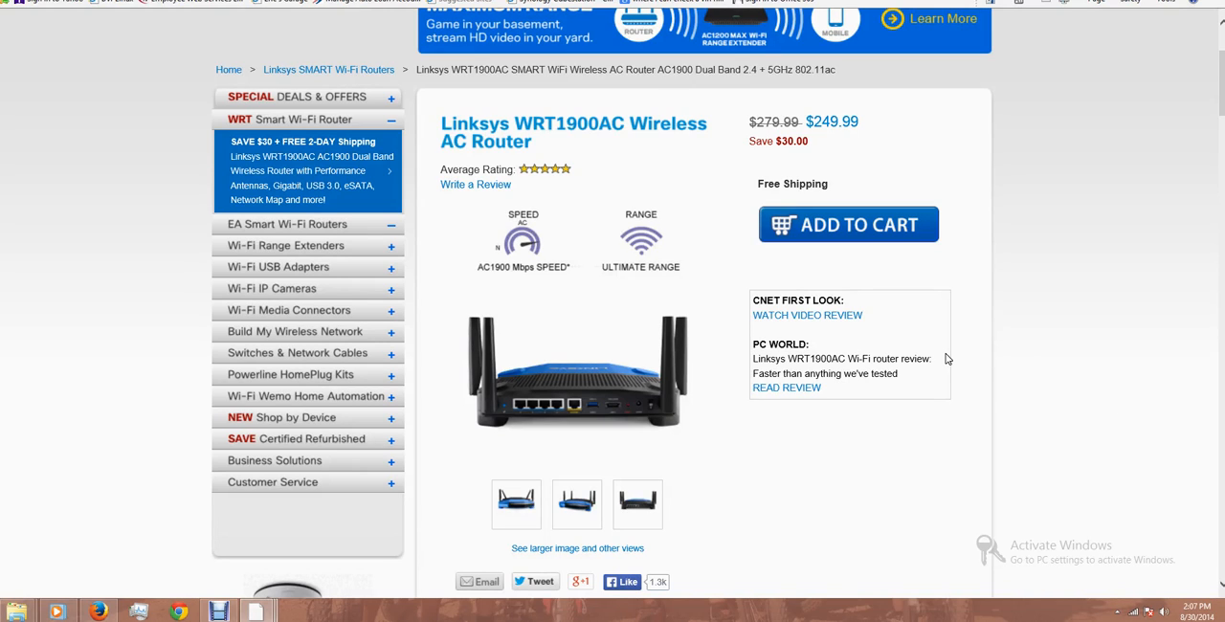
mouse_move(672, 381)
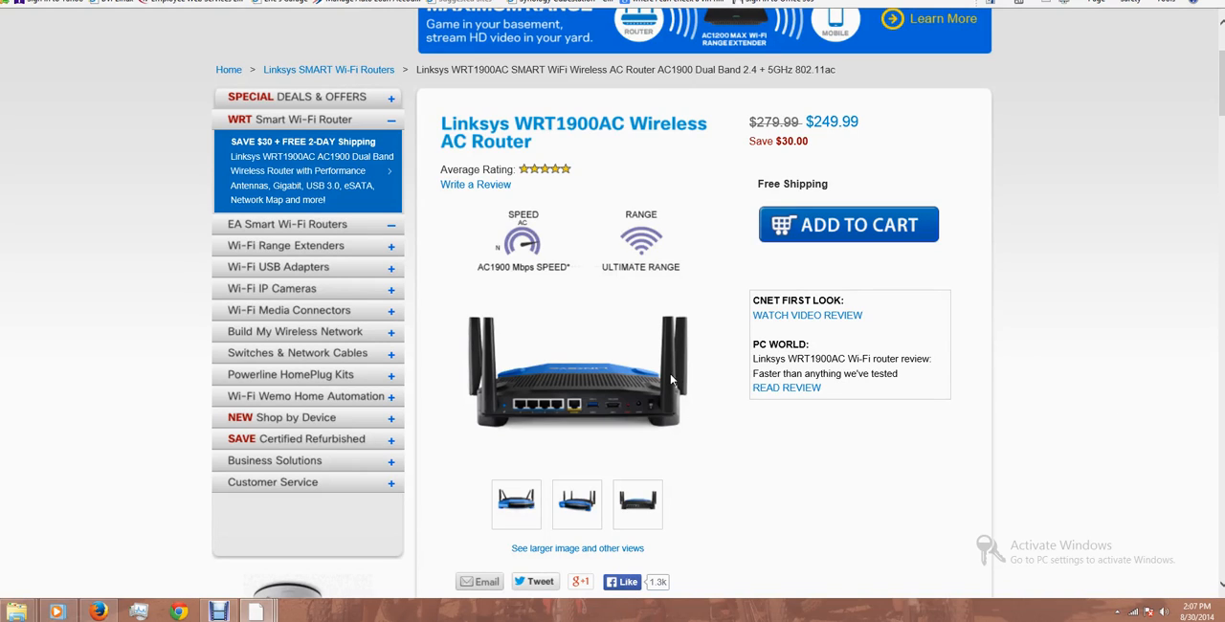
mouse_move(536, 427)
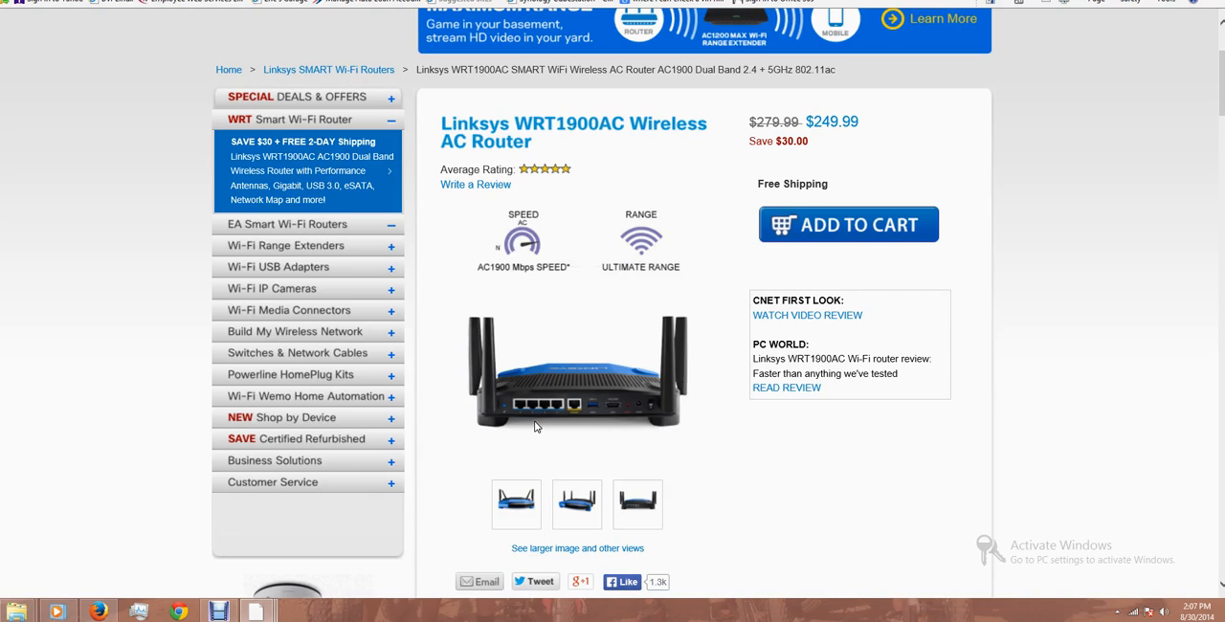
mouse_move(526, 413)
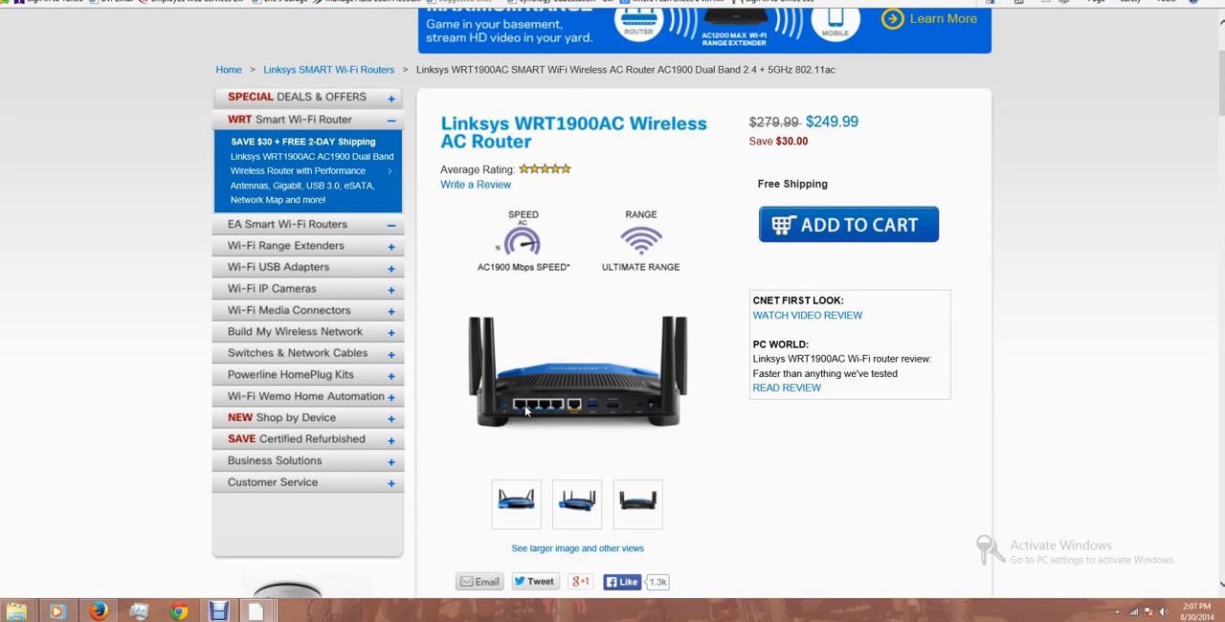
mouse_move(549, 412)
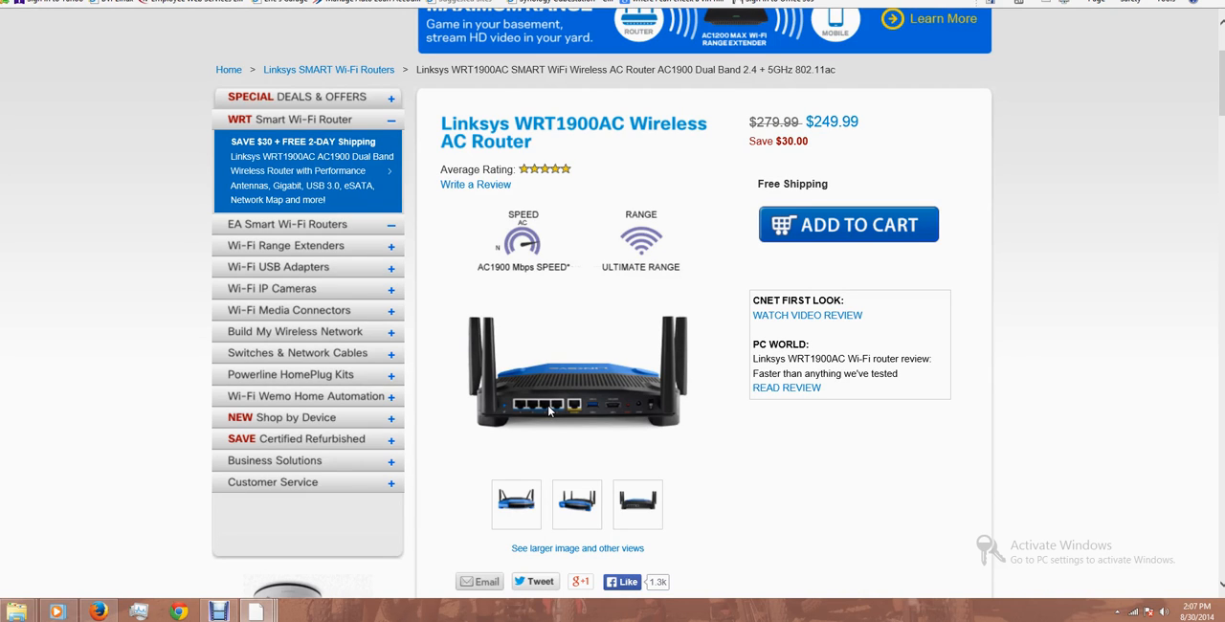
mouse_move(742, 515)
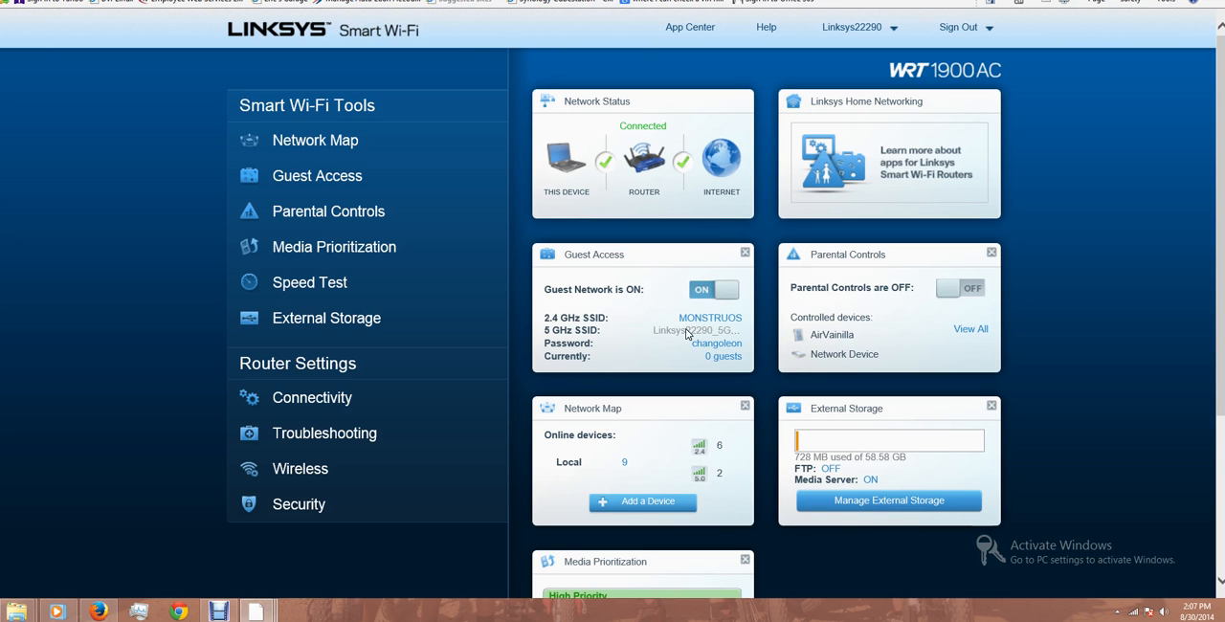
mouse_move(675, 233)
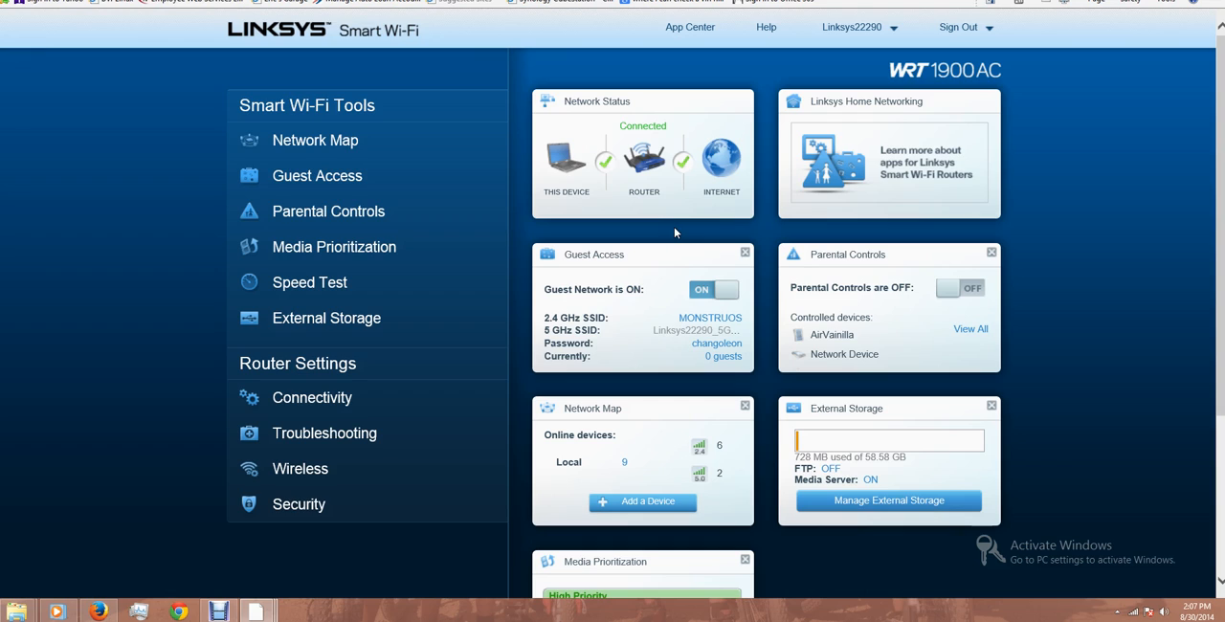
mouse_move(599, 235)
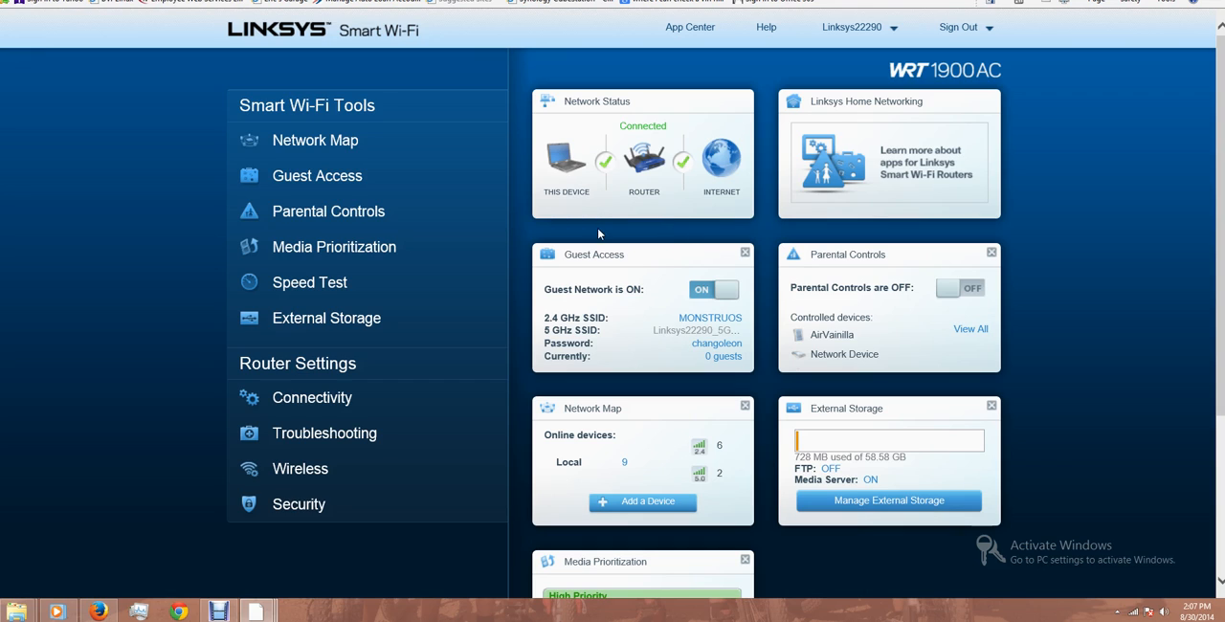
mouse_move(689, 232)
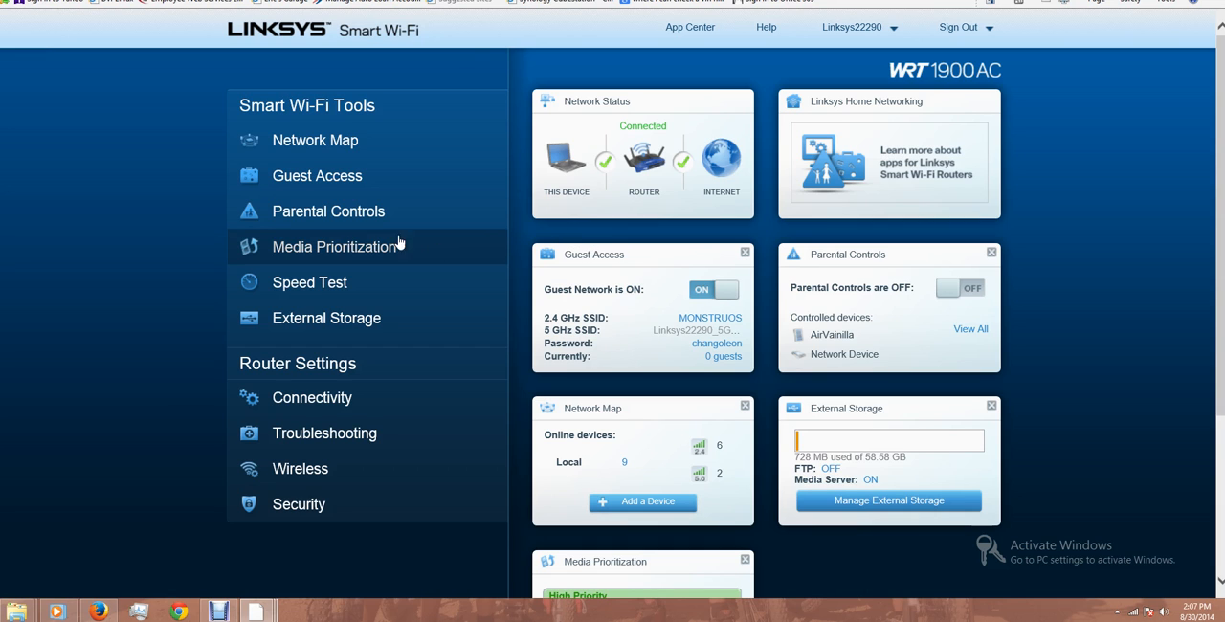
mouse_move(368, 225)
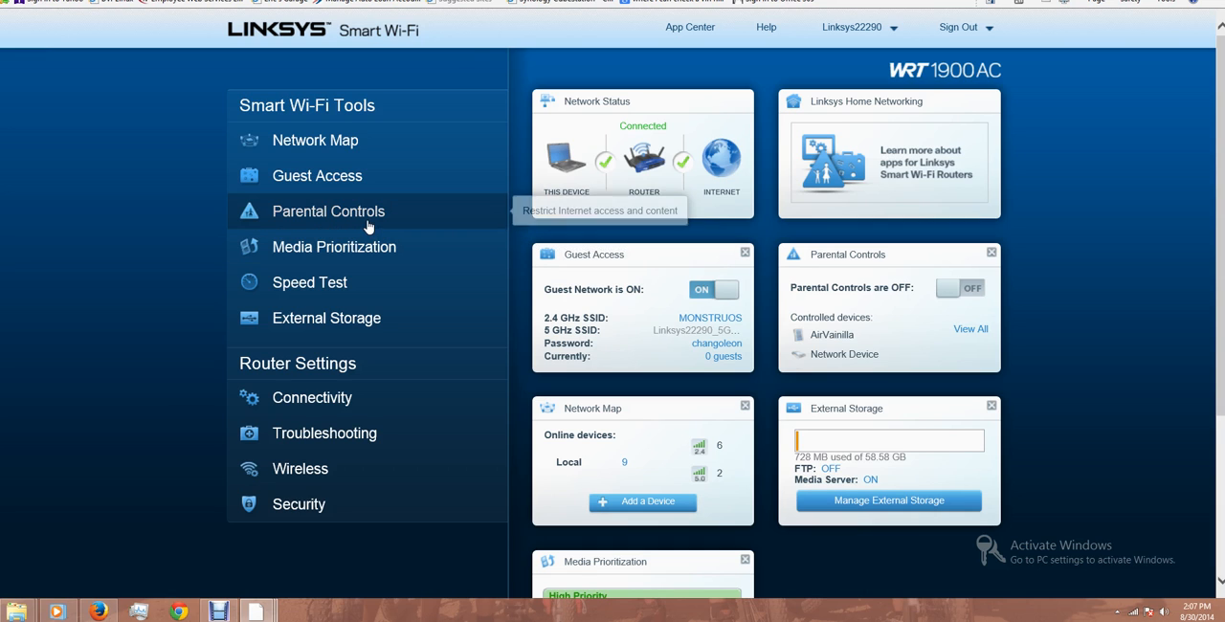
click(329, 210)
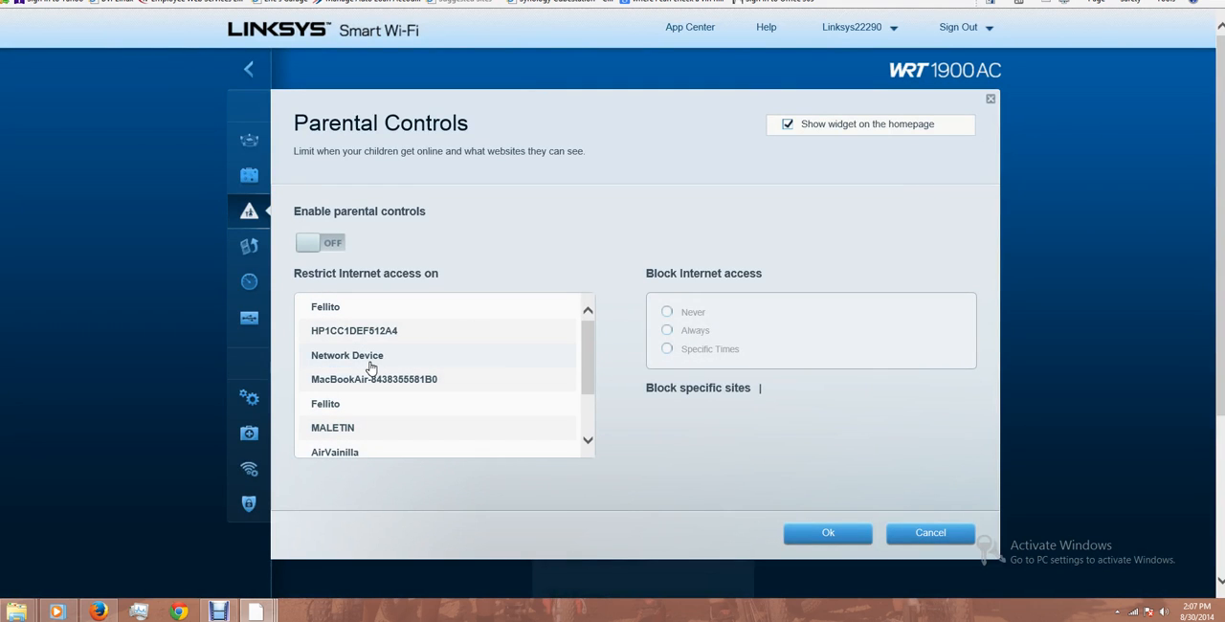
click(373, 379)
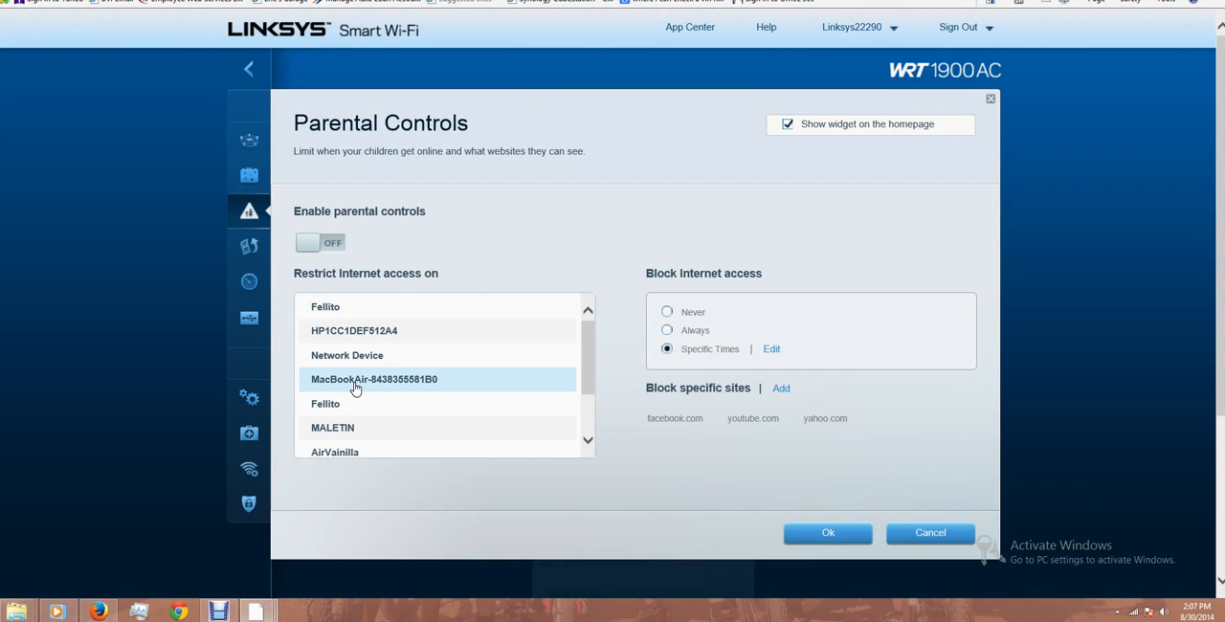
mouse_move(333, 386)
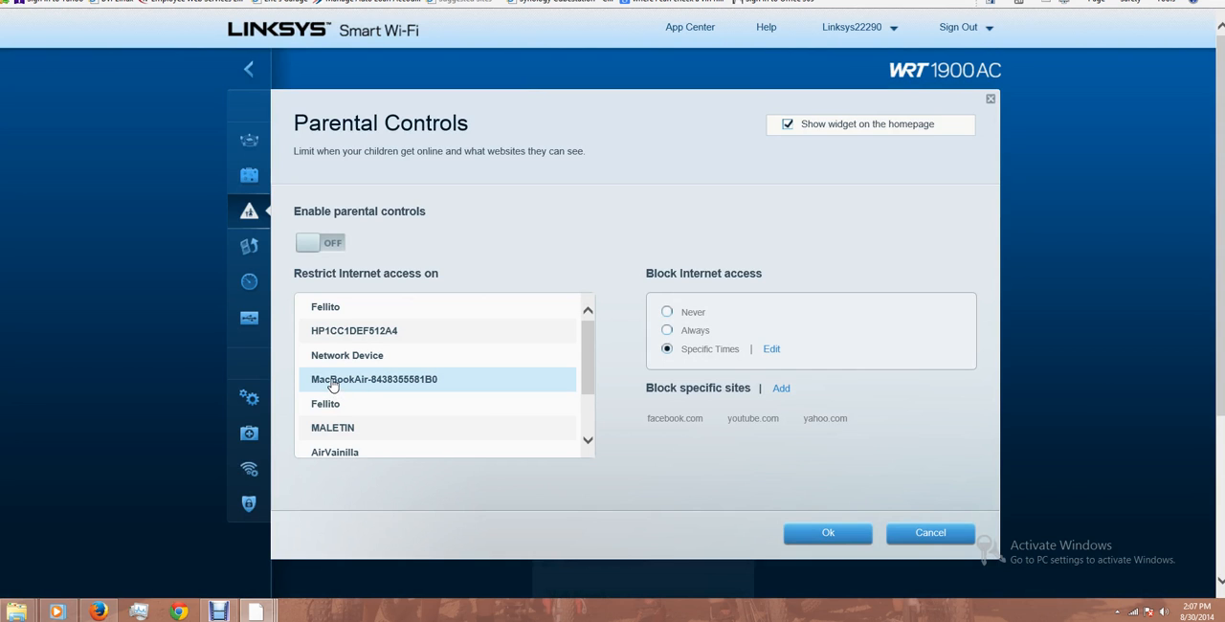
- Edit the MacBookAir's Specific Times schedule, marking Thursday 12 AM to 9 AM as blocked
click(772, 349)
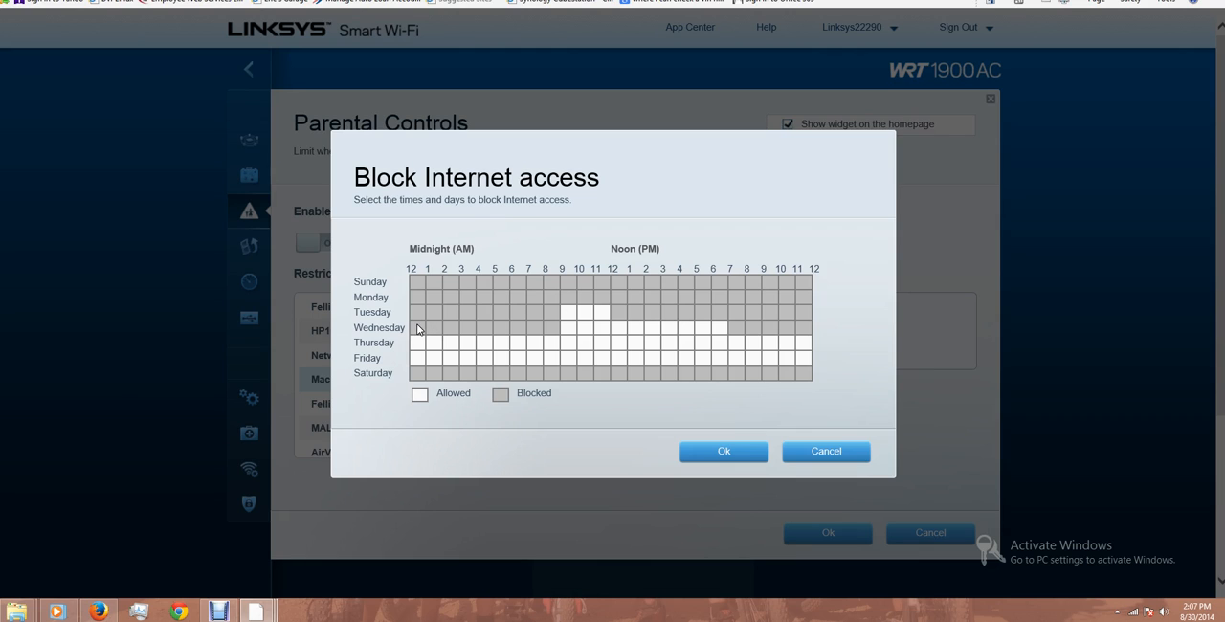
mouse_move(601, 306)
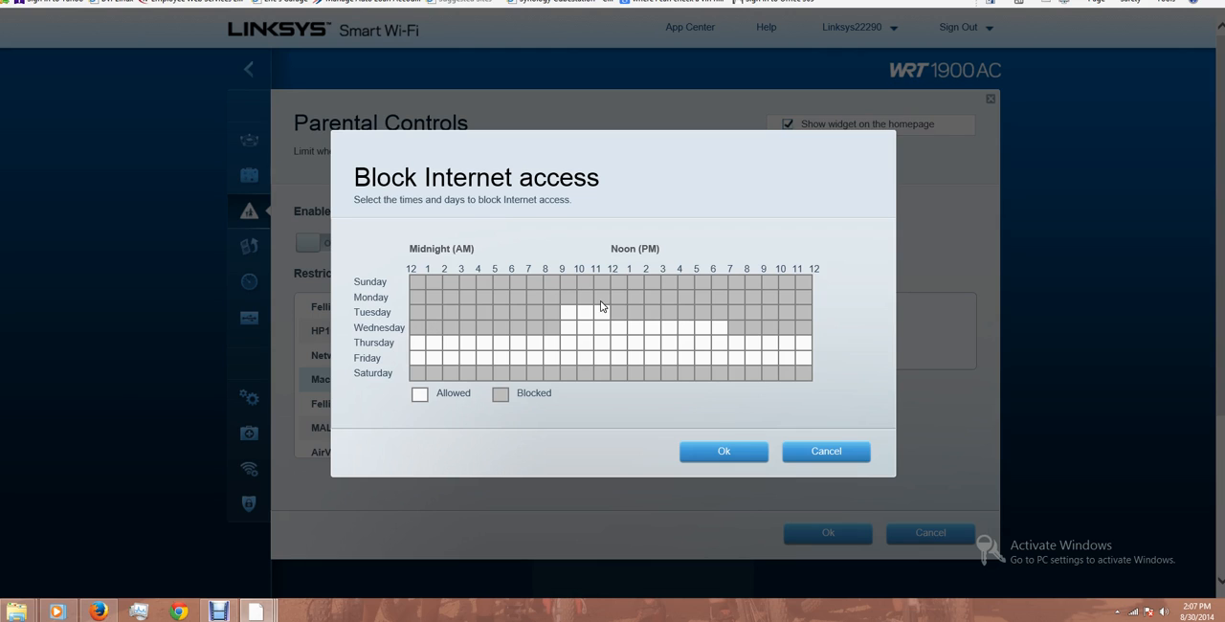
click(580, 312)
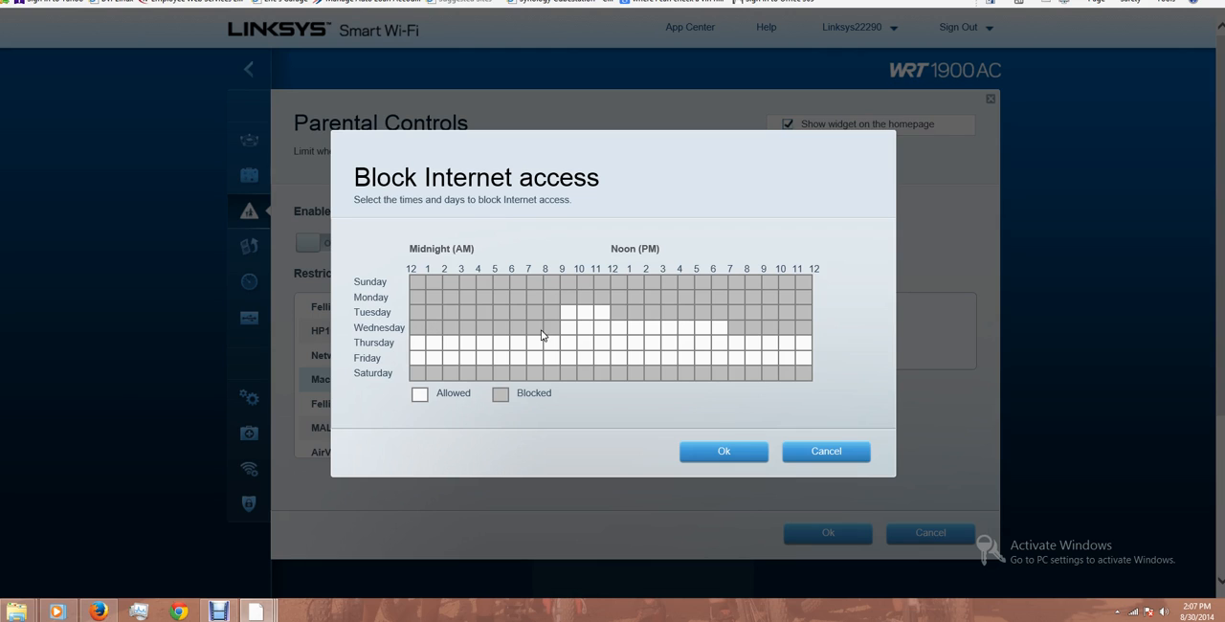
mouse_move(363, 388)
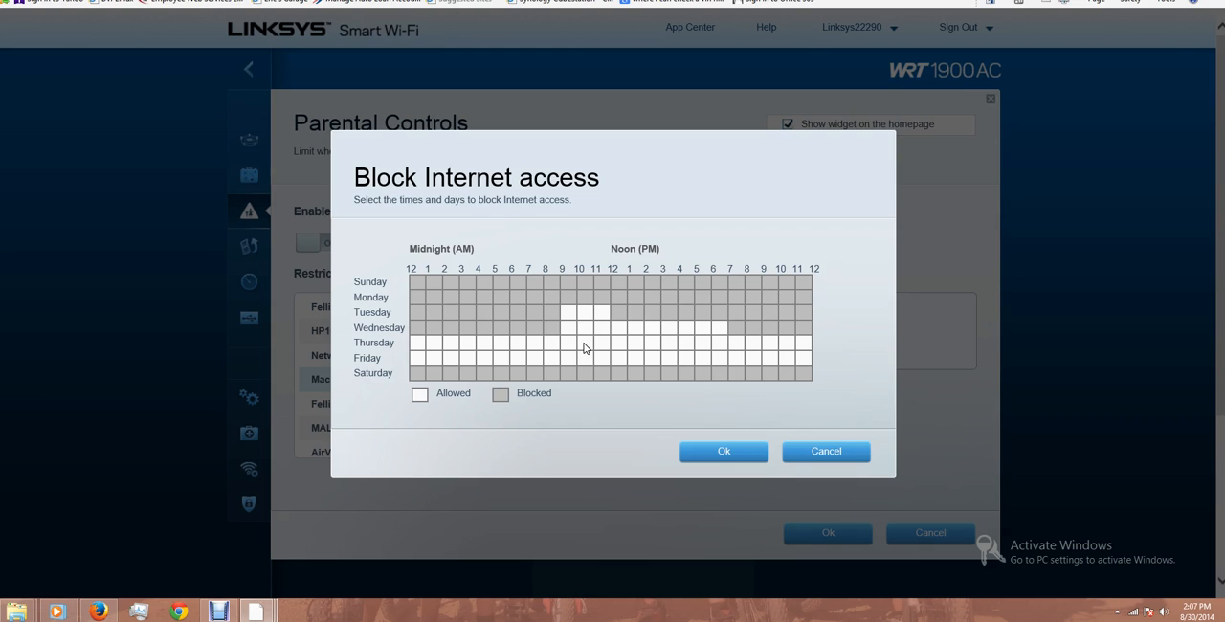
mouse_move(460, 374)
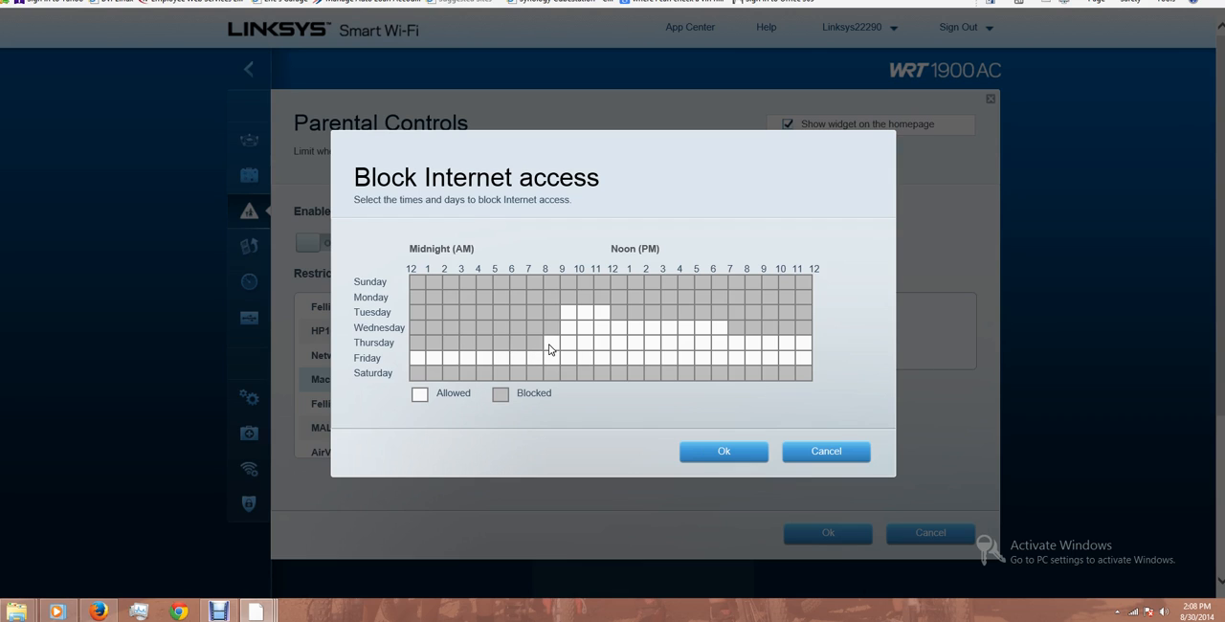
mouse_move(721, 424)
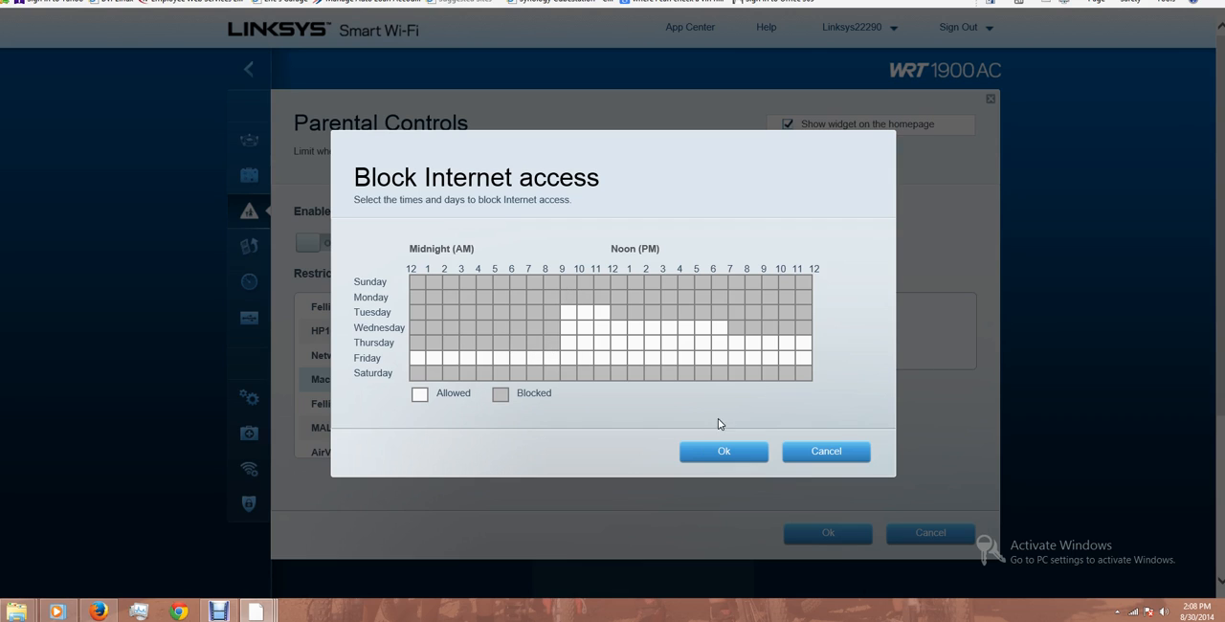
- Save the new Thursday block schedule, then reopen the MacBookAir's restrictions
click(724, 451)
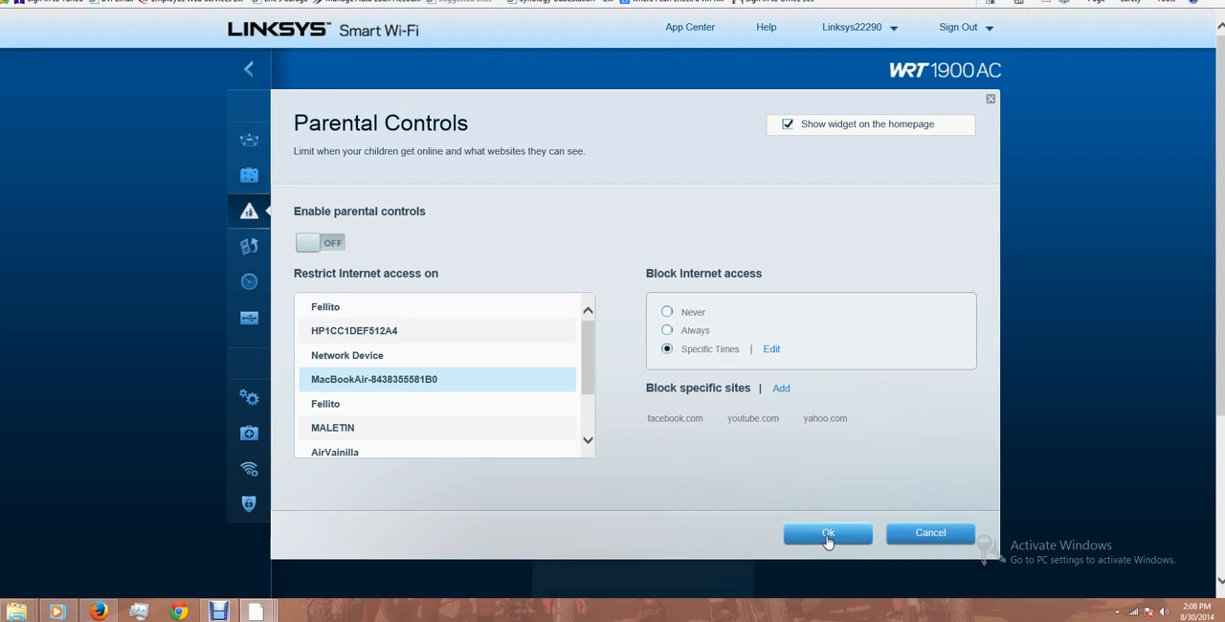
click(828, 533)
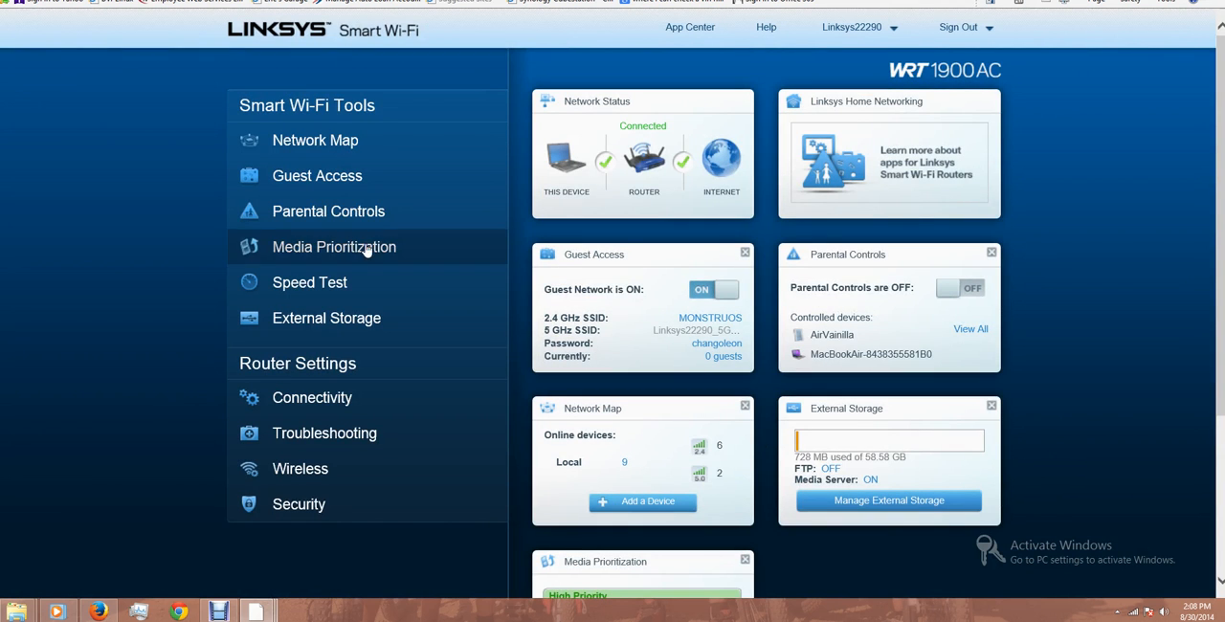
click(328, 210)
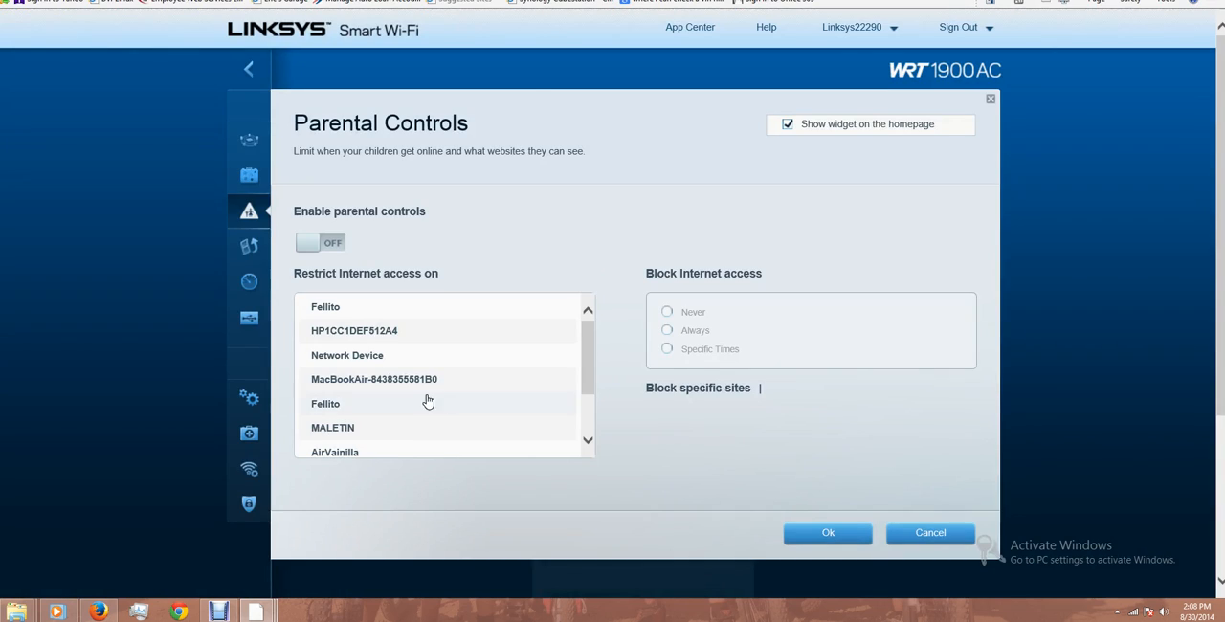
click(374, 379)
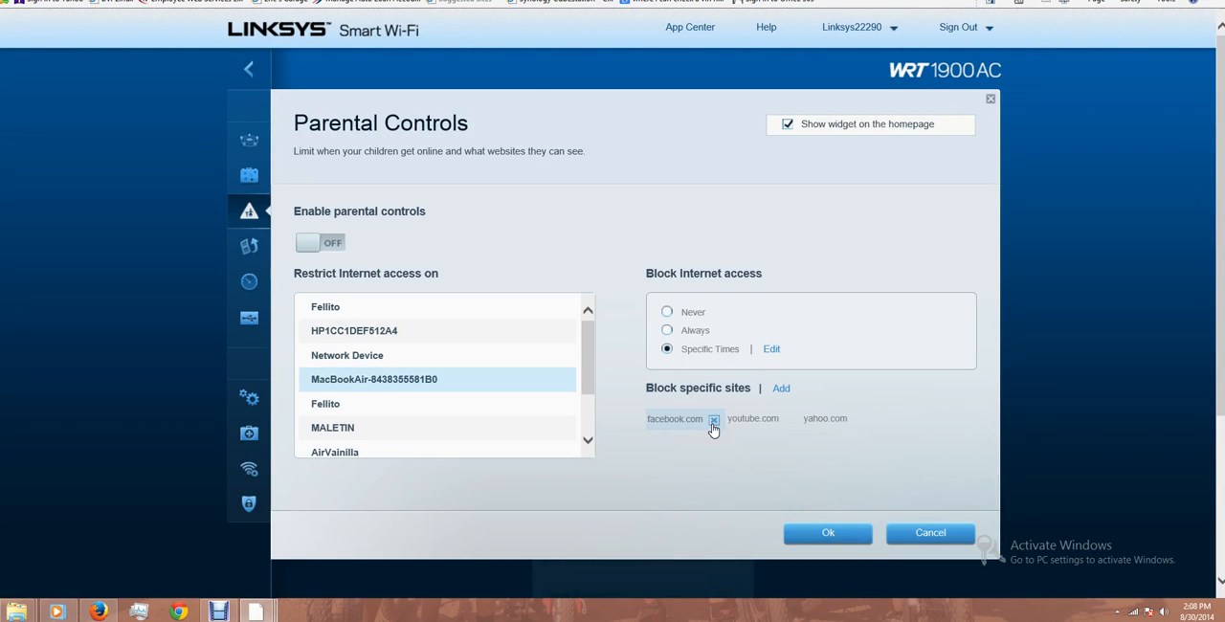
- Add google.com to the MacBookAir's blocked sites and return to the dashboard
click(782, 388)
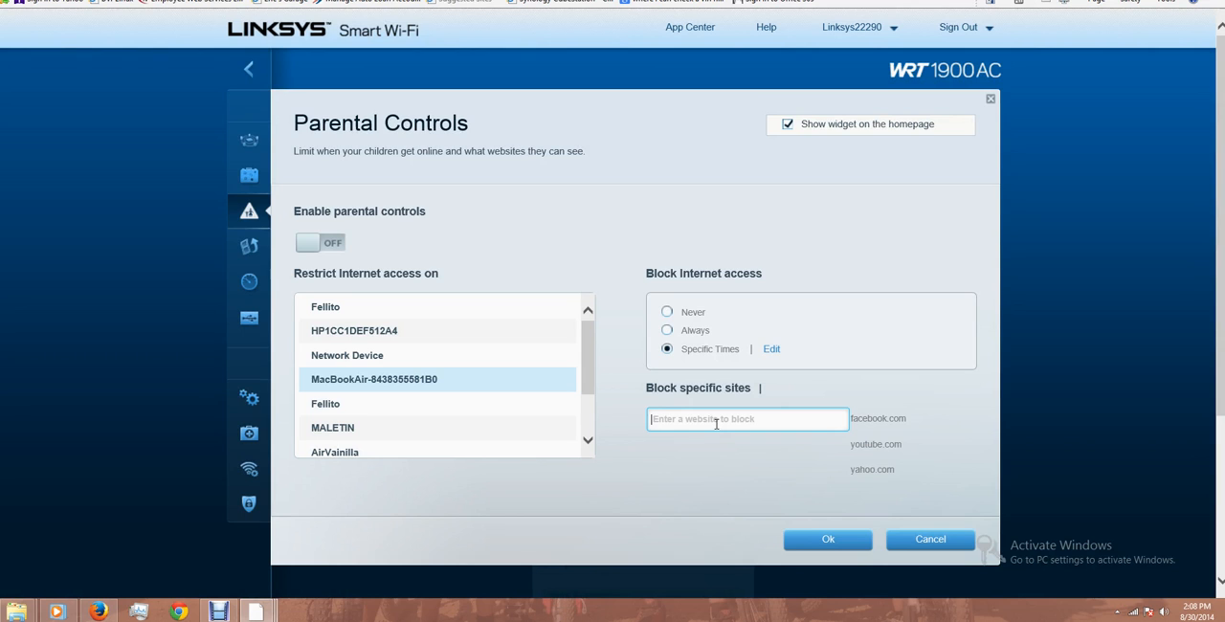
text(goo)
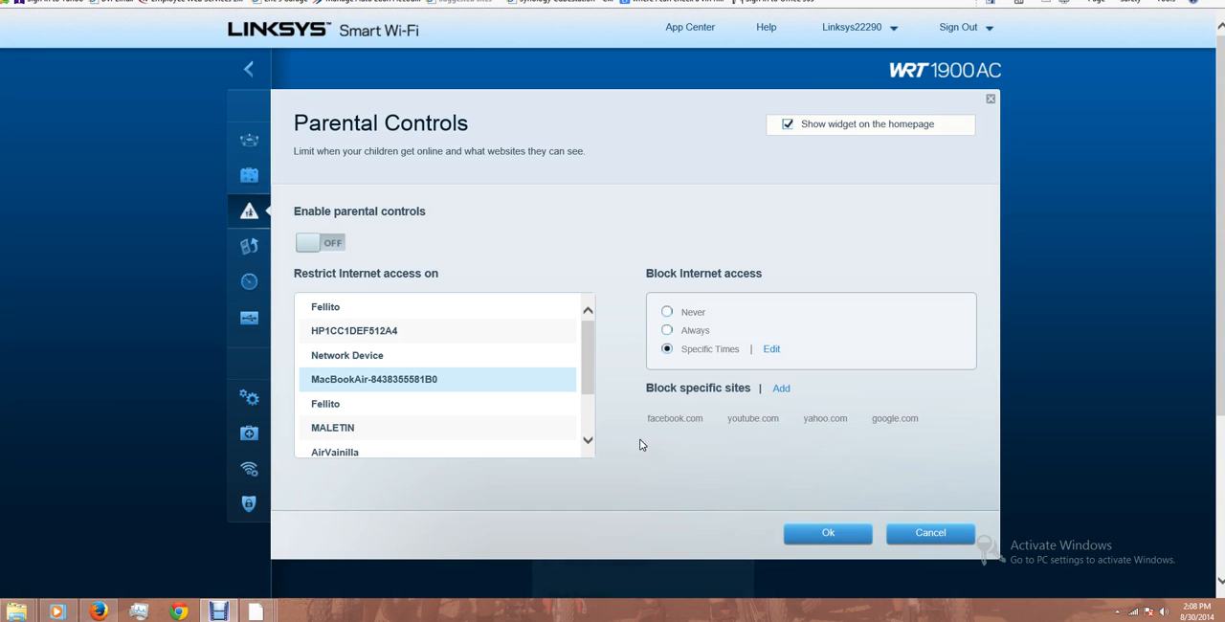
mouse_move(591, 370)
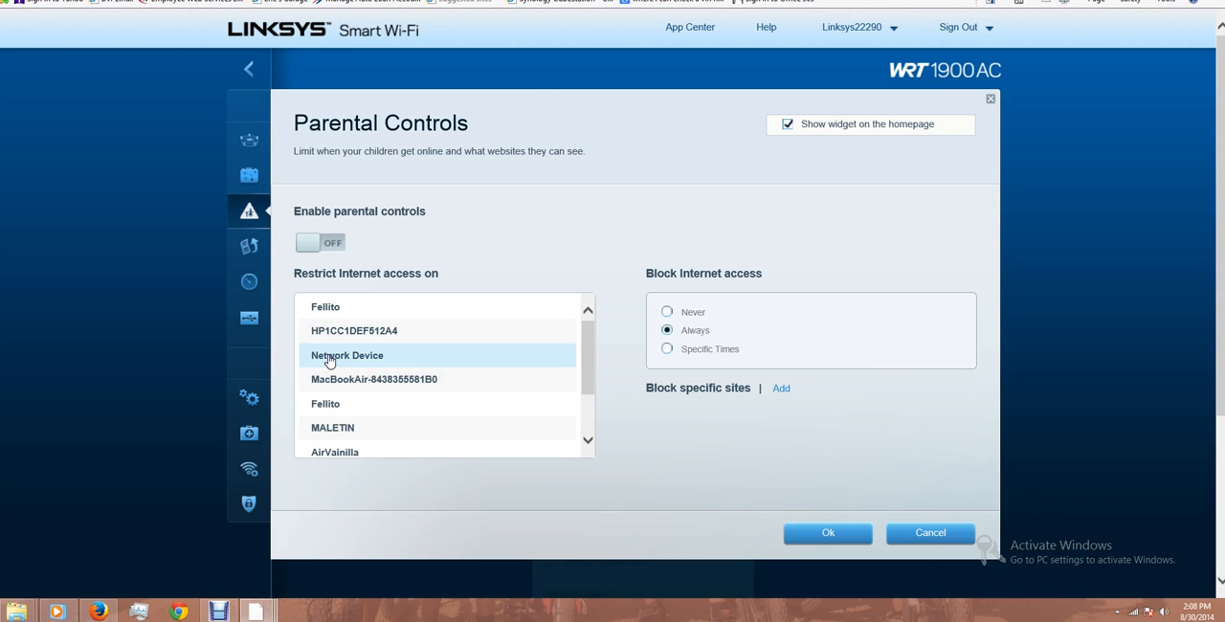
scroll(down, 3)
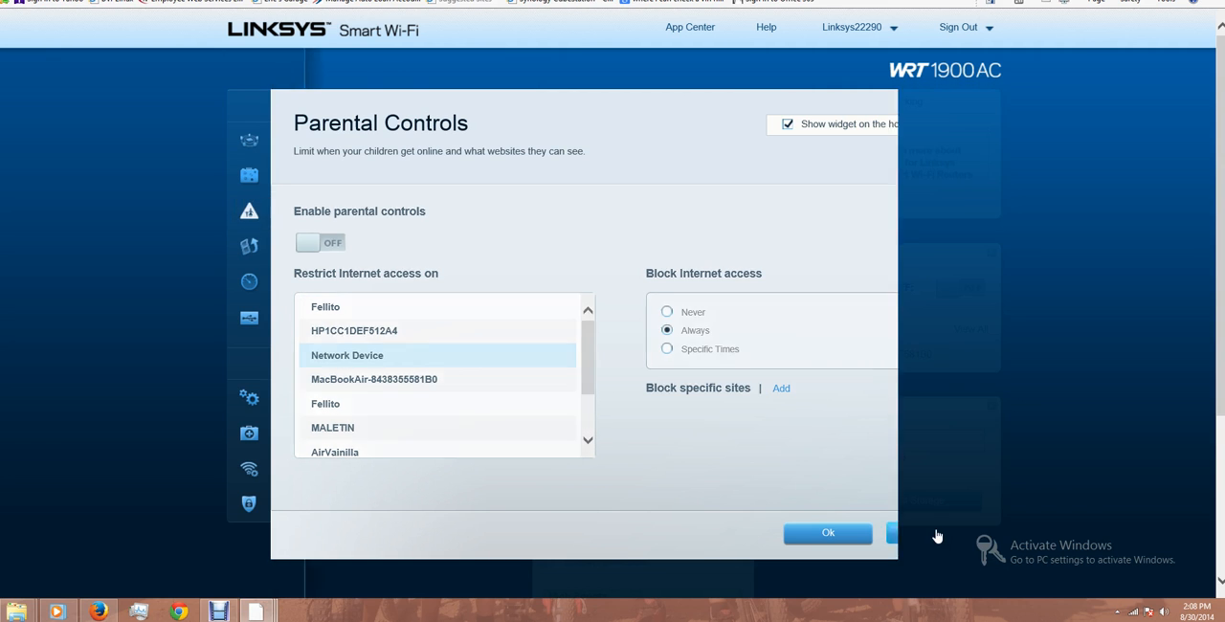
click(828, 532)
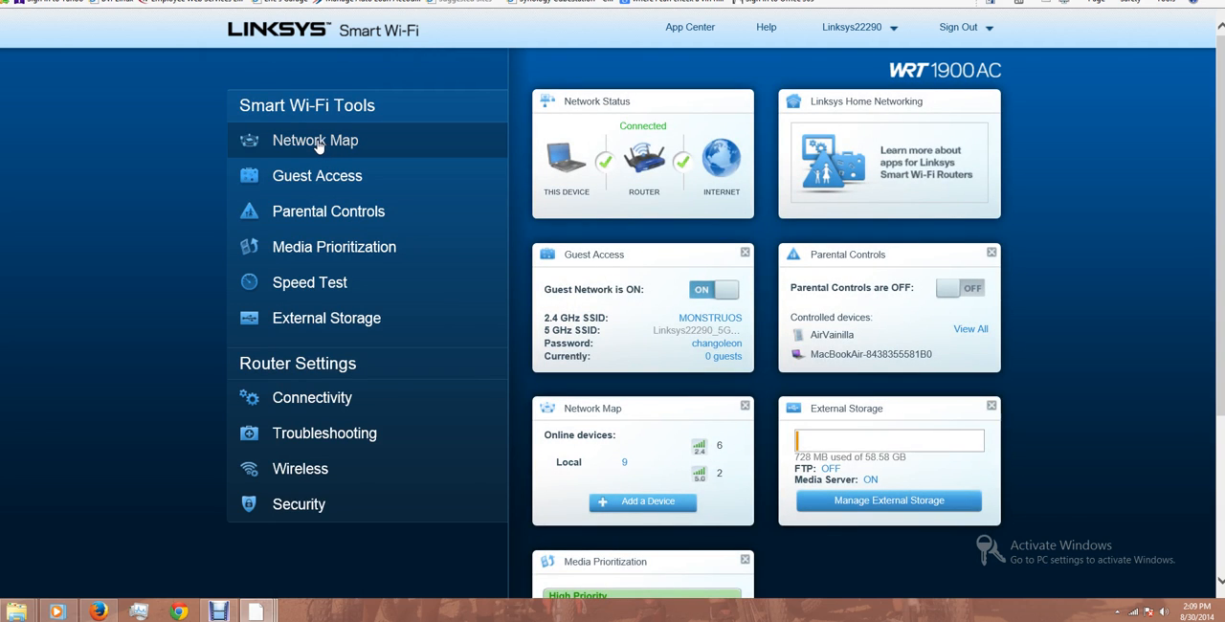
- On the Network Map, check the IP and MAC details of both Network Device entries
click(315, 140)
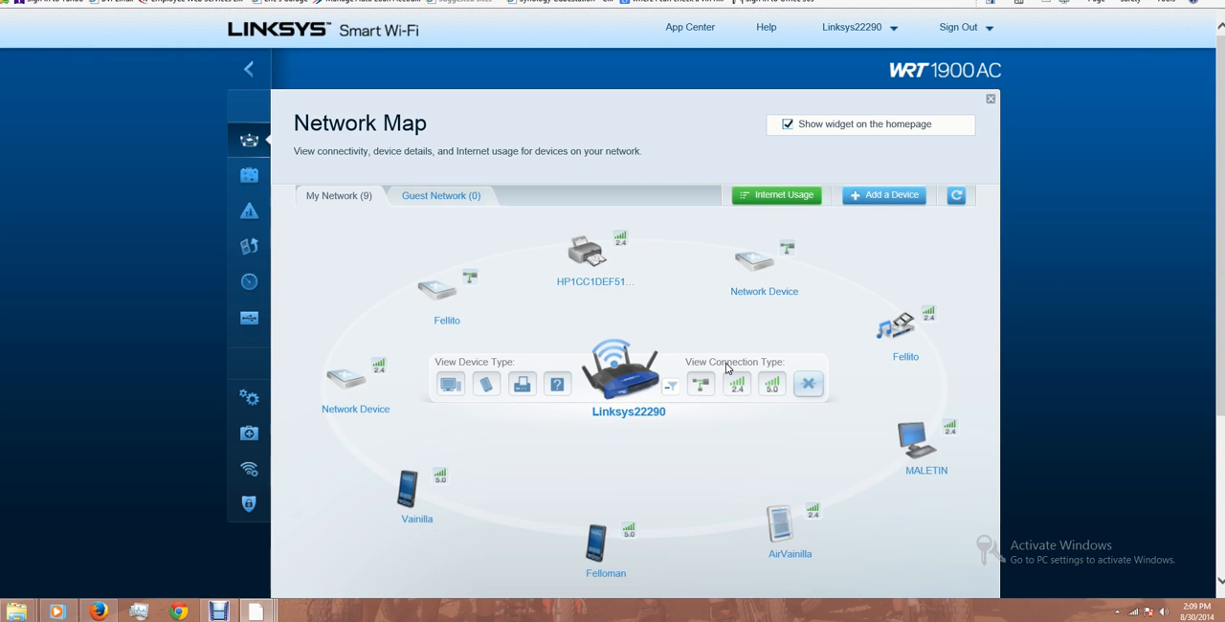
mouse_move(807, 338)
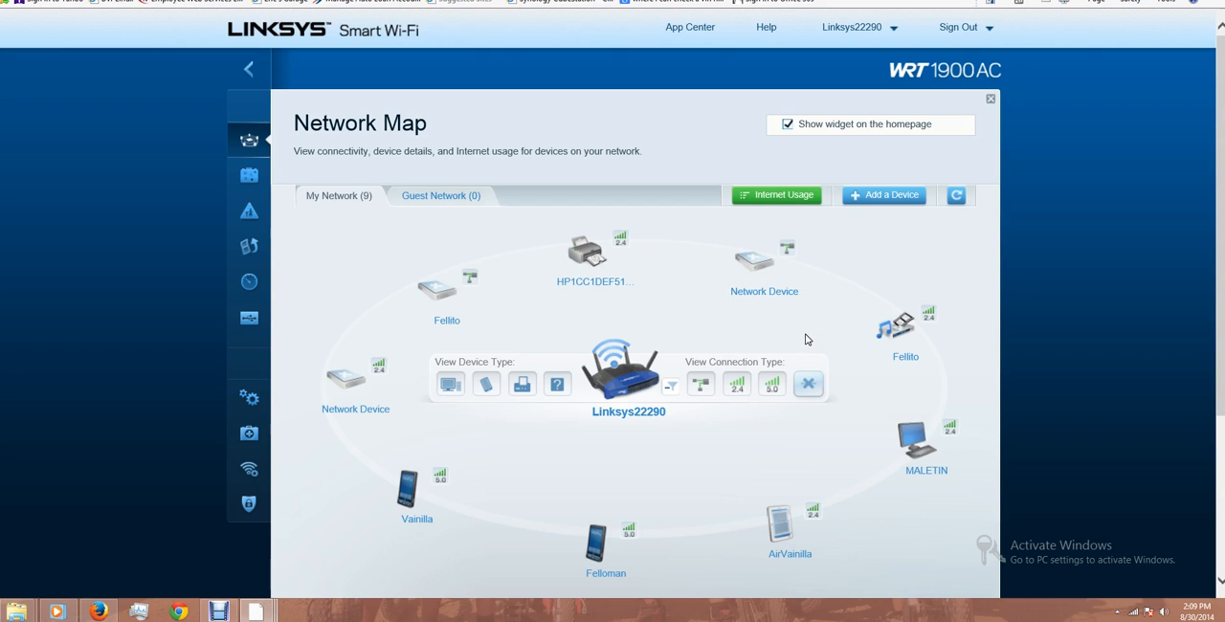
mouse_move(757, 292)
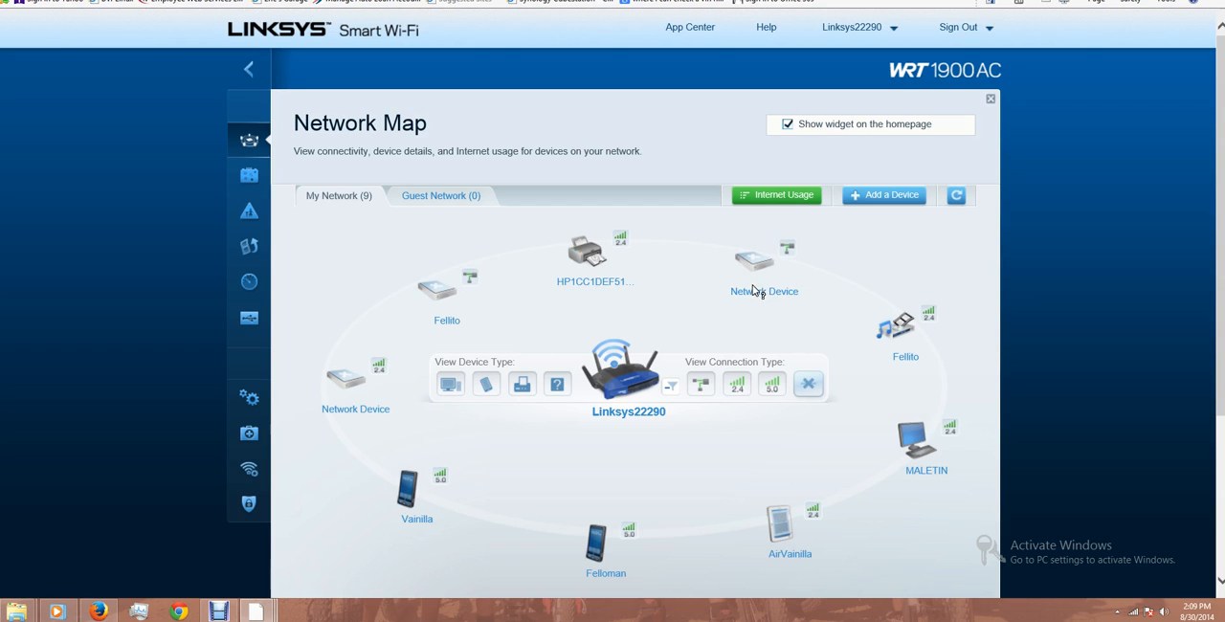
mouse_move(723, 294)
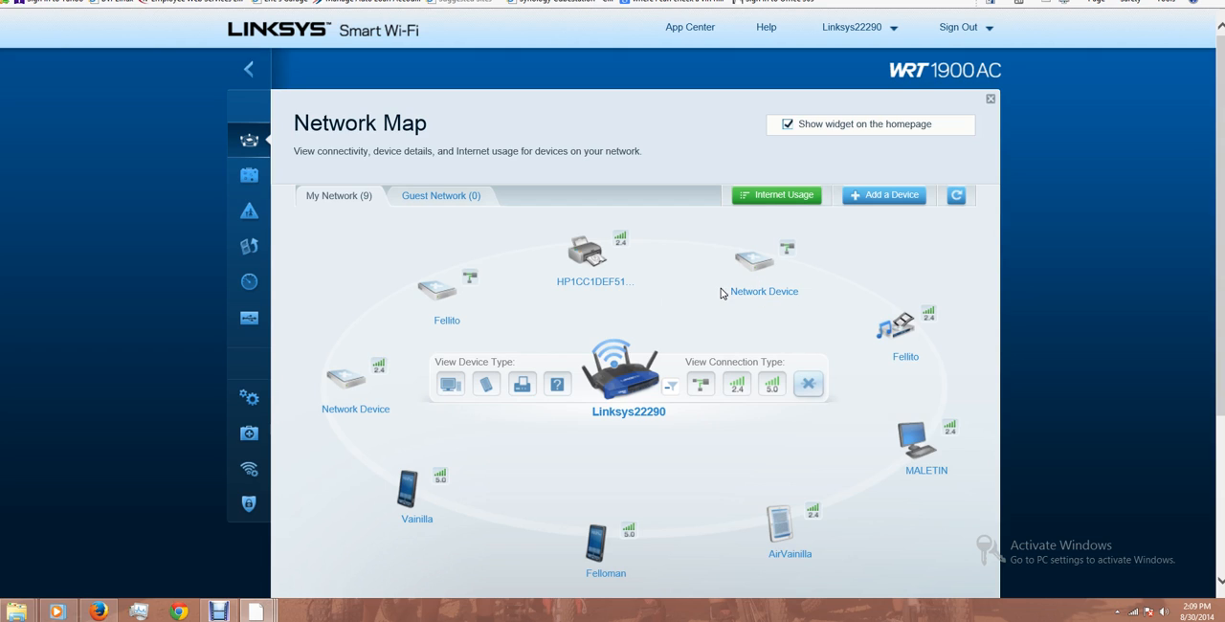
mouse_move(769, 266)
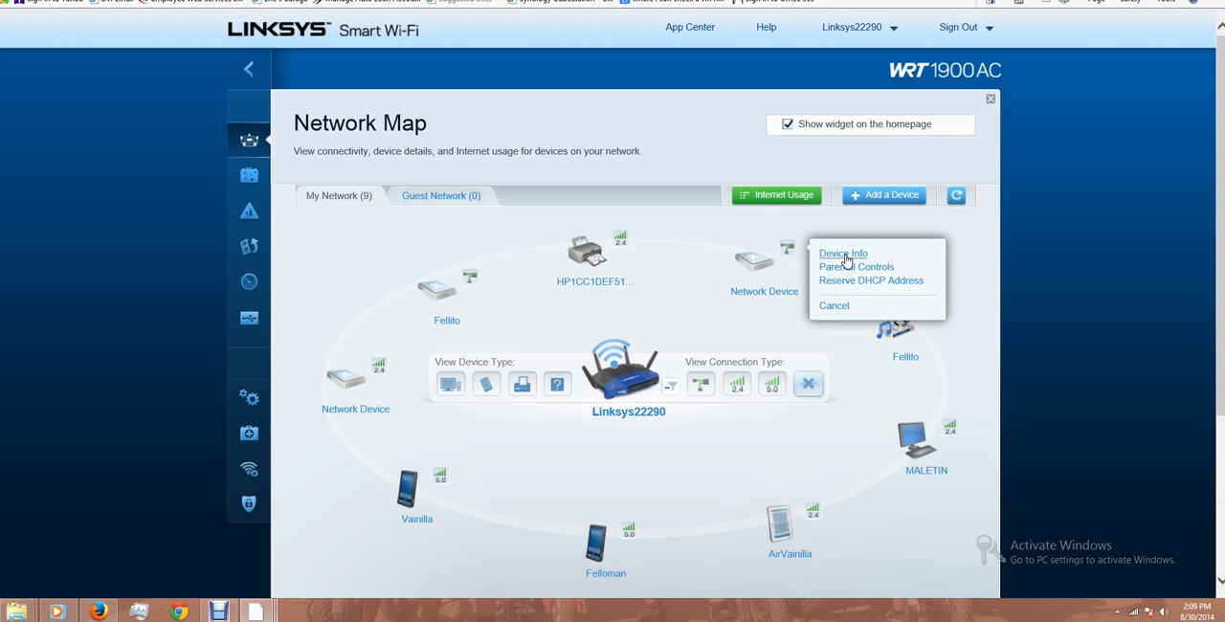
click(842, 252)
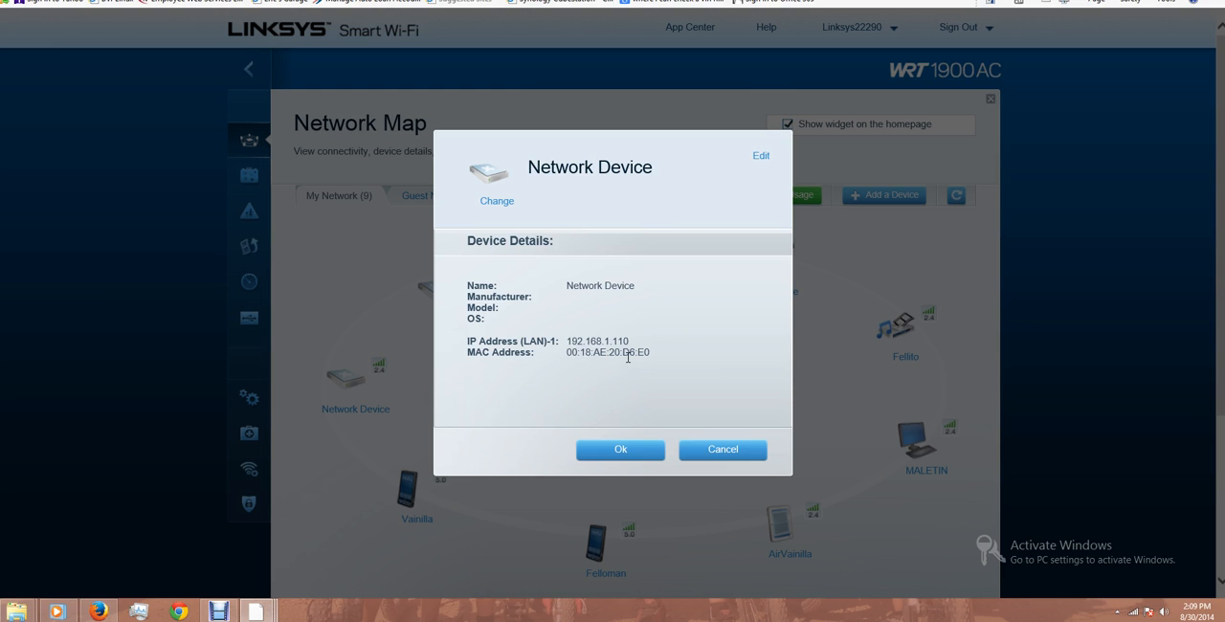
mouse_move(617, 352)
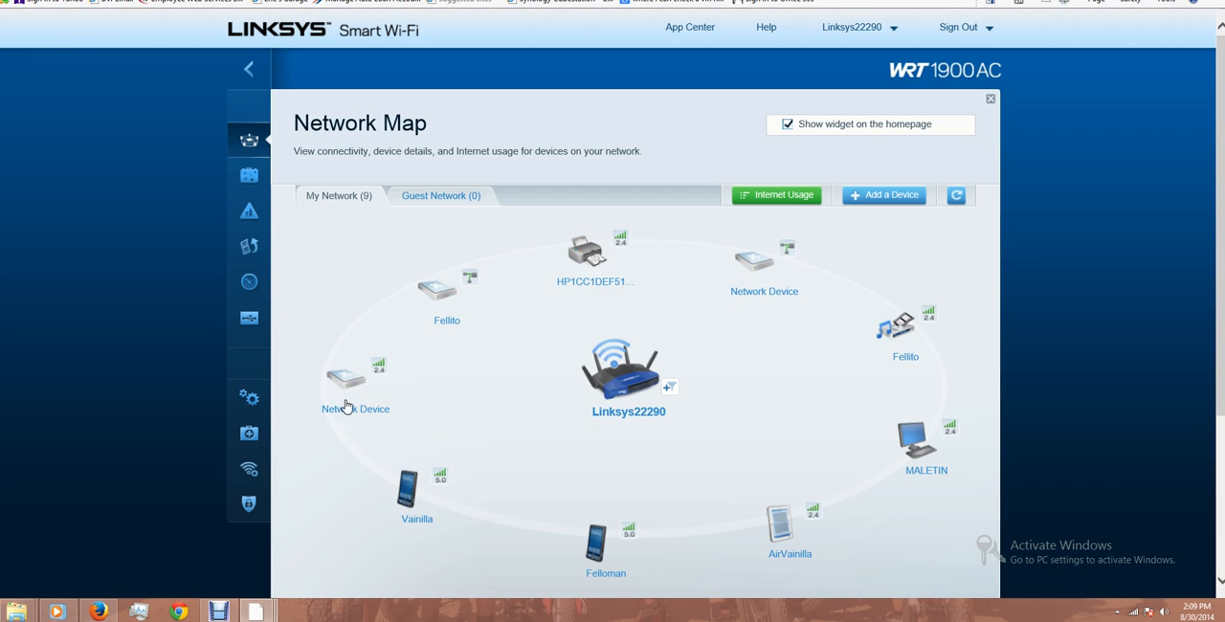
click(344, 378)
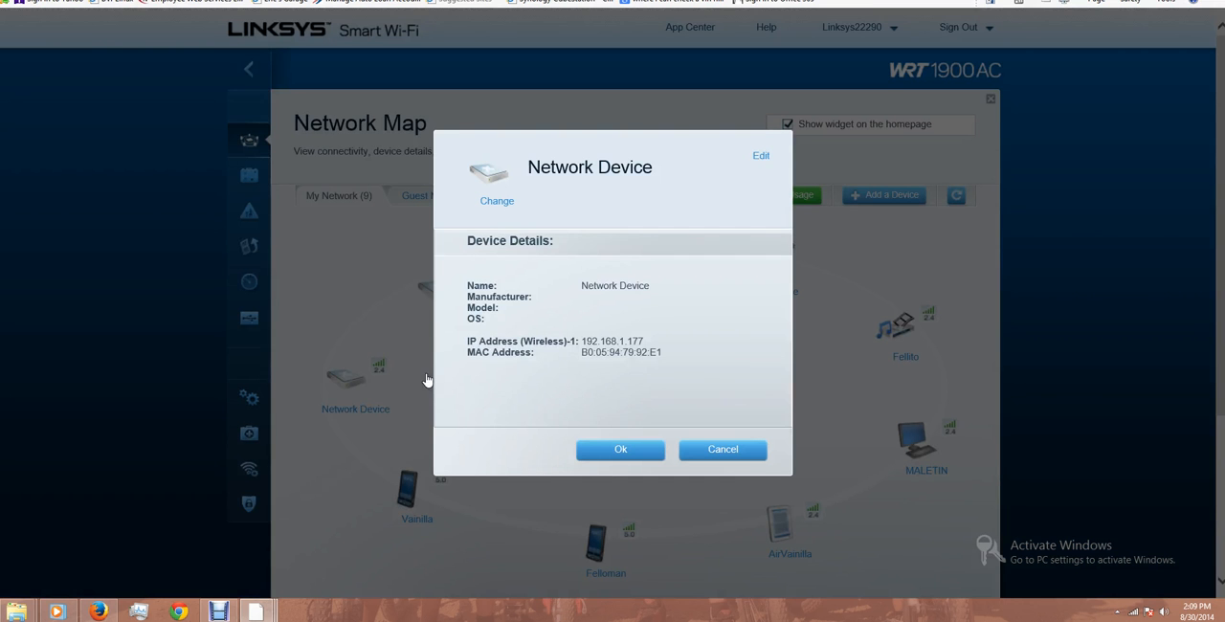
mouse_move(648, 368)
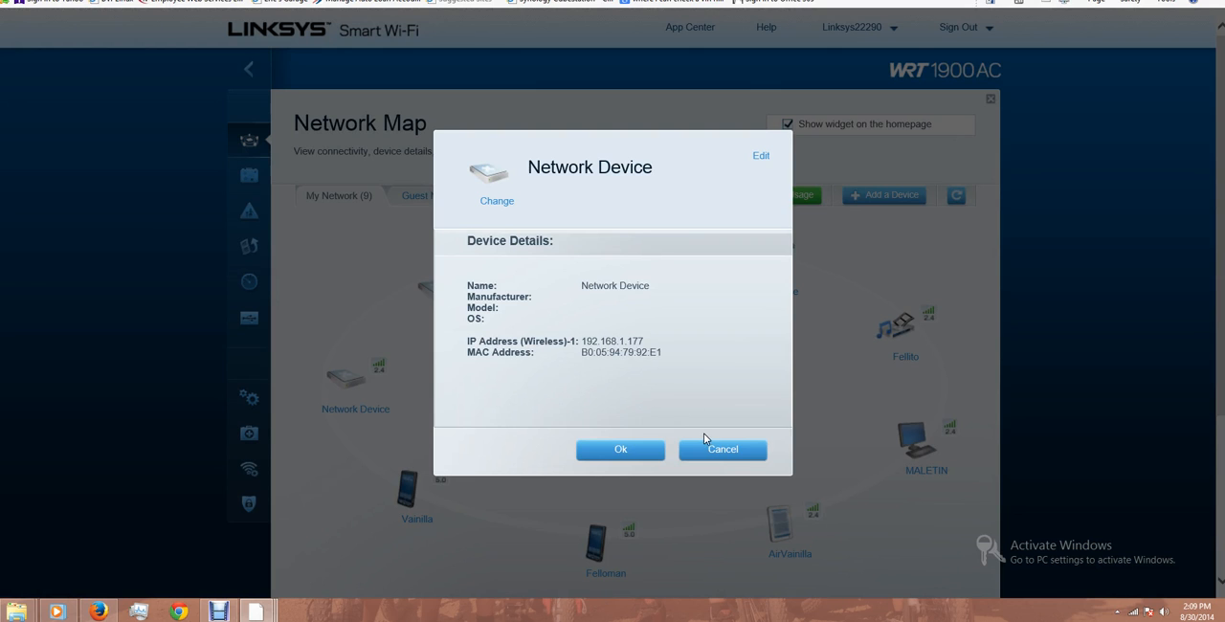
click(723, 449)
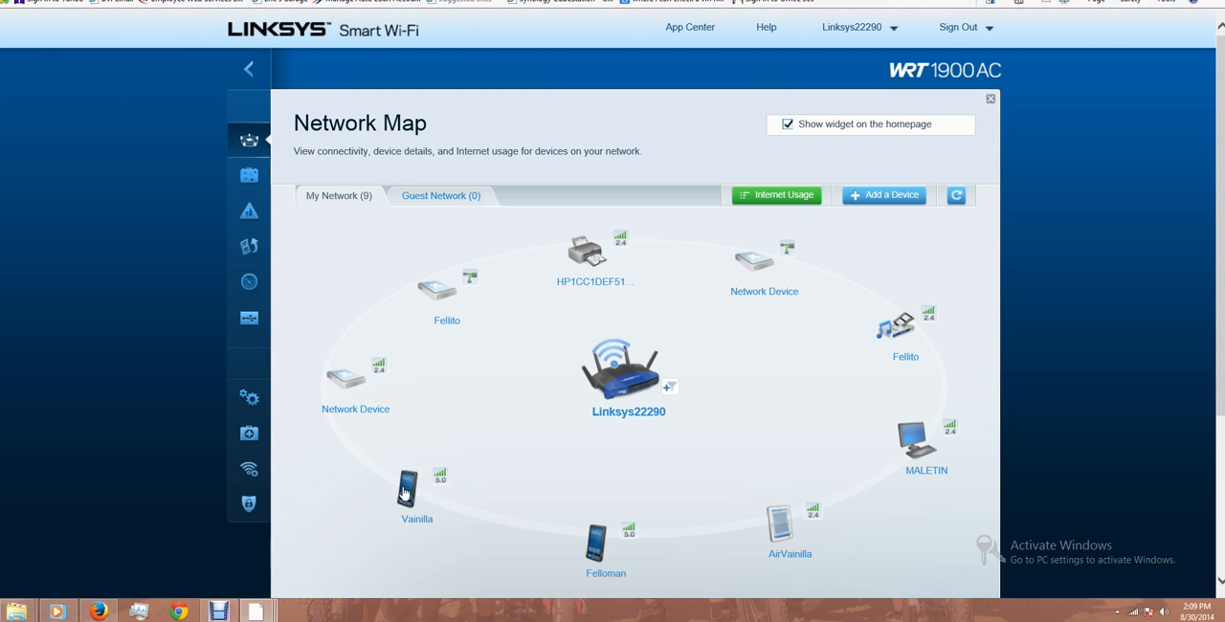
mouse_move(839, 327)
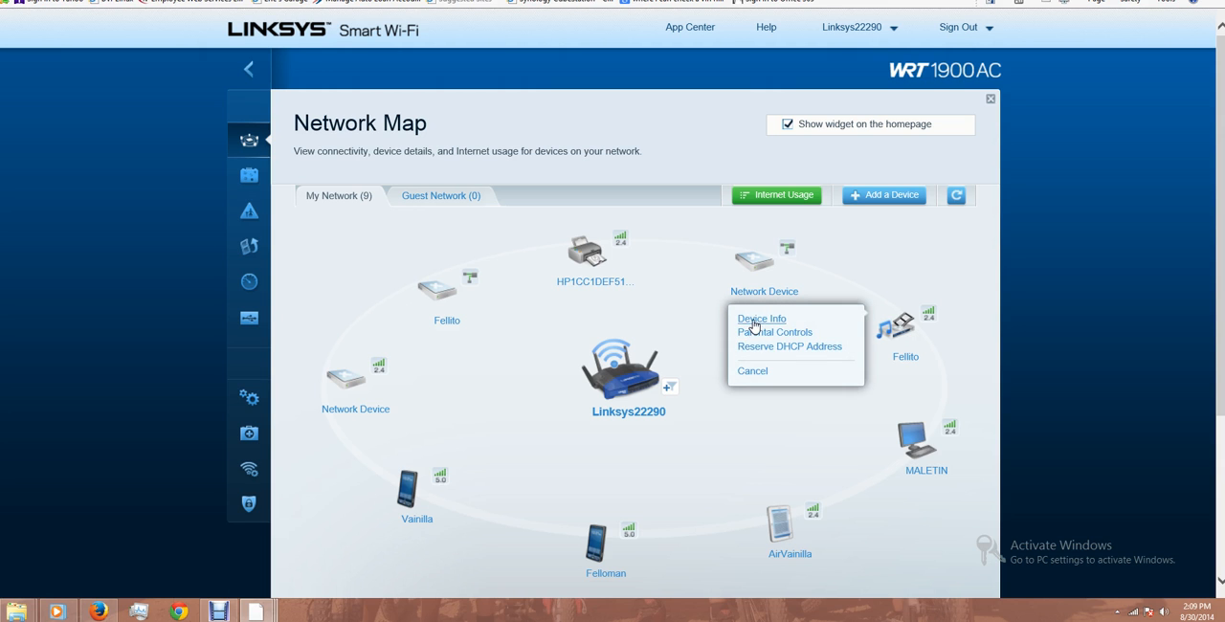
click(761, 318)
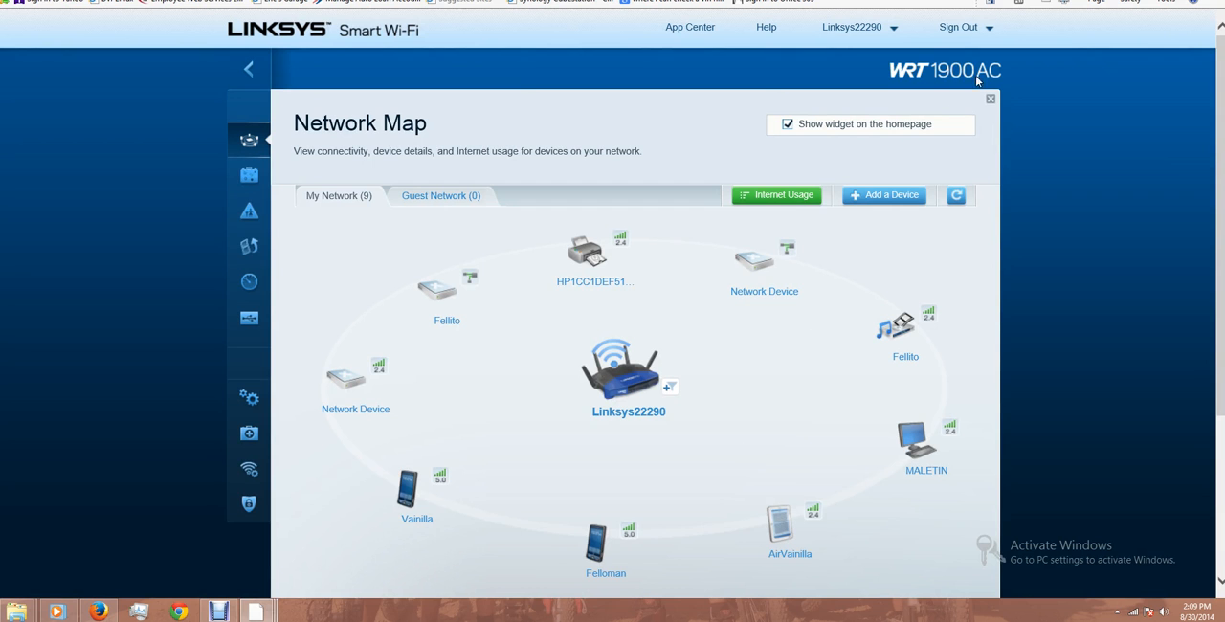
- Review Network Device's internet blocking settings, then switch parental controls ON and save
click(989, 99)
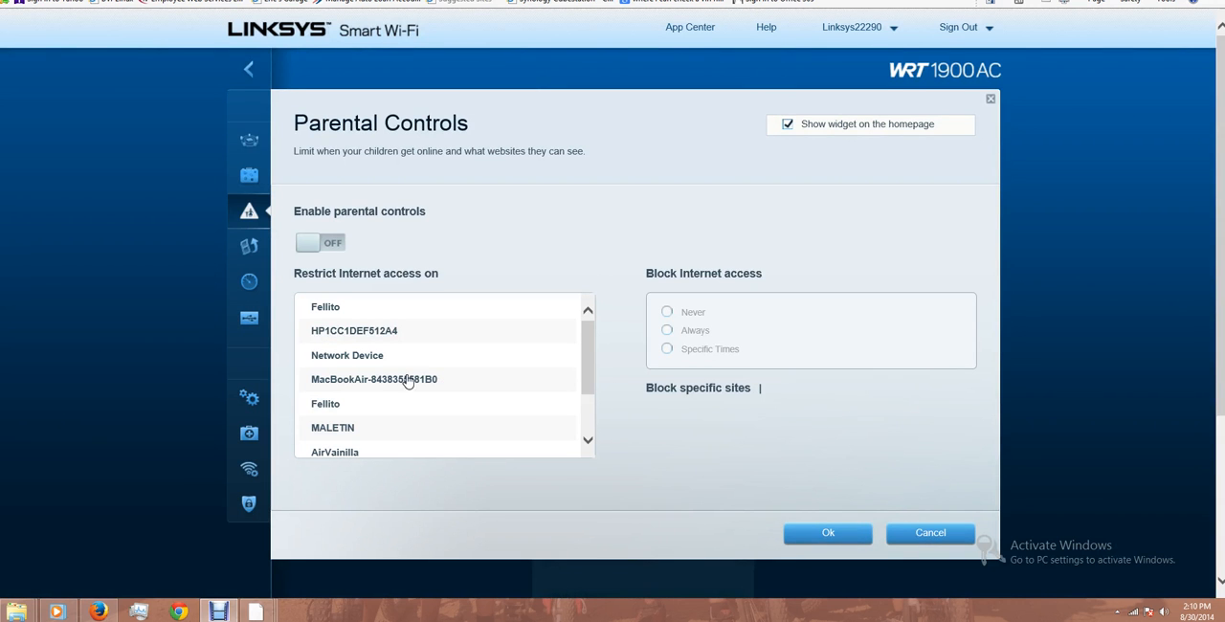
mouse_move(590, 366)
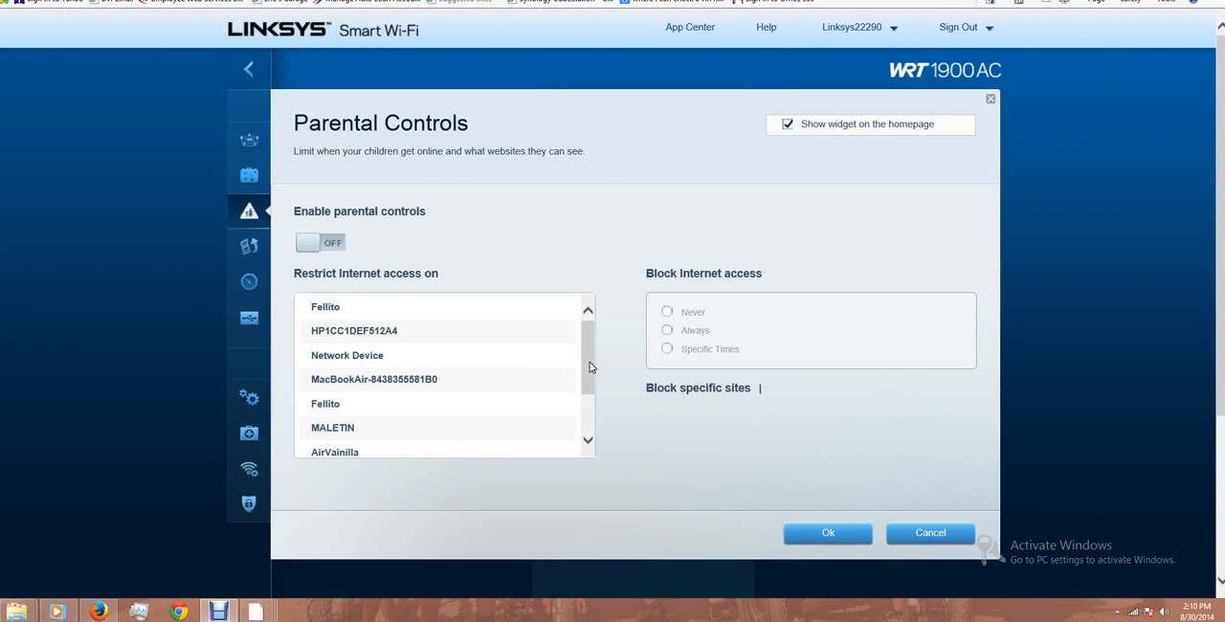
scroll(down, 3)
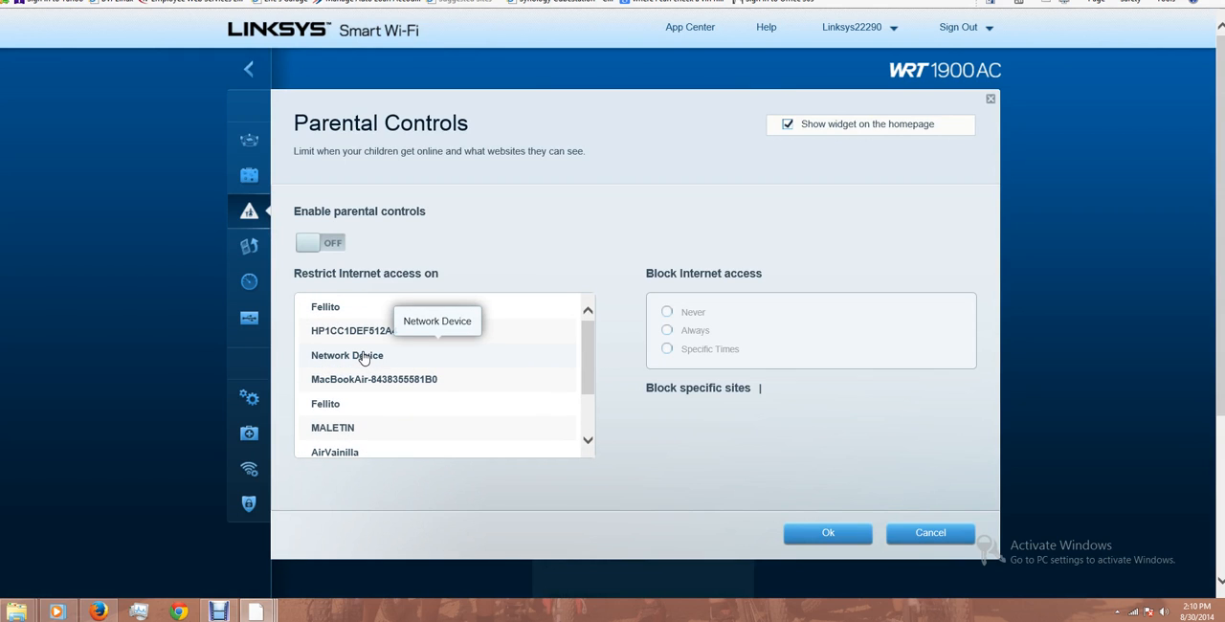
click(346, 356)
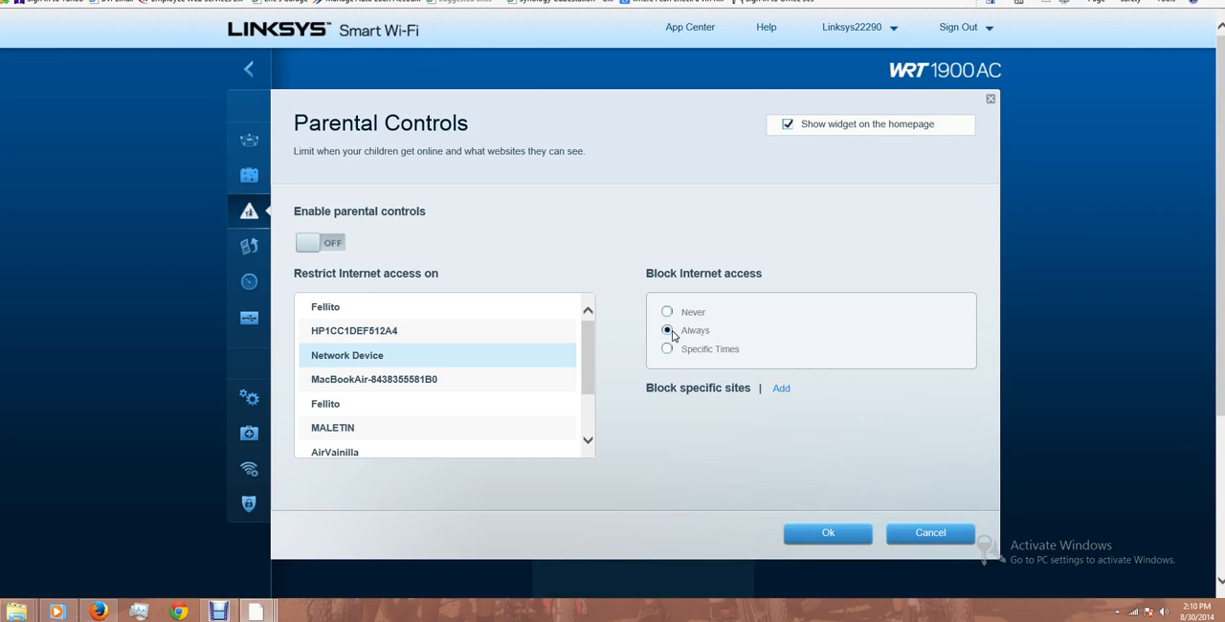
mouse_move(350, 356)
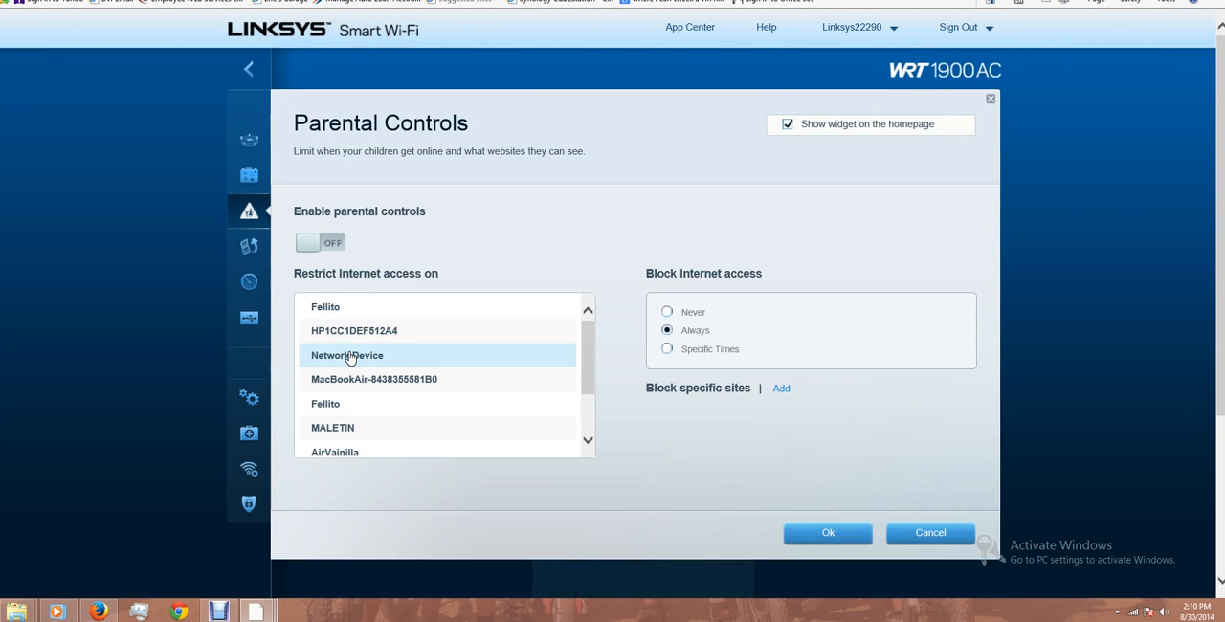
mouse_move(347, 355)
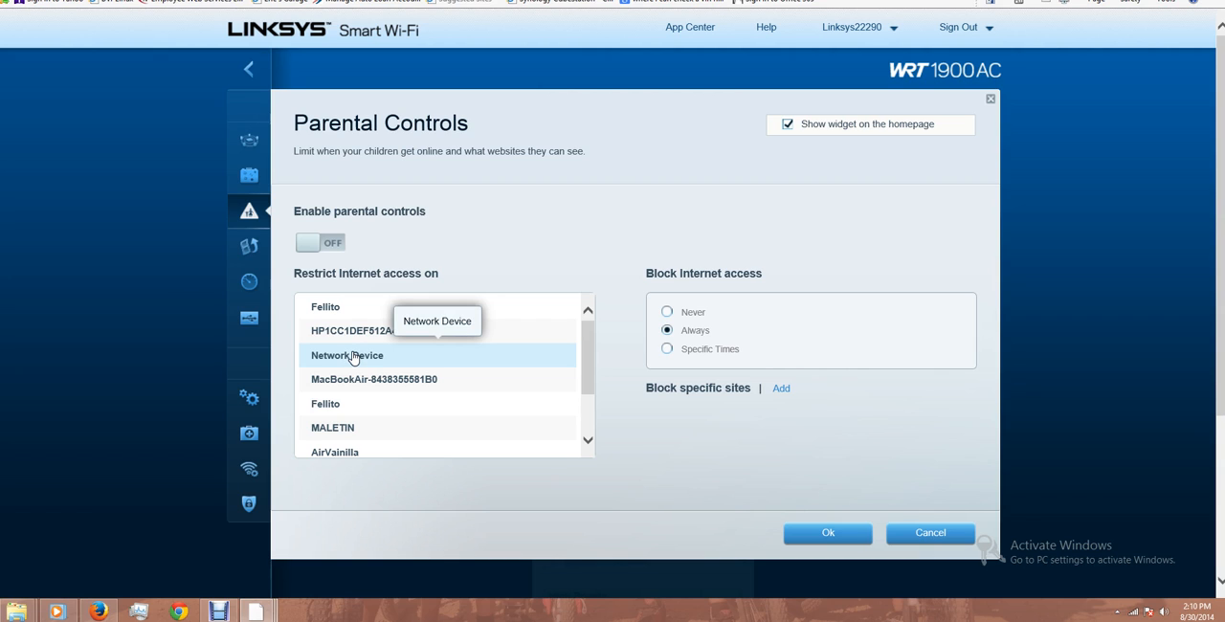
mouse_move(510, 378)
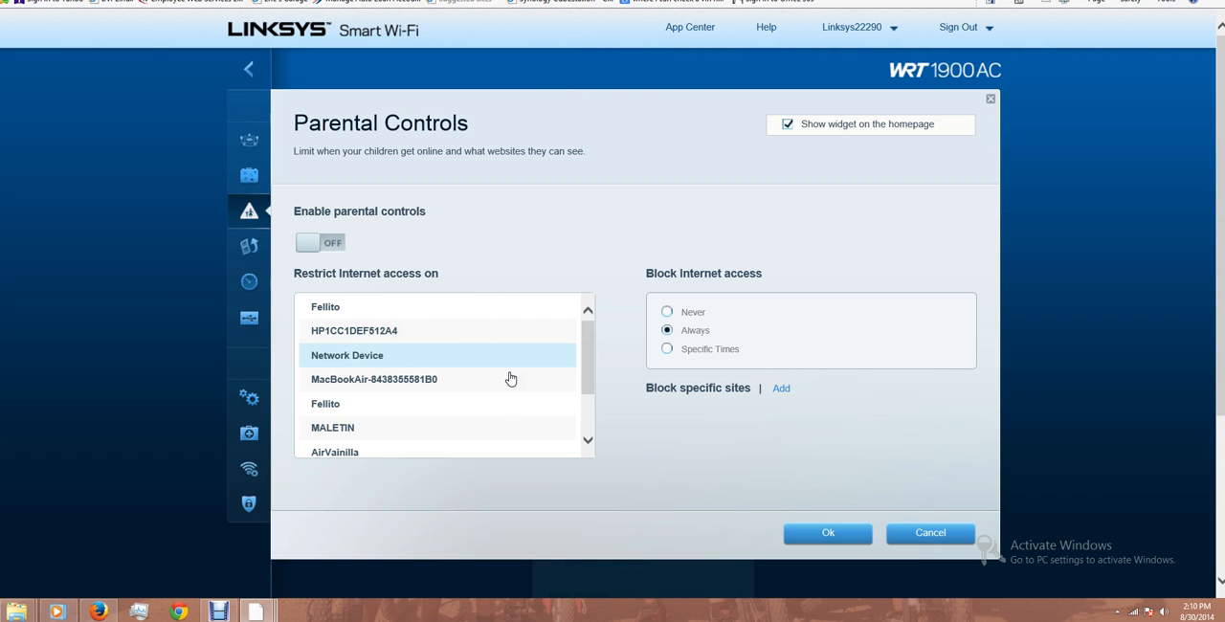
mouse_move(579, 368)
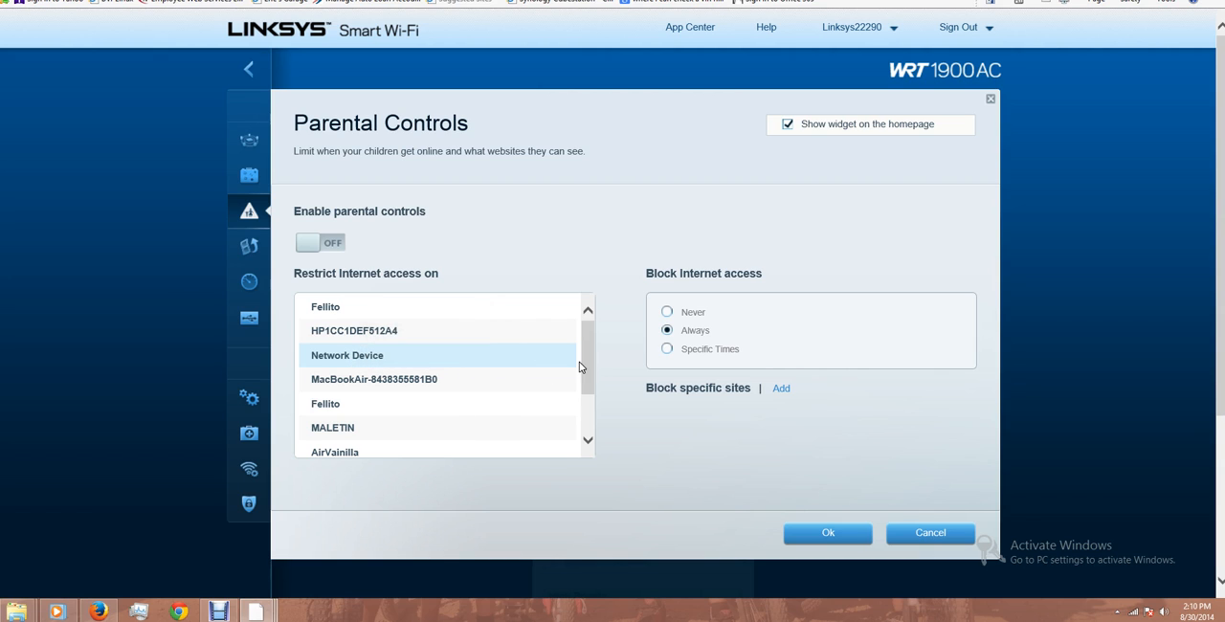
scroll(down, 3)
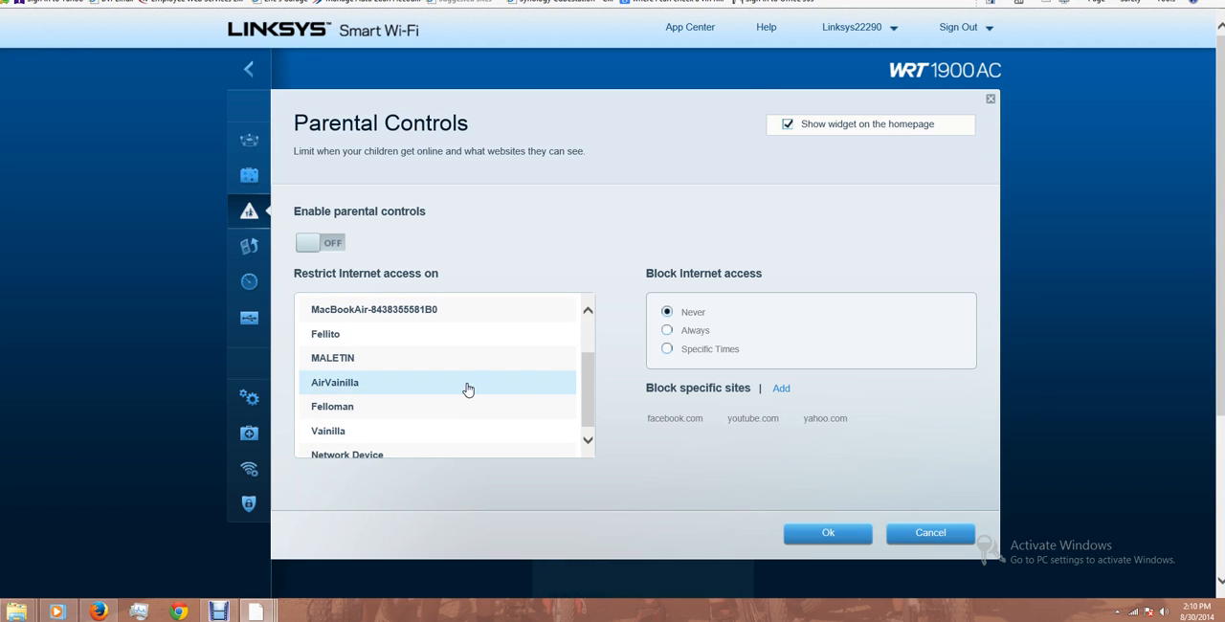
mouse_move(676, 418)
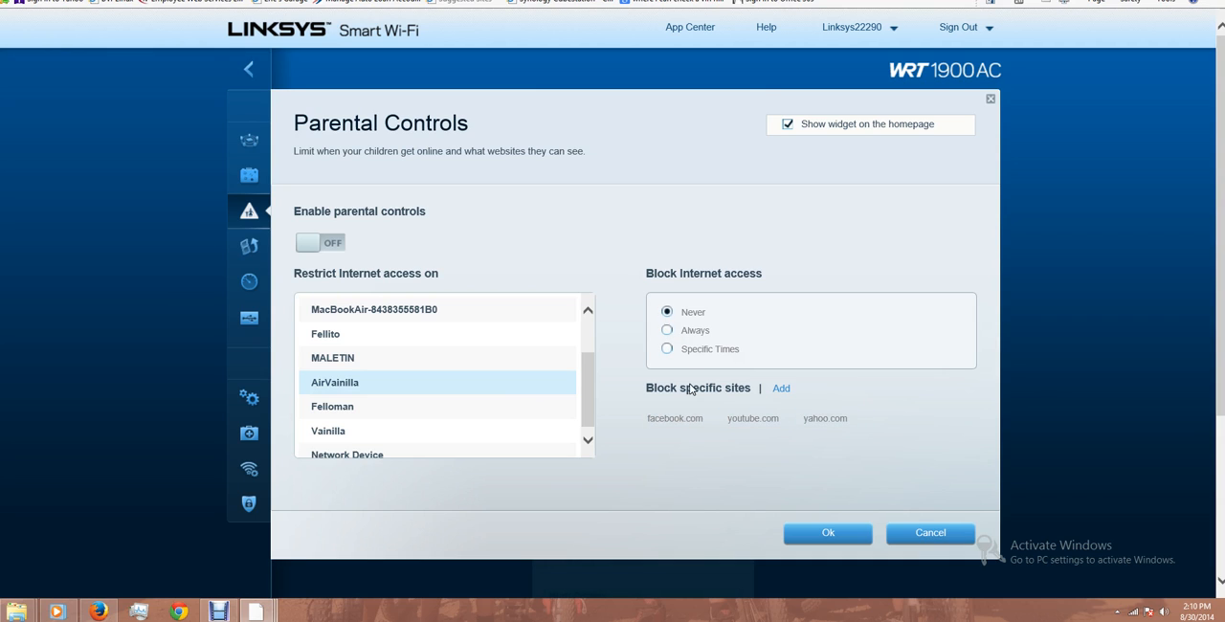
mouse_move(497, 314)
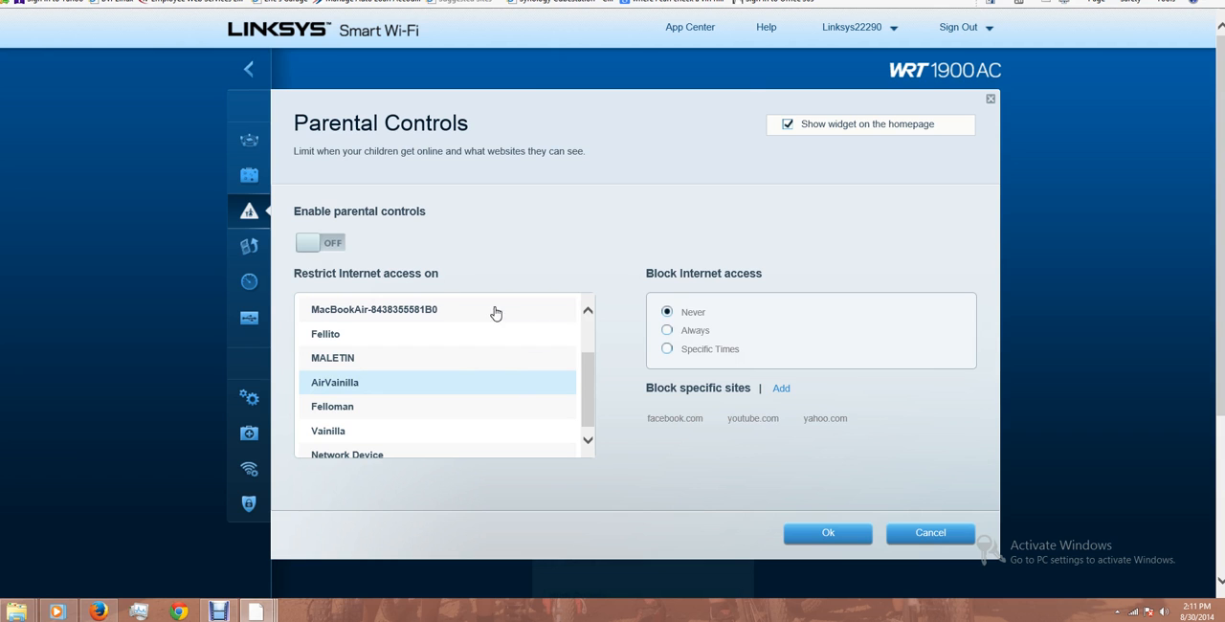
click(320, 242)
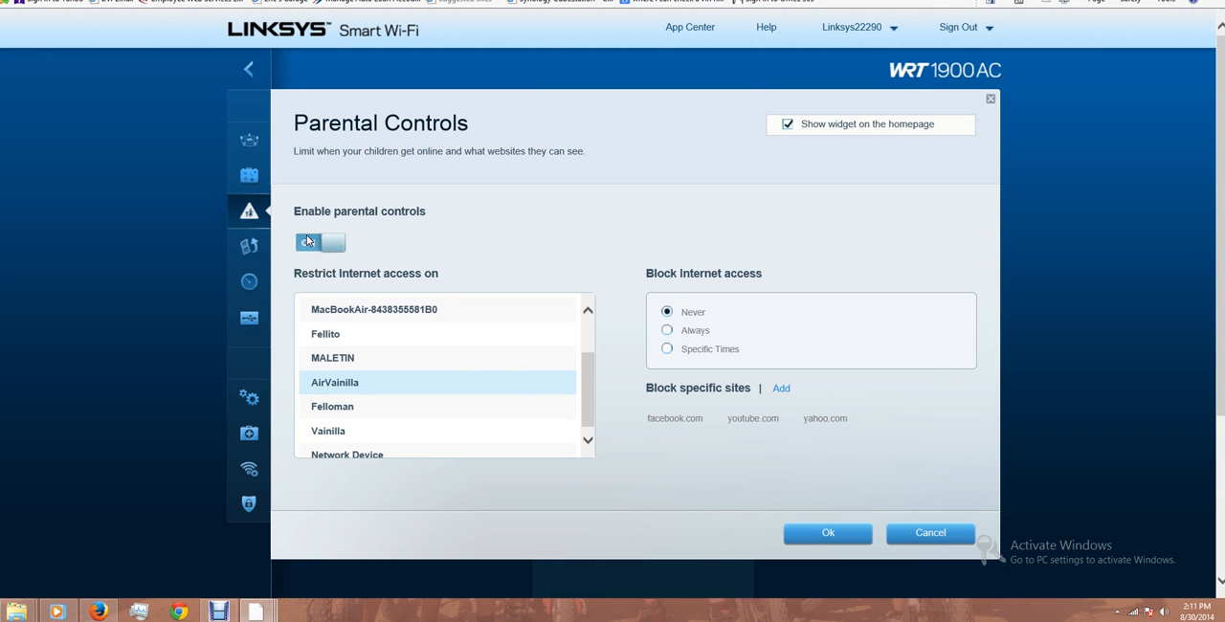
click(827, 533)
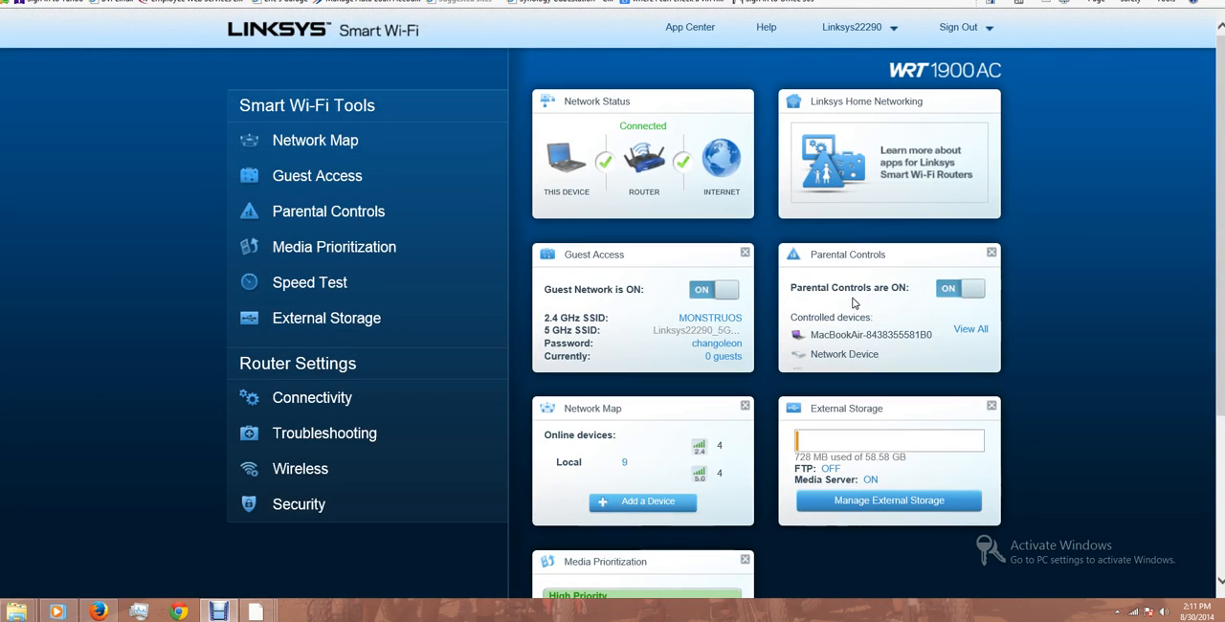
mouse_move(646, 349)
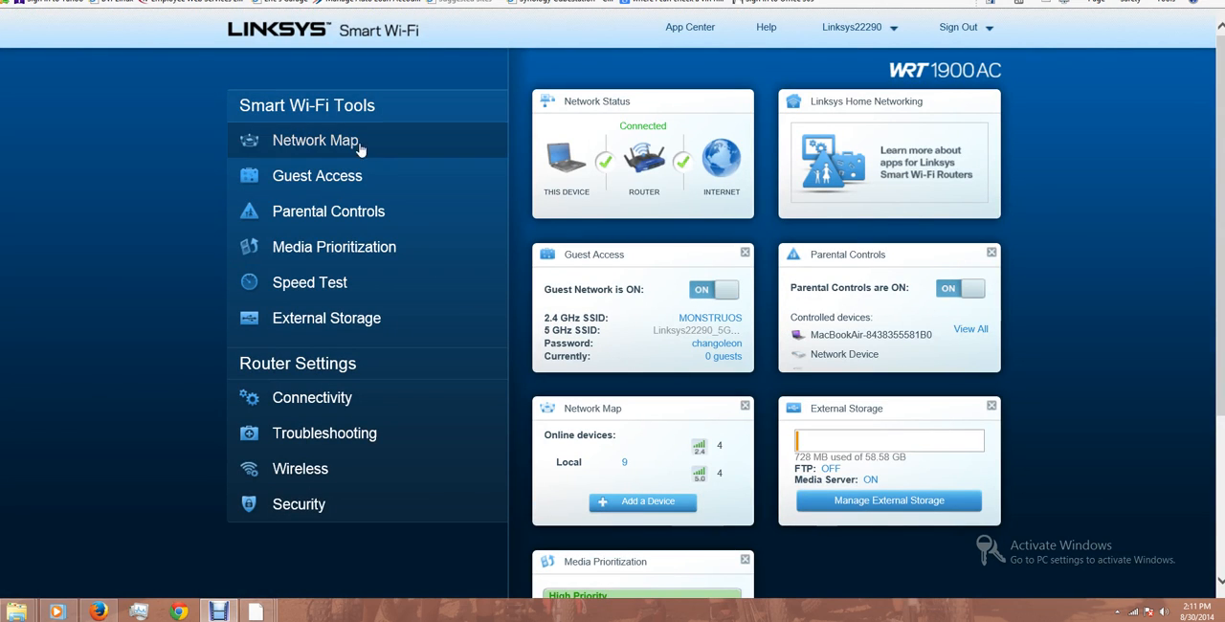
- On the Network Map, scroll through the per-device Internet Bandwidth Usage Report
click(317, 140)
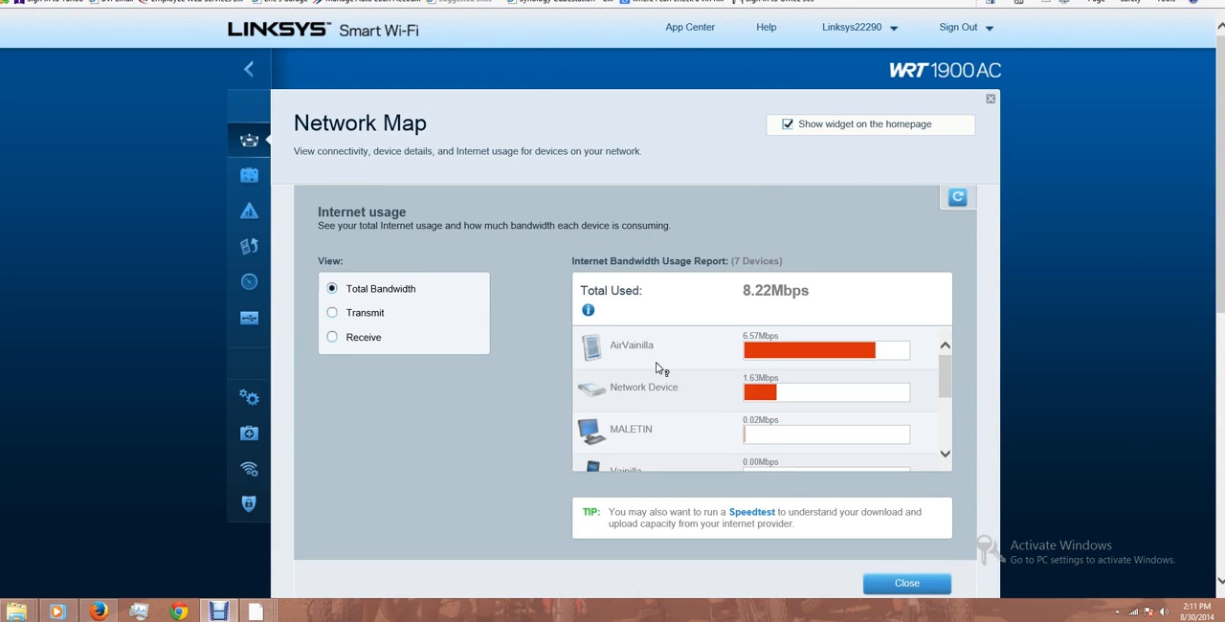
mouse_move(629, 355)
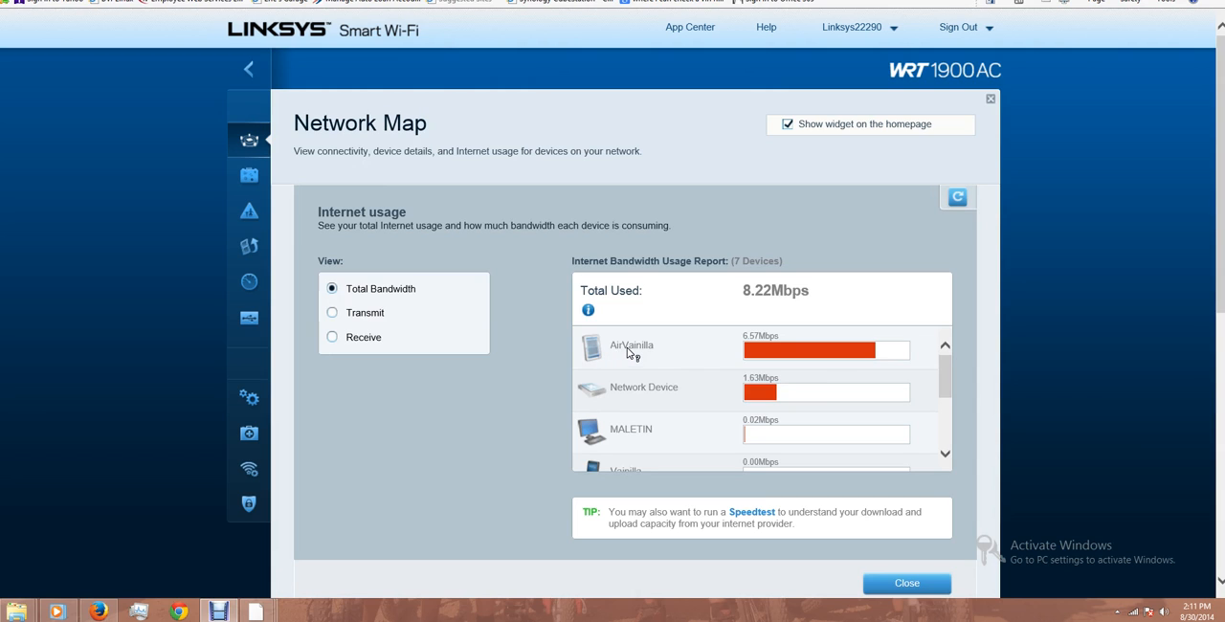
mouse_move(948, 383)
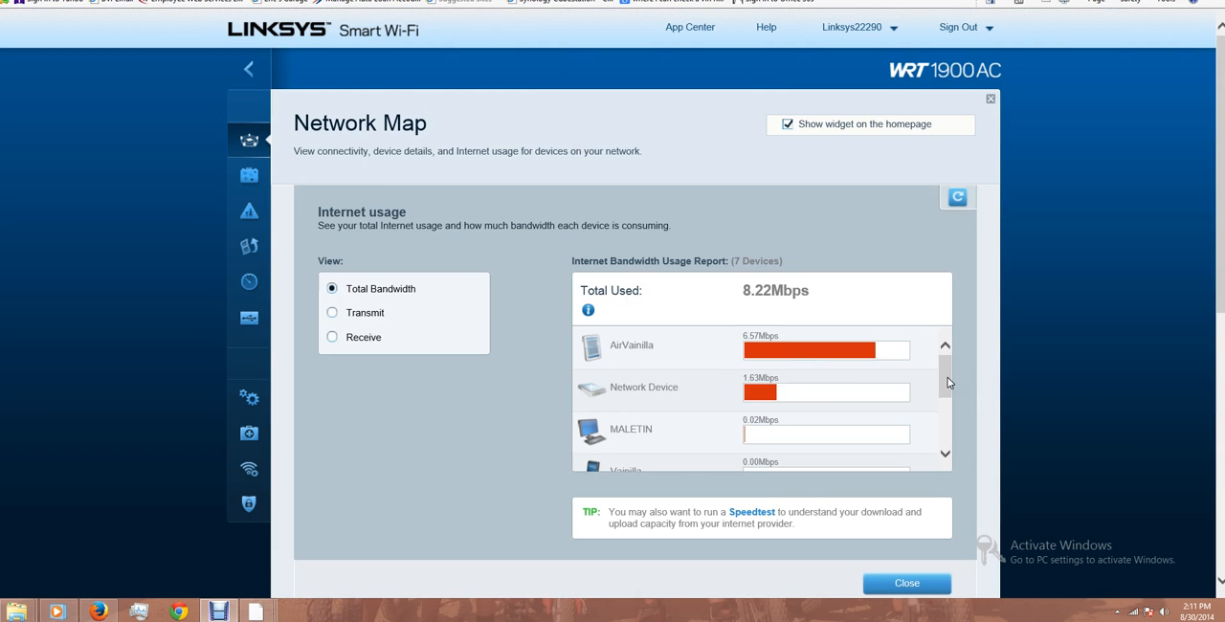
mouse_move(659, 474)
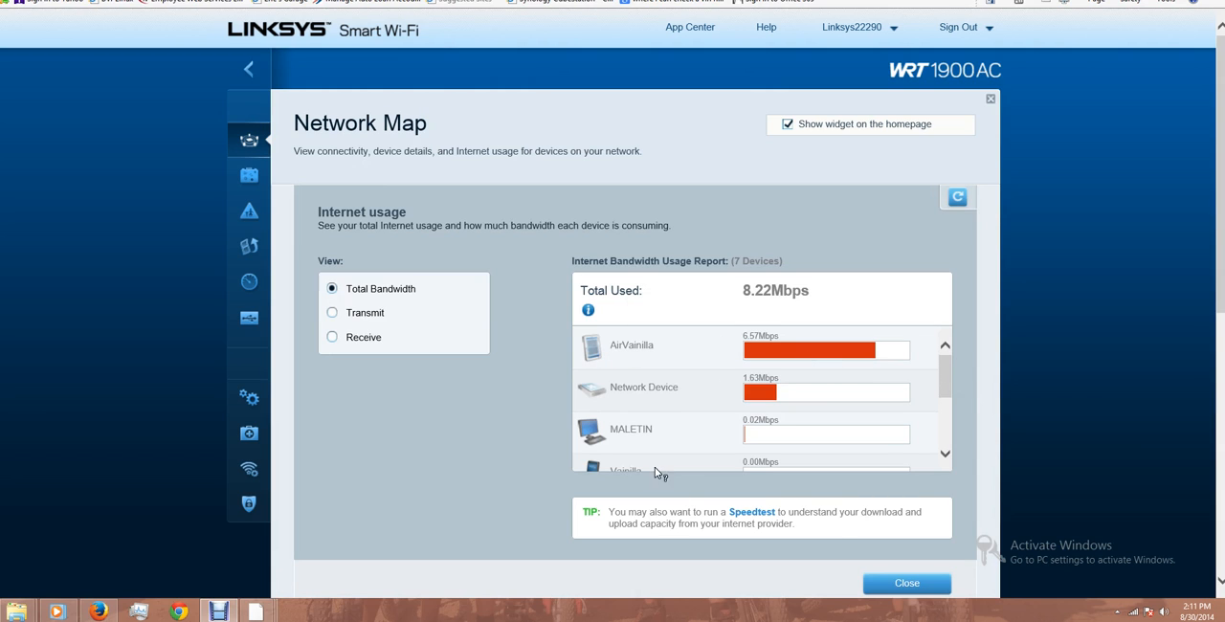
mouse_move(661, 400)
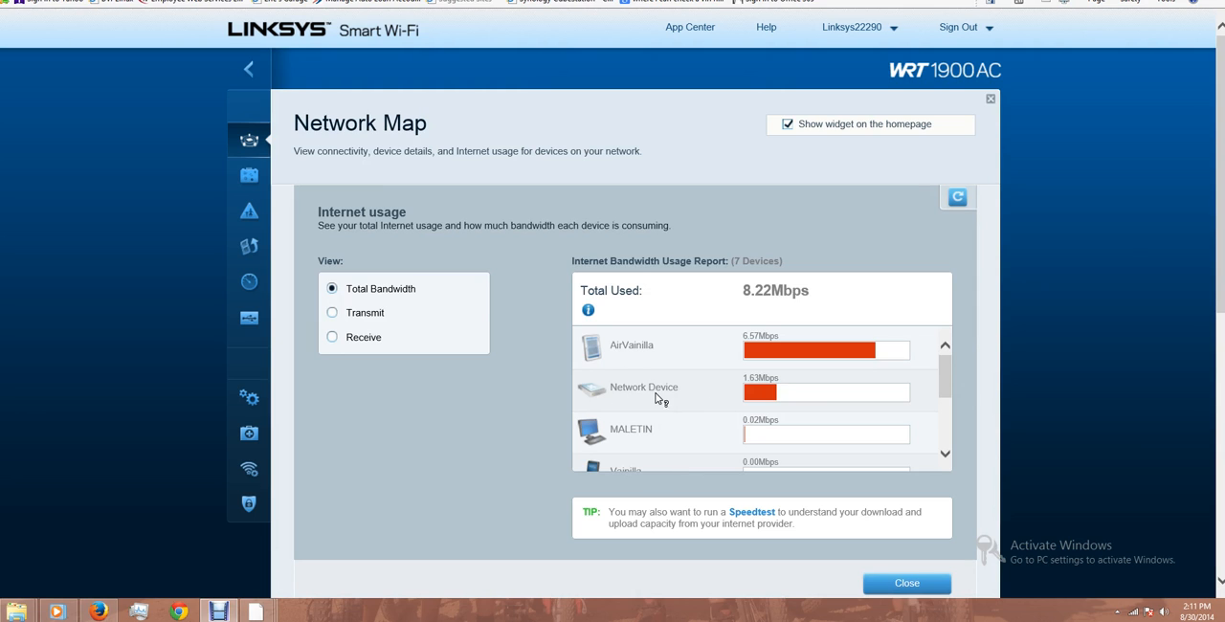
scroll(down, 3)
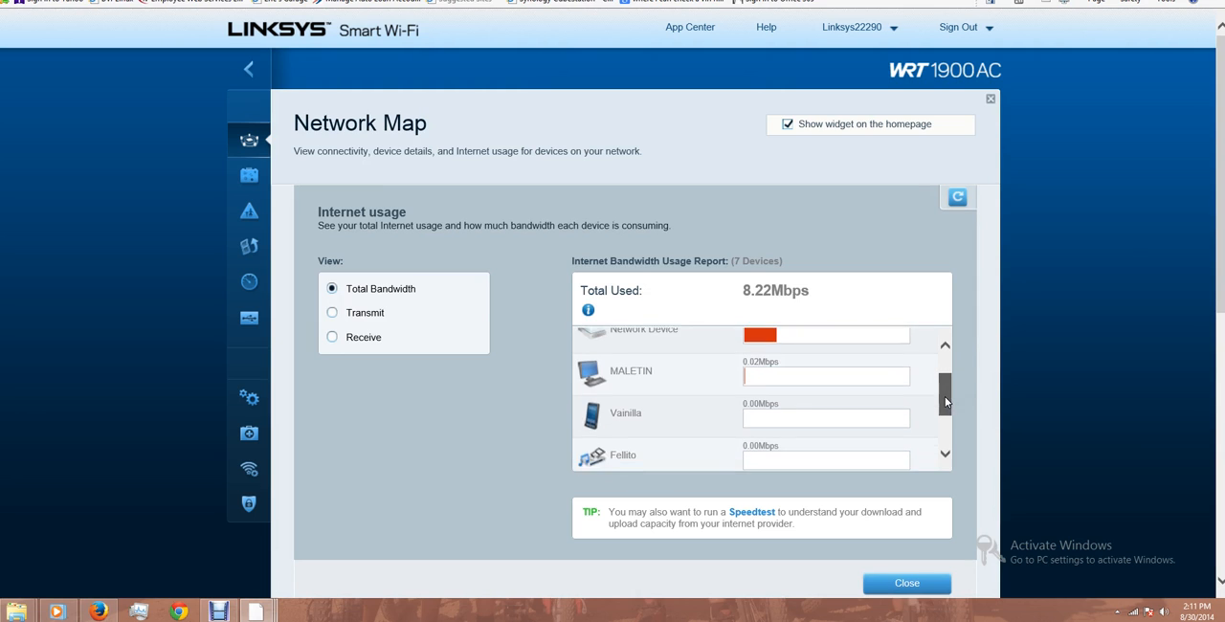
scroll(up, 3)
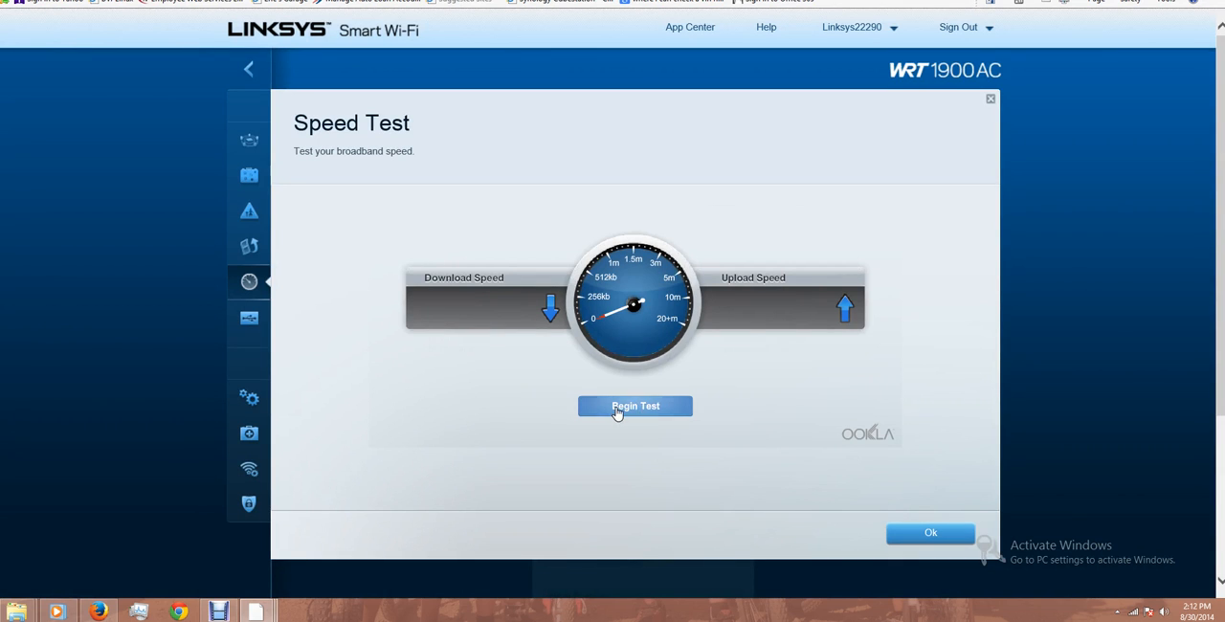
- Run the speed test (2.32 Mbps down, 4.15 Mbps up) and close it
click(635, 406)
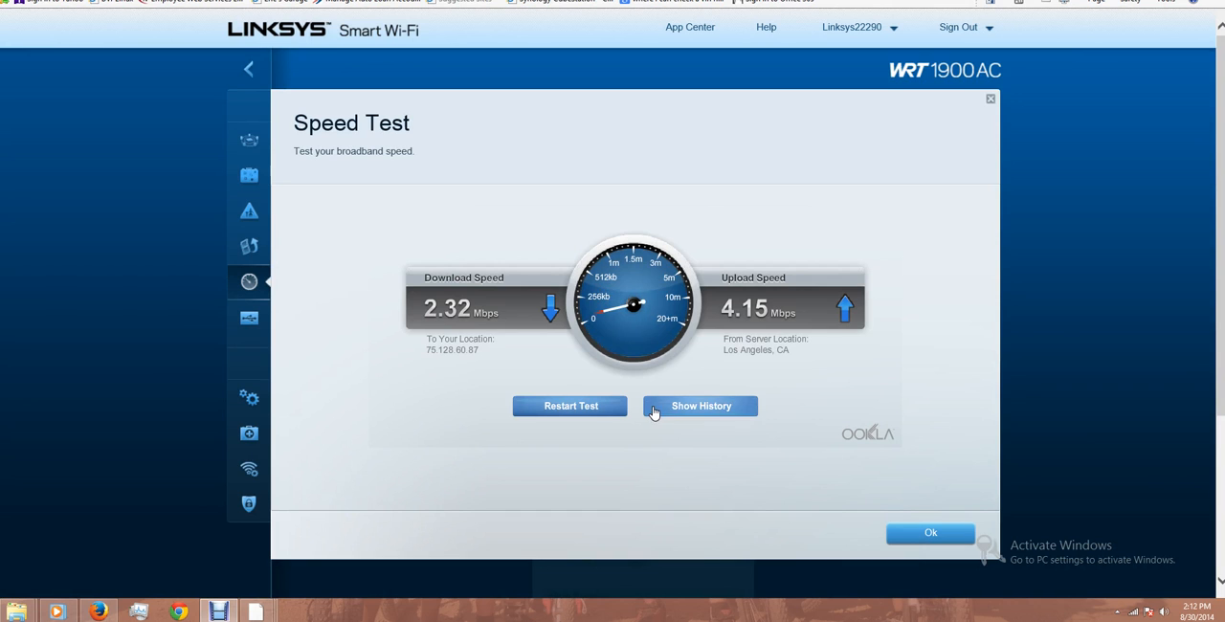
mouse_move(502, 344)
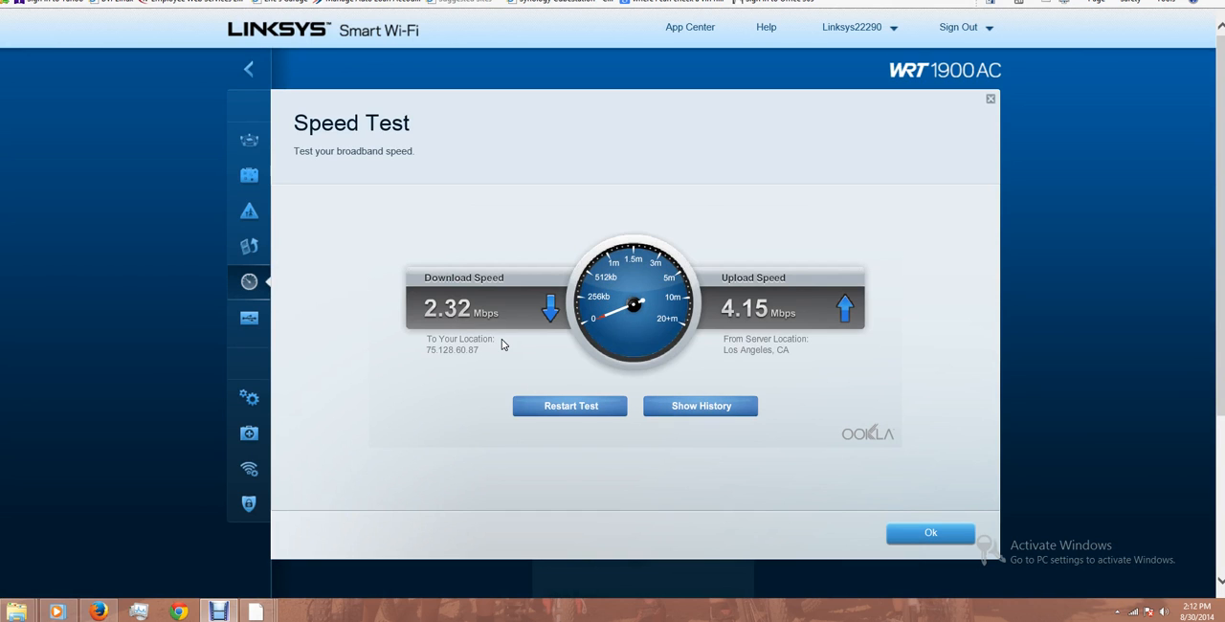
click(929, 533)
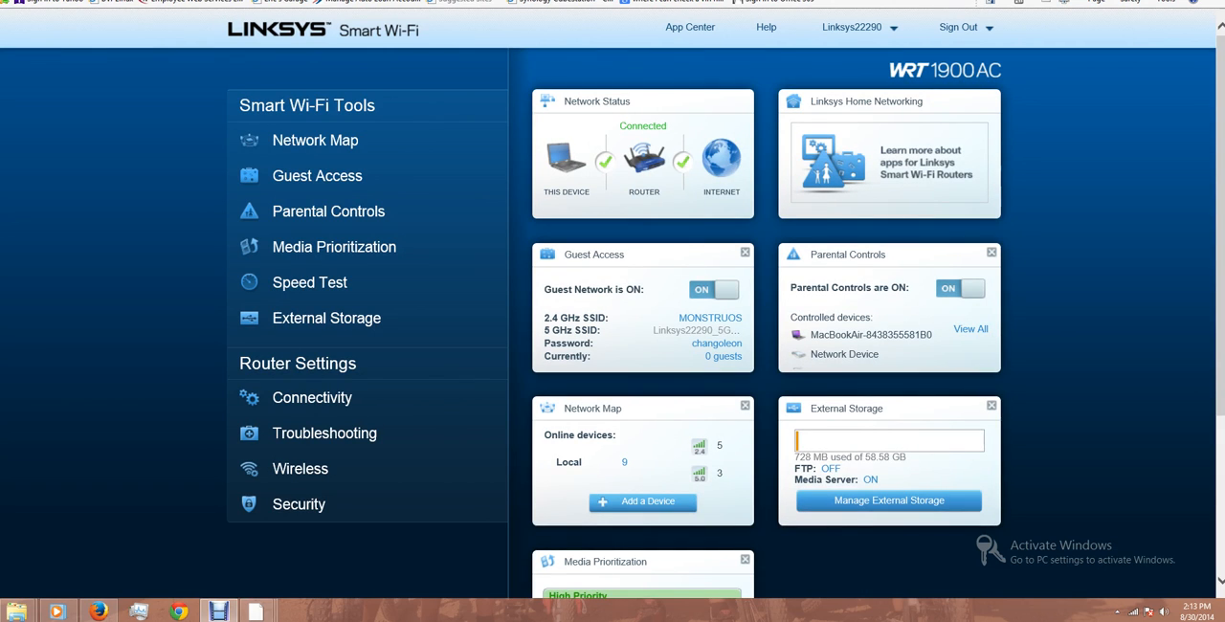
mouse_move(328, 343)
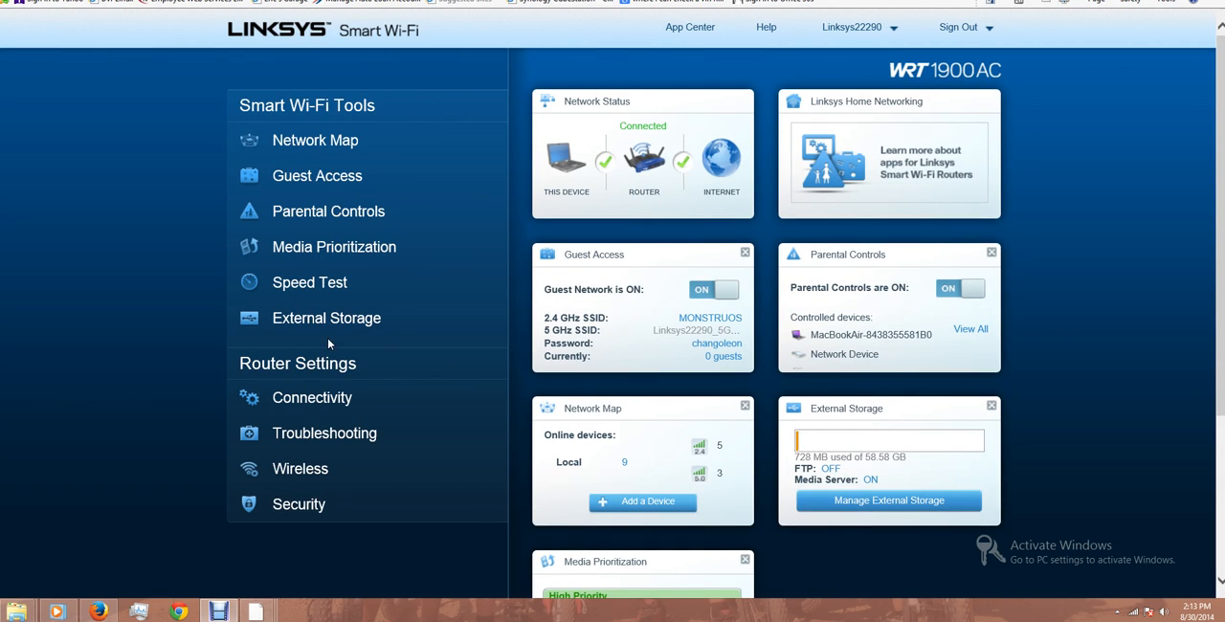
click(326, 318)
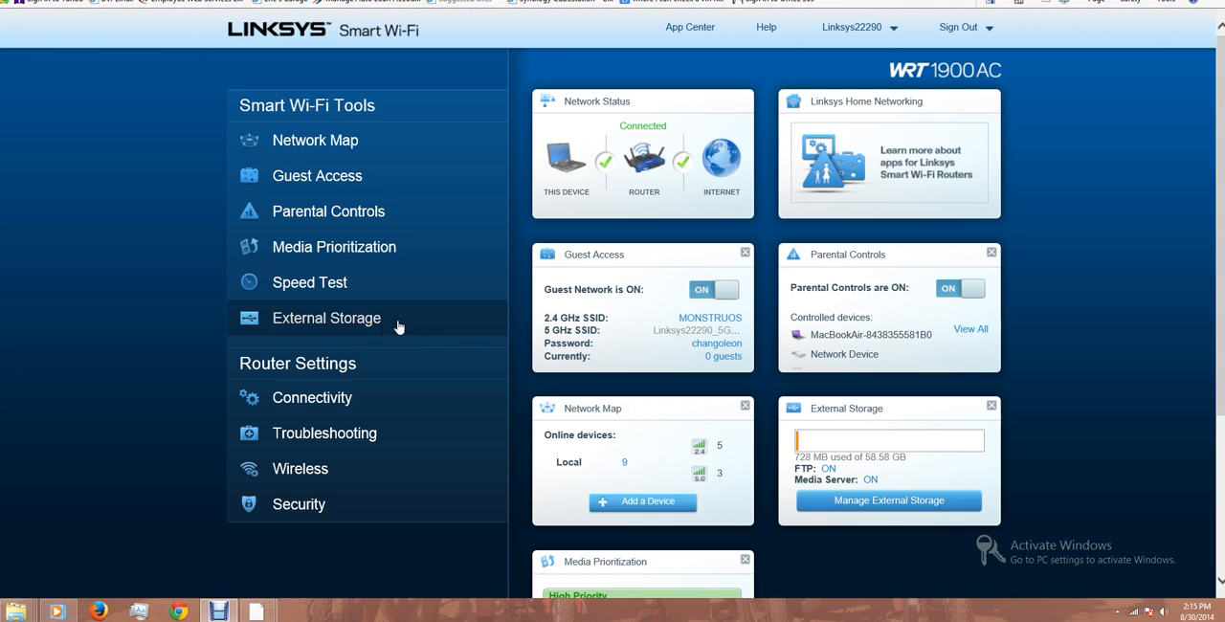
- Review External Storage's FTP server settings and authorized users admin, guest and xuser
click(327, 318)
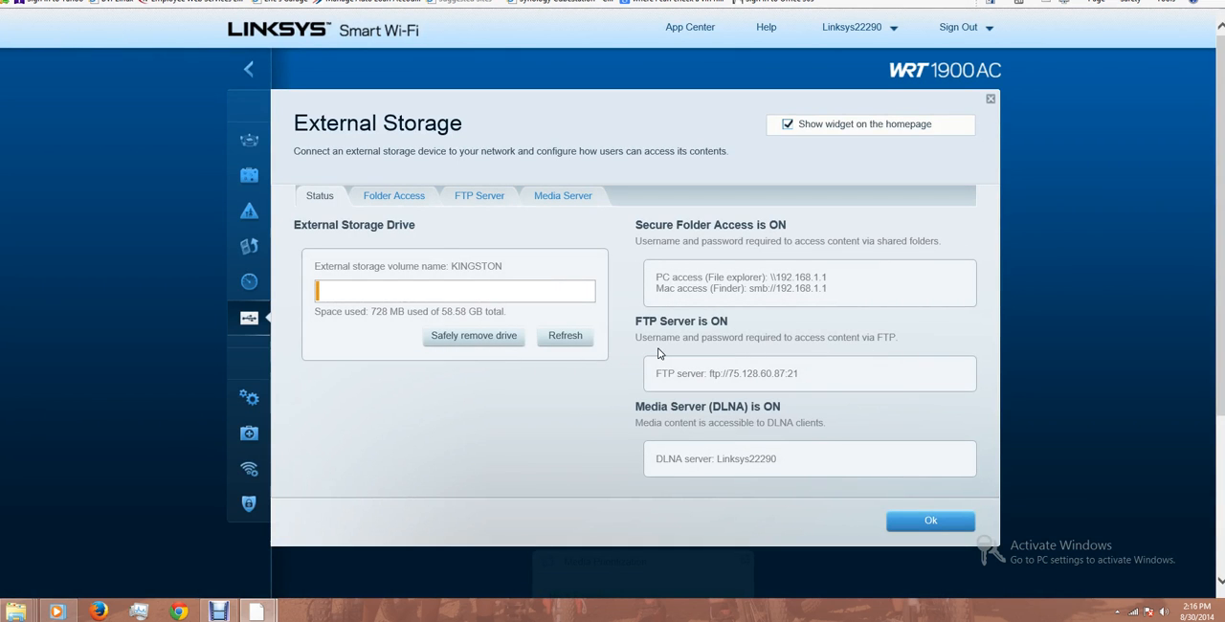
click(478, 195)
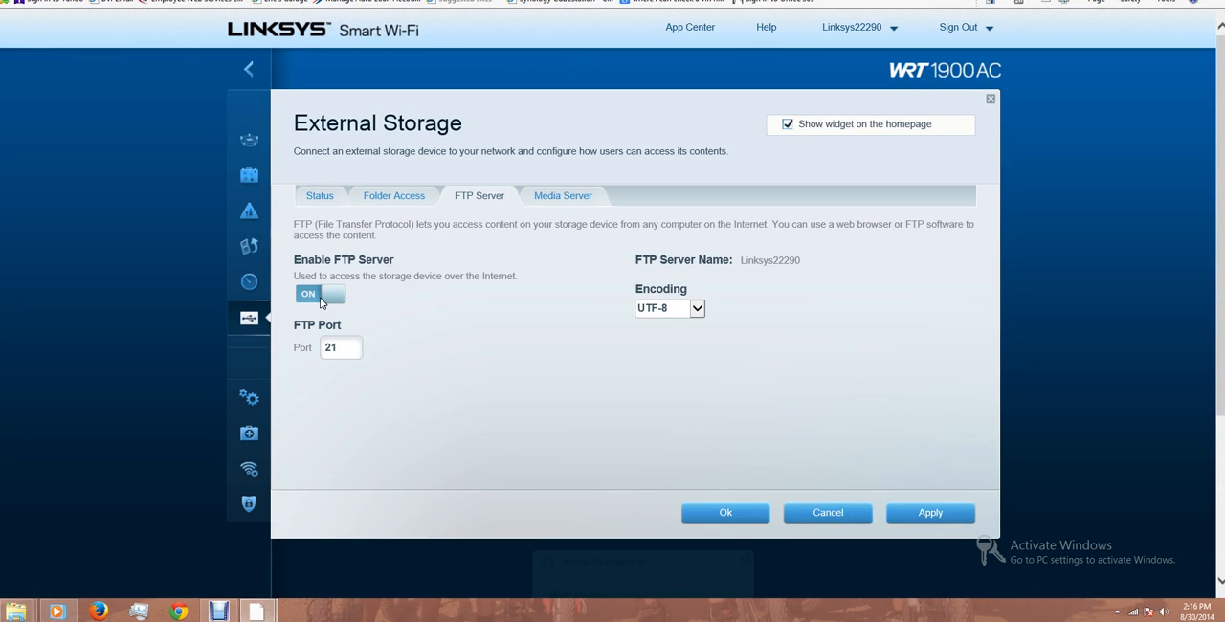
click(393, 195)
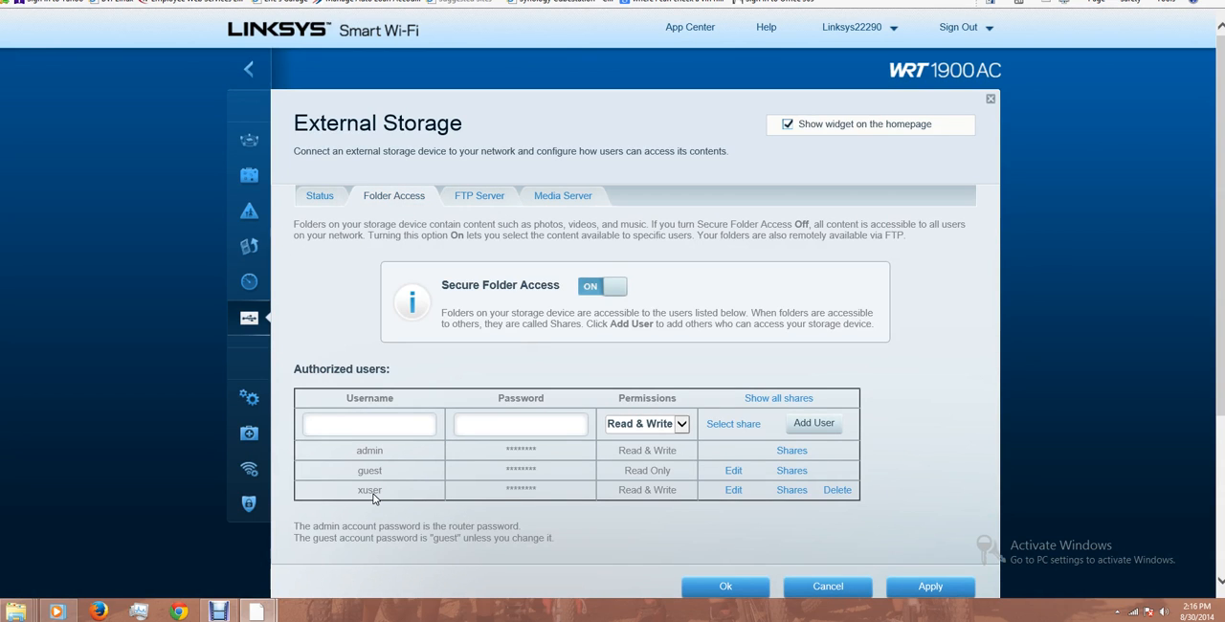
mouse_move(629, 491)
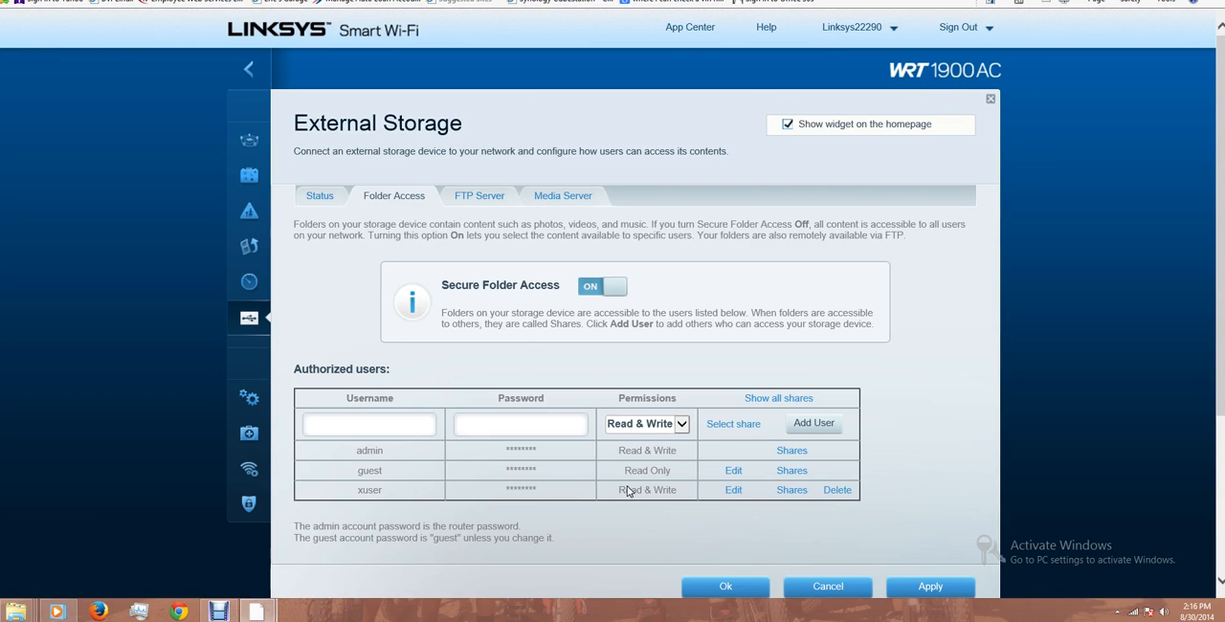
mouse_move(560, 292)
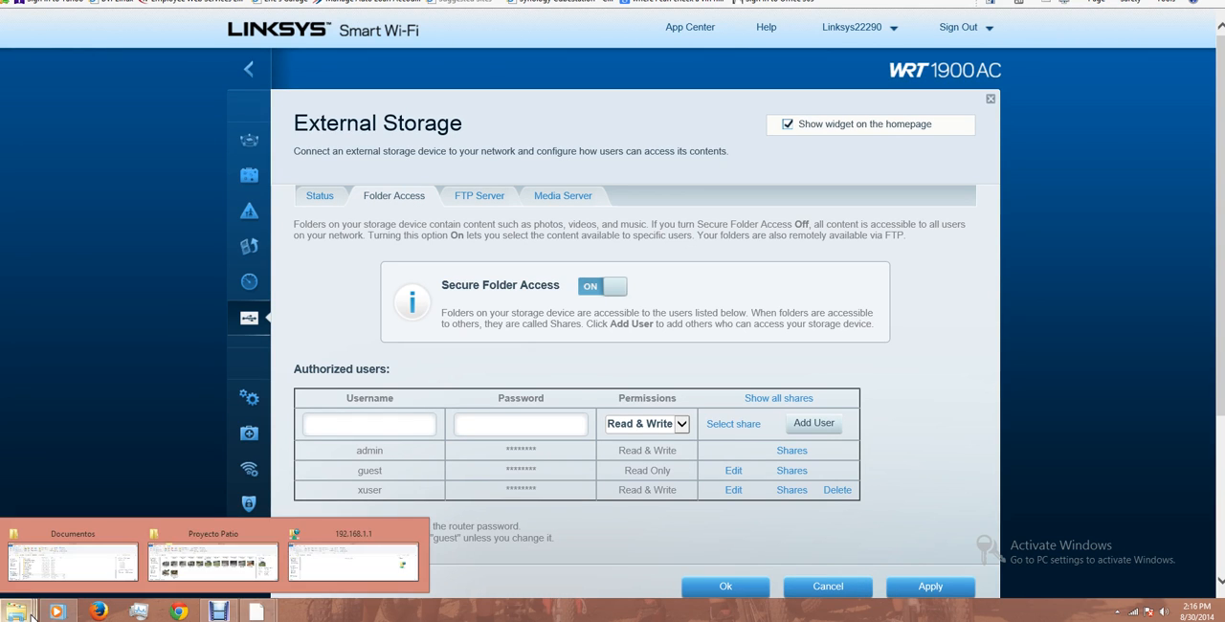
- Browse to ftp://192.168.1.1/ and twice try creating a folder, dismissing the errors
click(352, 560)
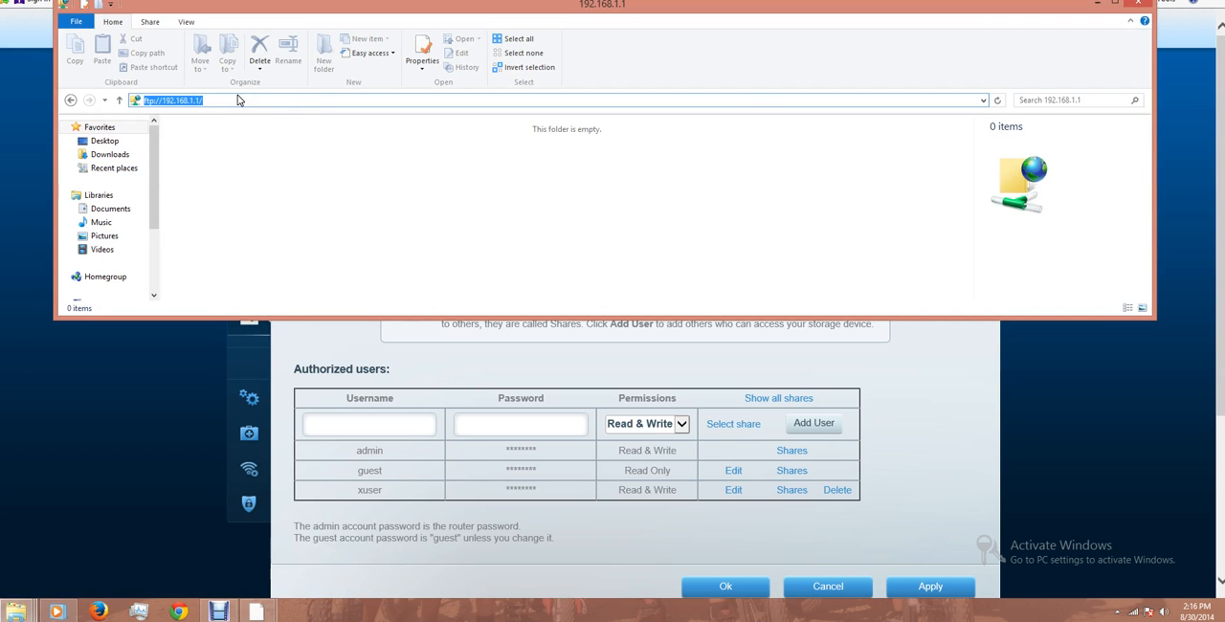
click(192, 99)
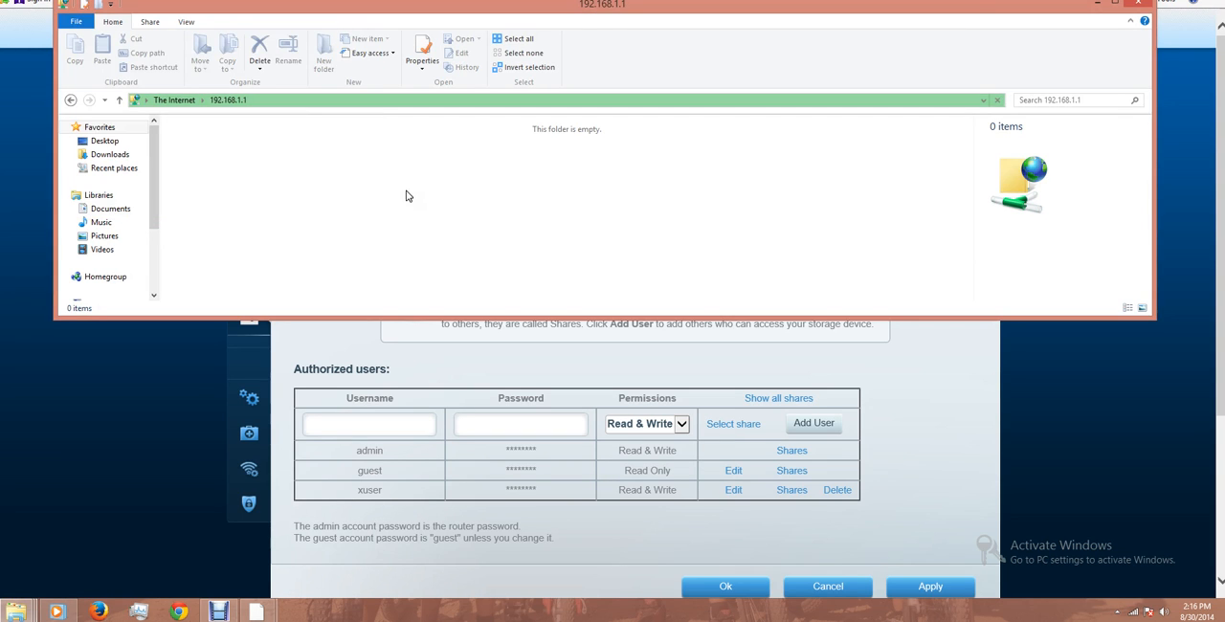
right_click(406, 196)
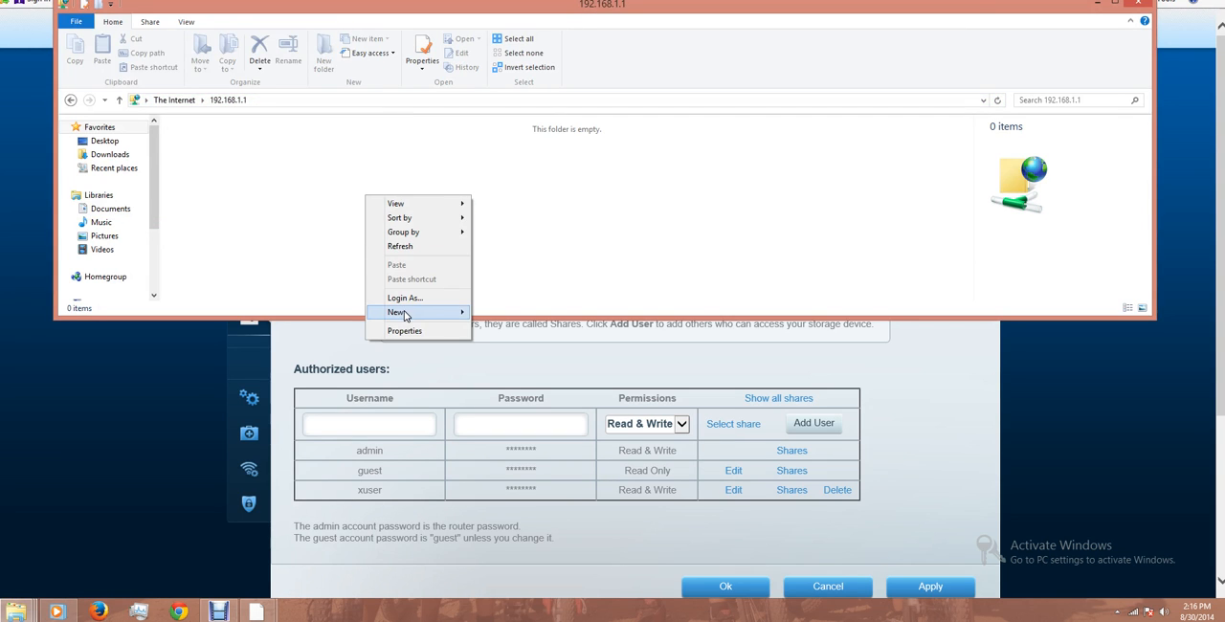
click(396, 312)
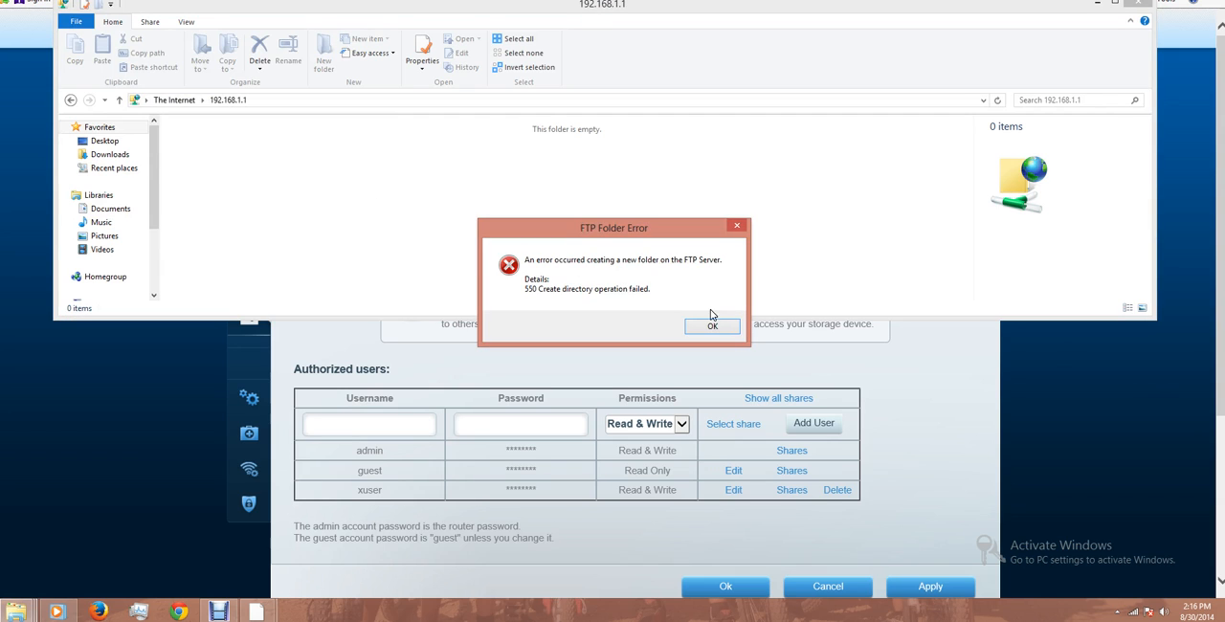
click(712, 325)
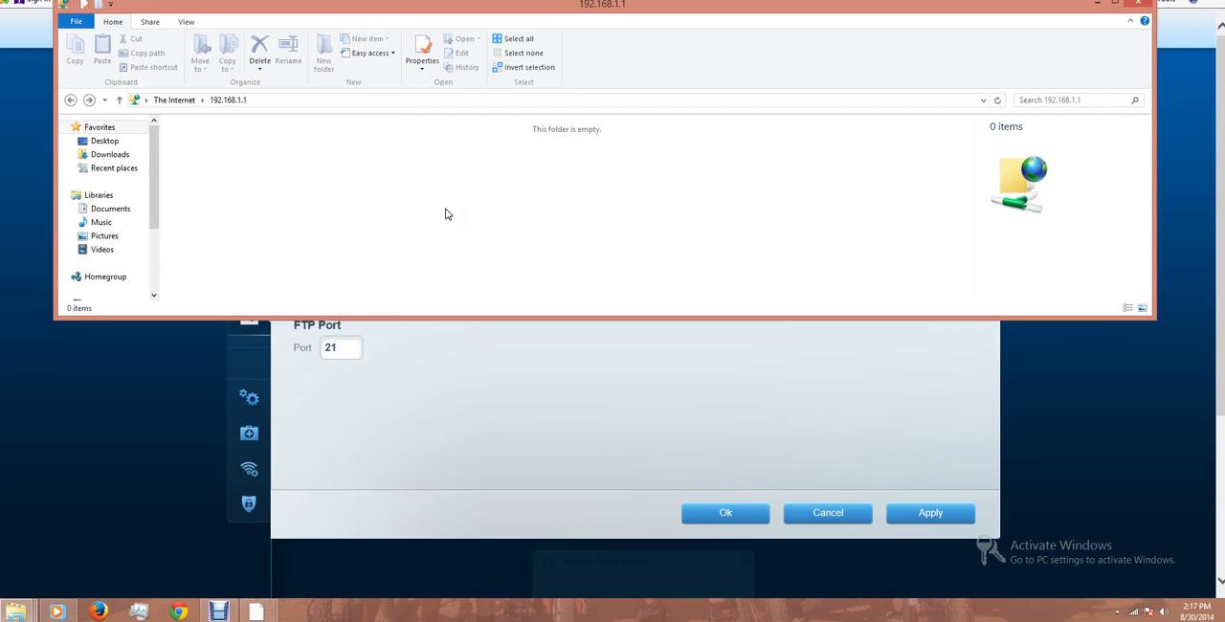
mouse_move(430, 215)
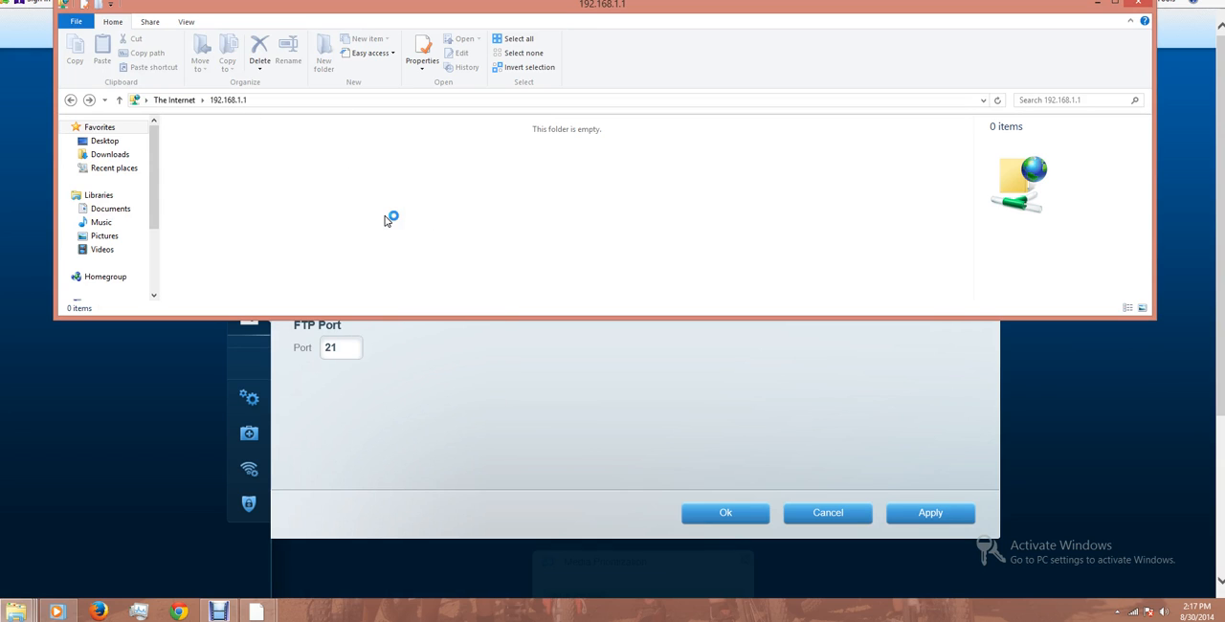
right_click(388, 218)
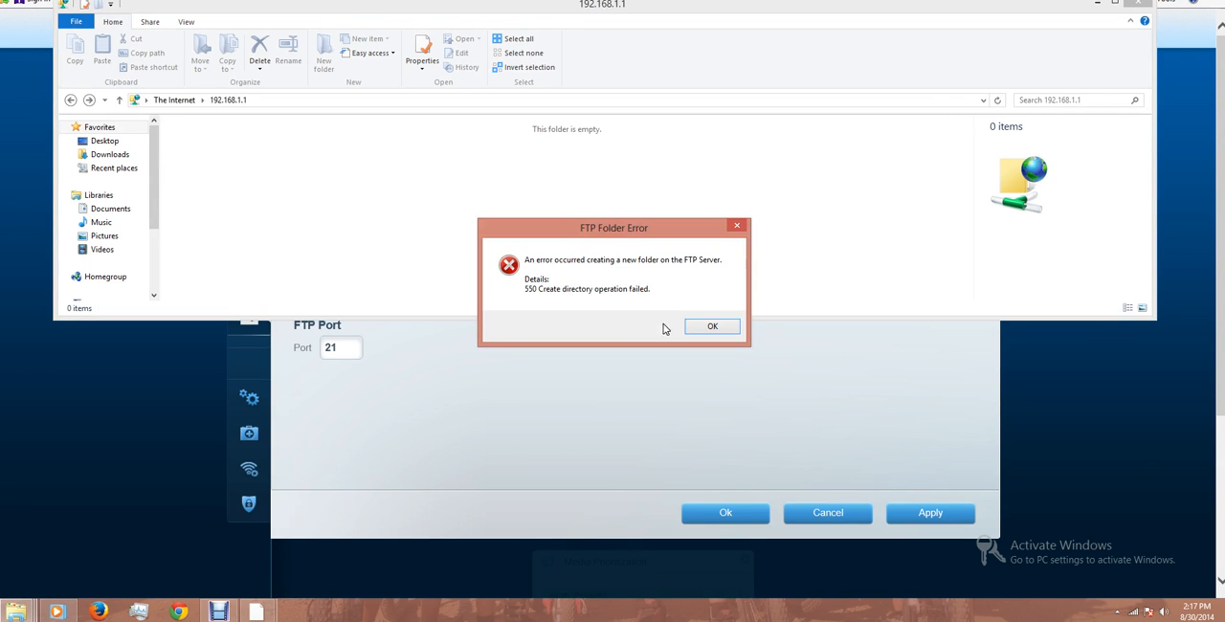
click(712, 326)
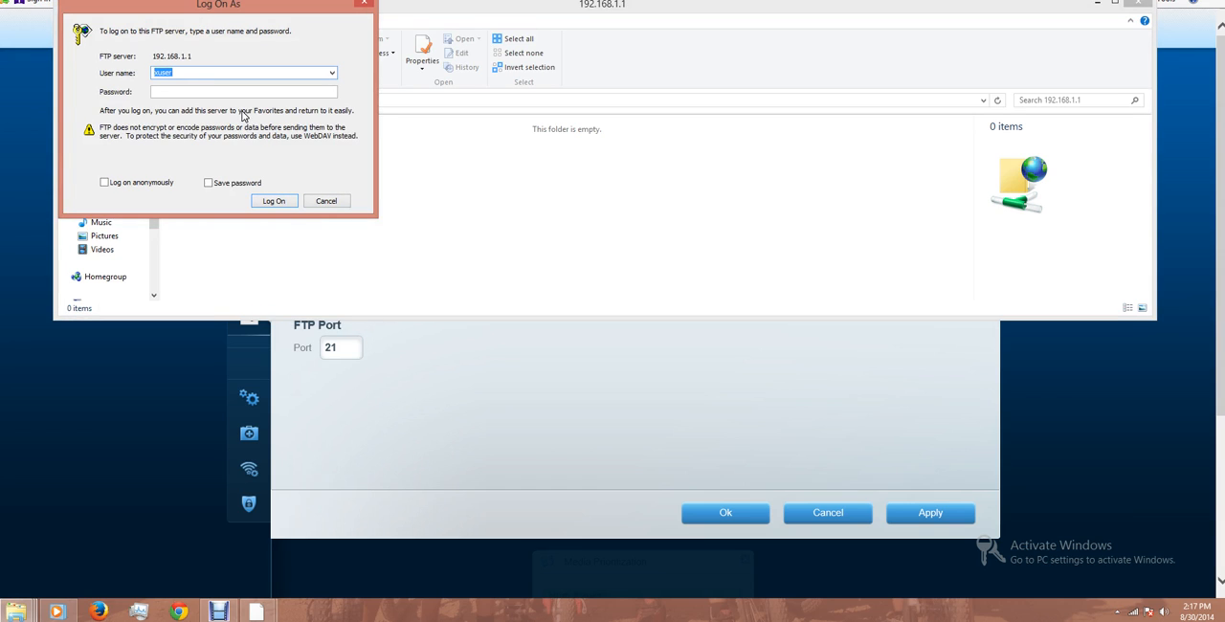
- Log on to the FTP server as admin and open the KINGSTON share
text(admin)
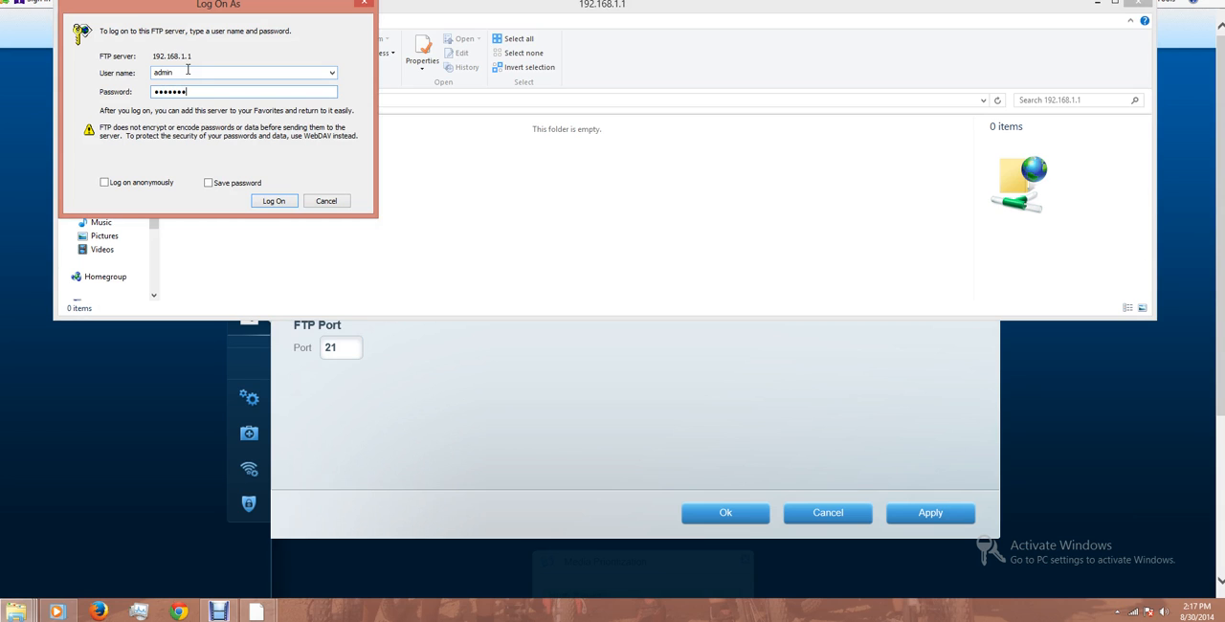
click(274, 200)
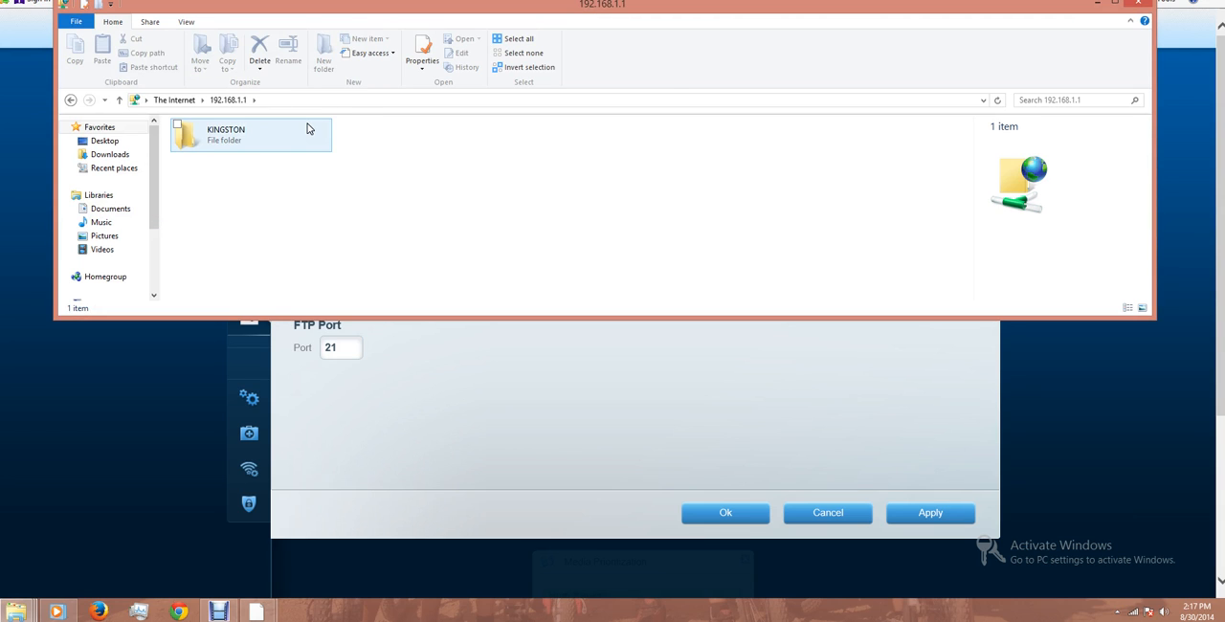
double_click(225, 134)
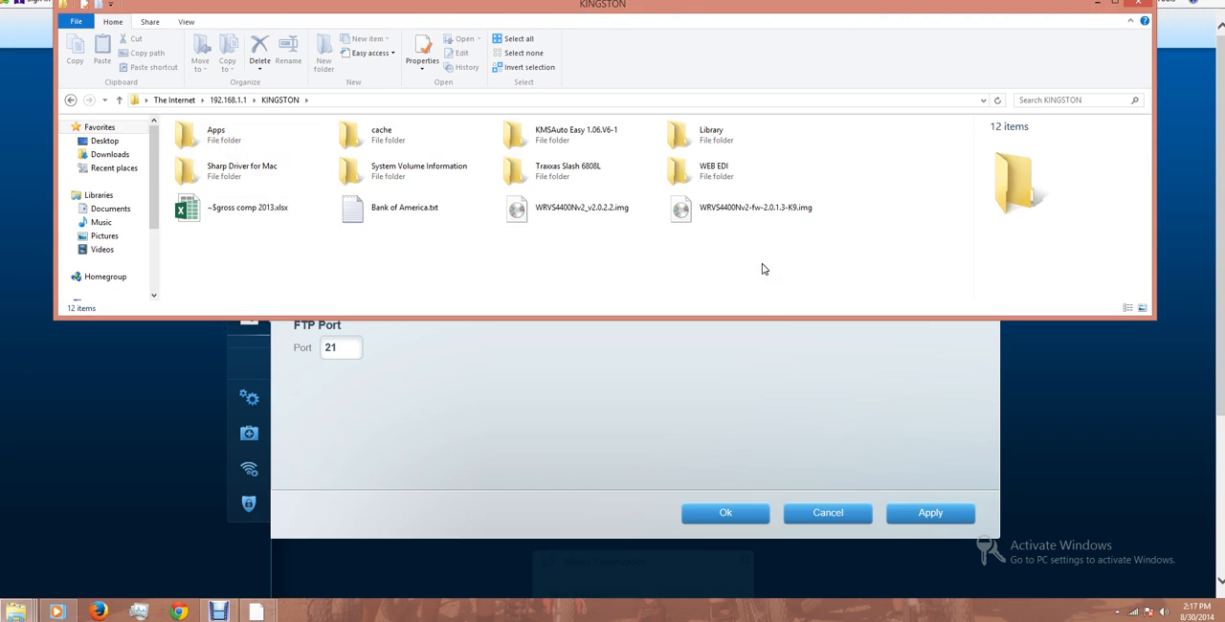
- Create a New Folder inside KINGSTON and go into it
click(381, 134)
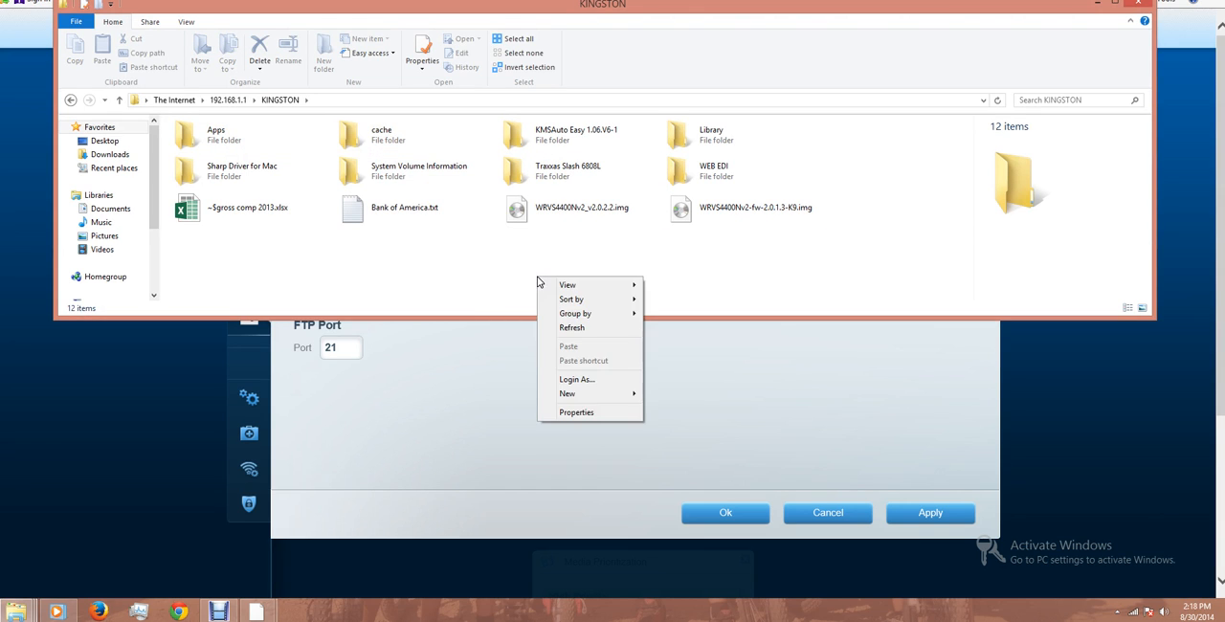
click(548, 309)
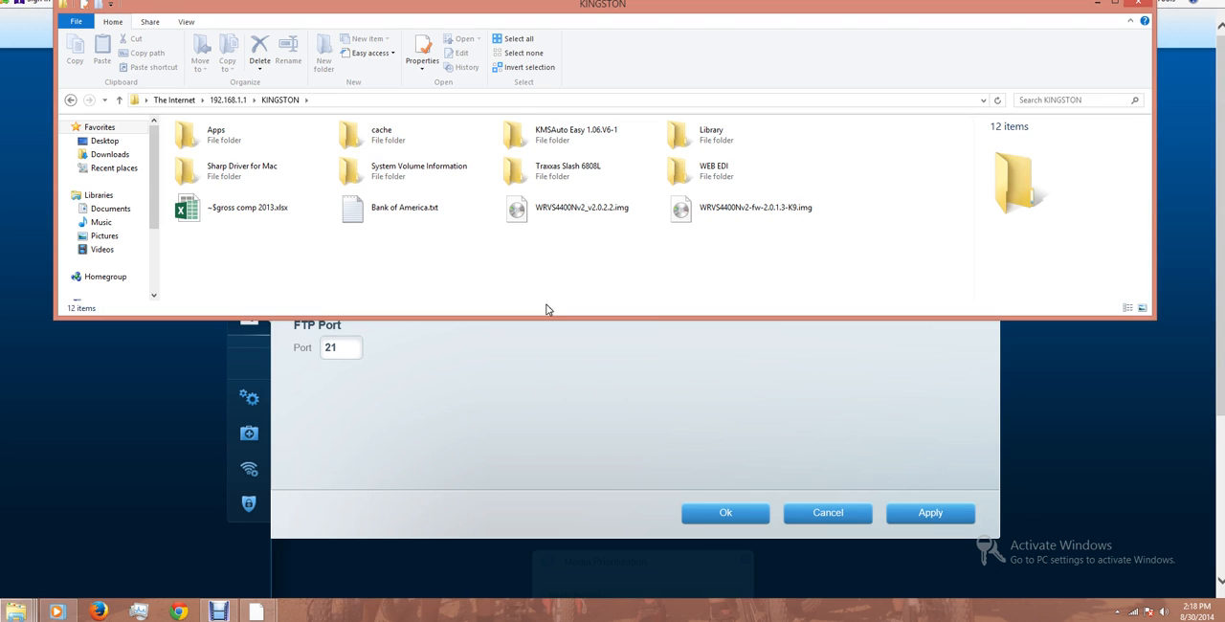
click(324, 50)
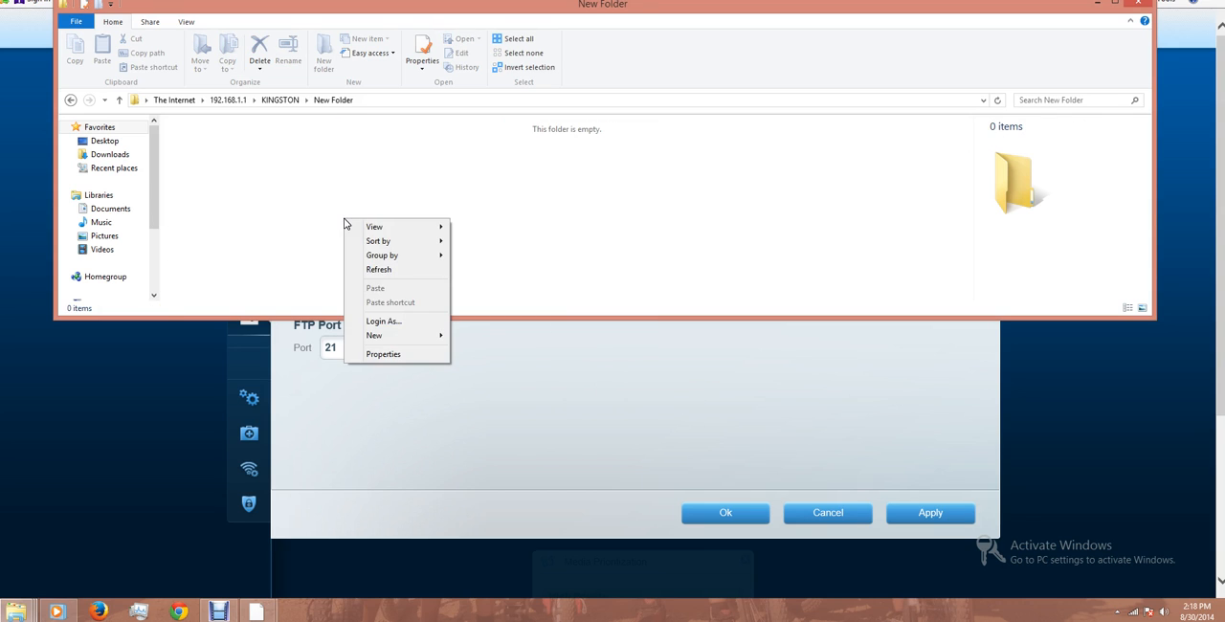
click(415, 224)
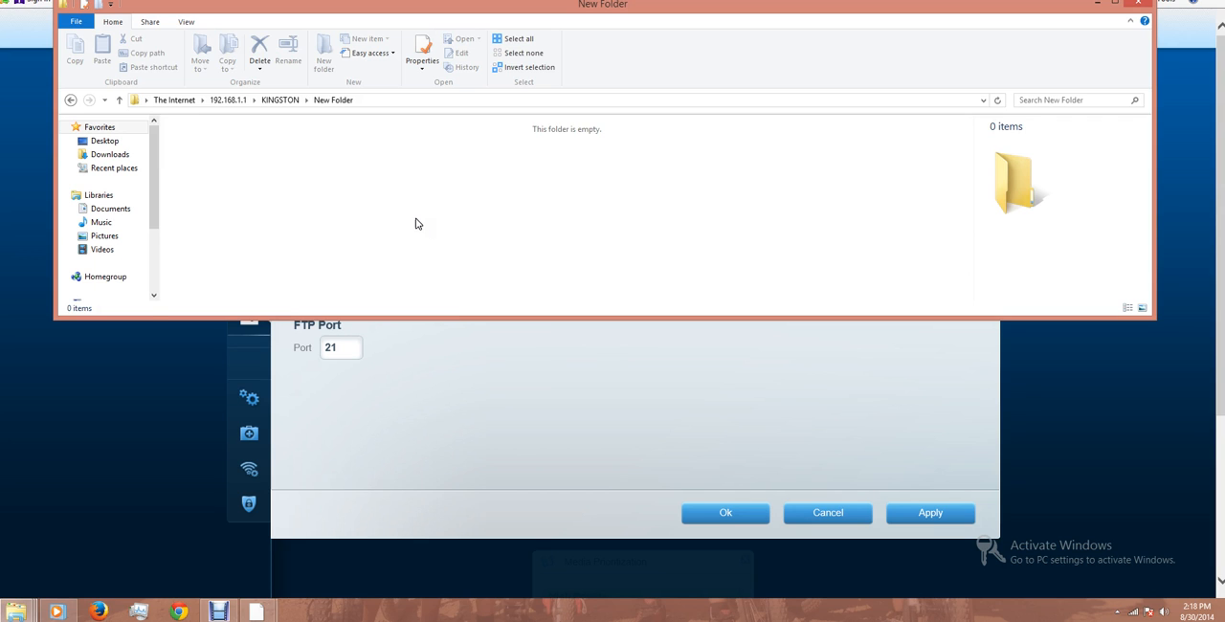
click(323, 53)
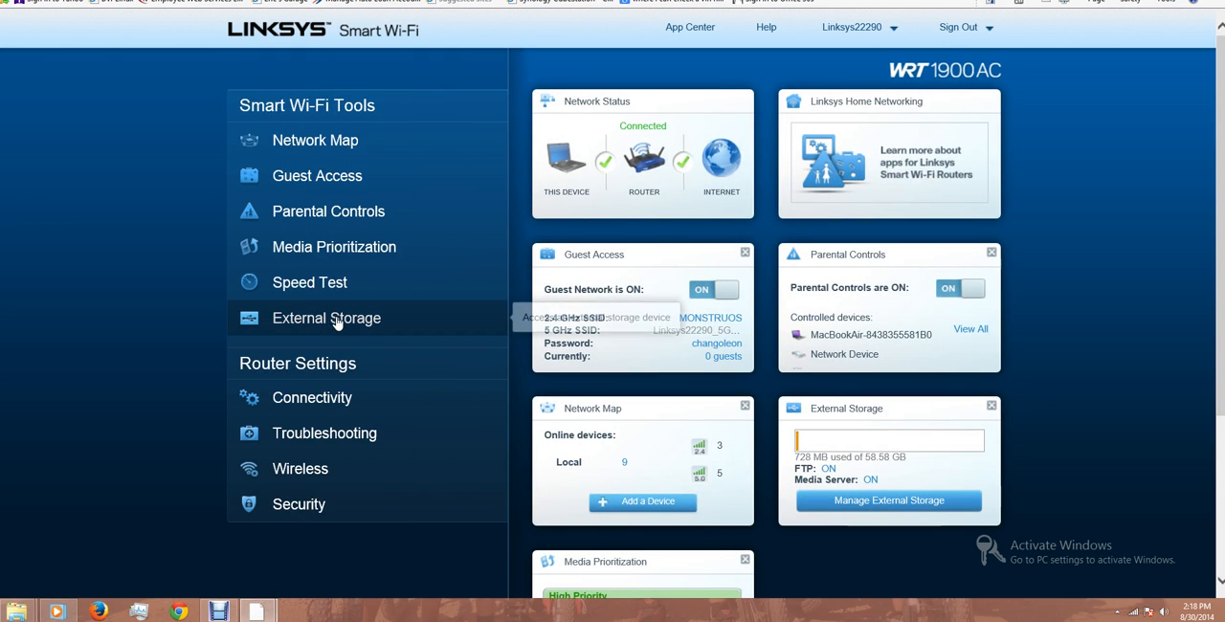
mouse_move(856, 460)
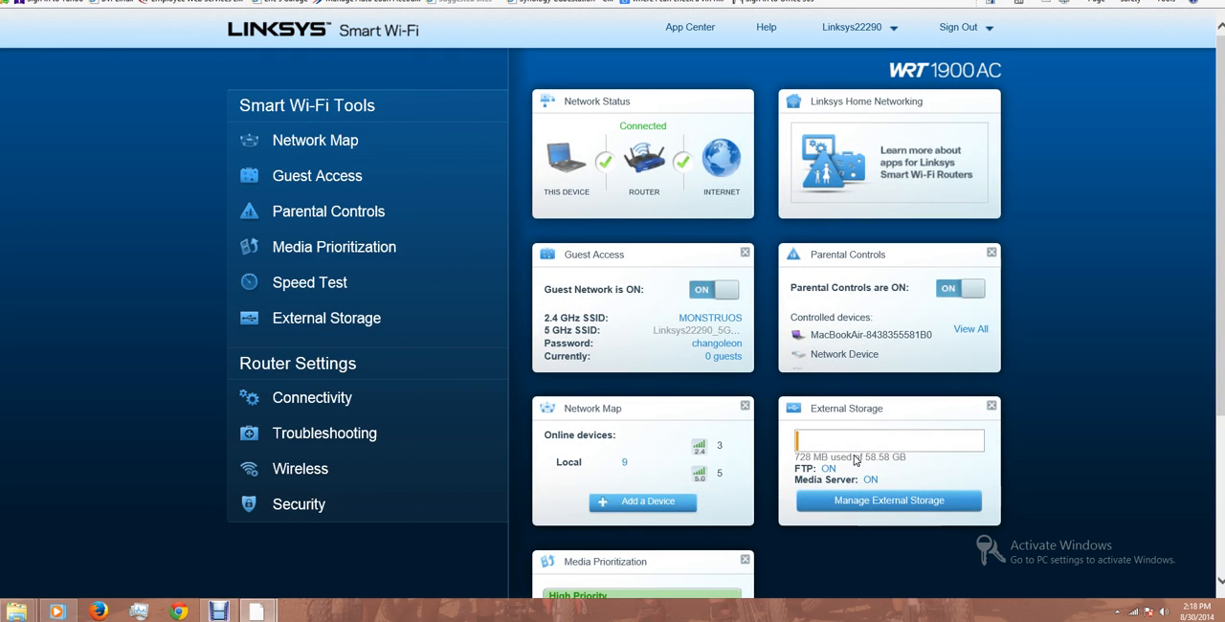
- Scroll the Smart Wi-Fi dashboard down and back up to review its widgets
scroll(down, 3)
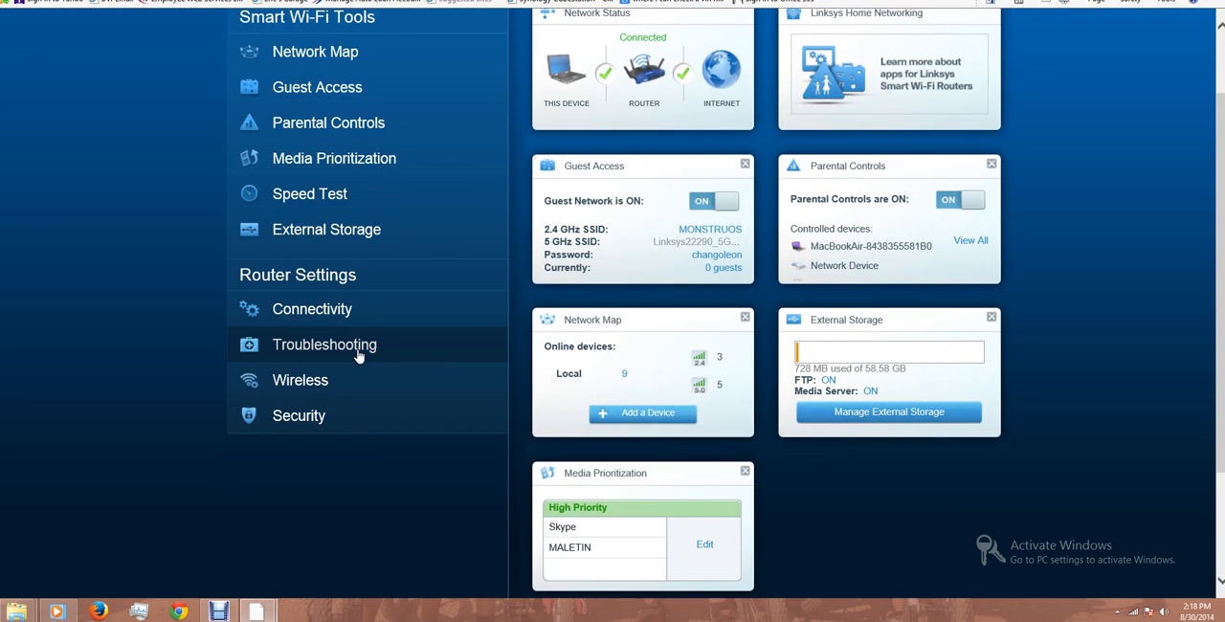
scroll(up, 3)
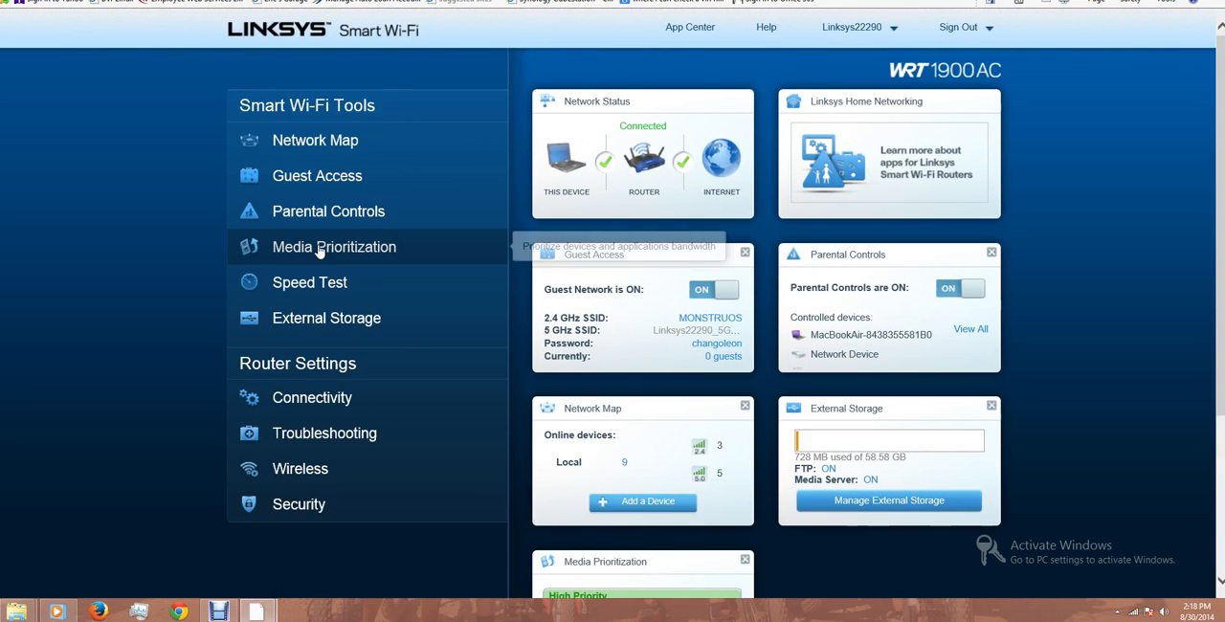
- Move AirVainilla into High Priority between Skype and MALETIN and save
click(333, 246)
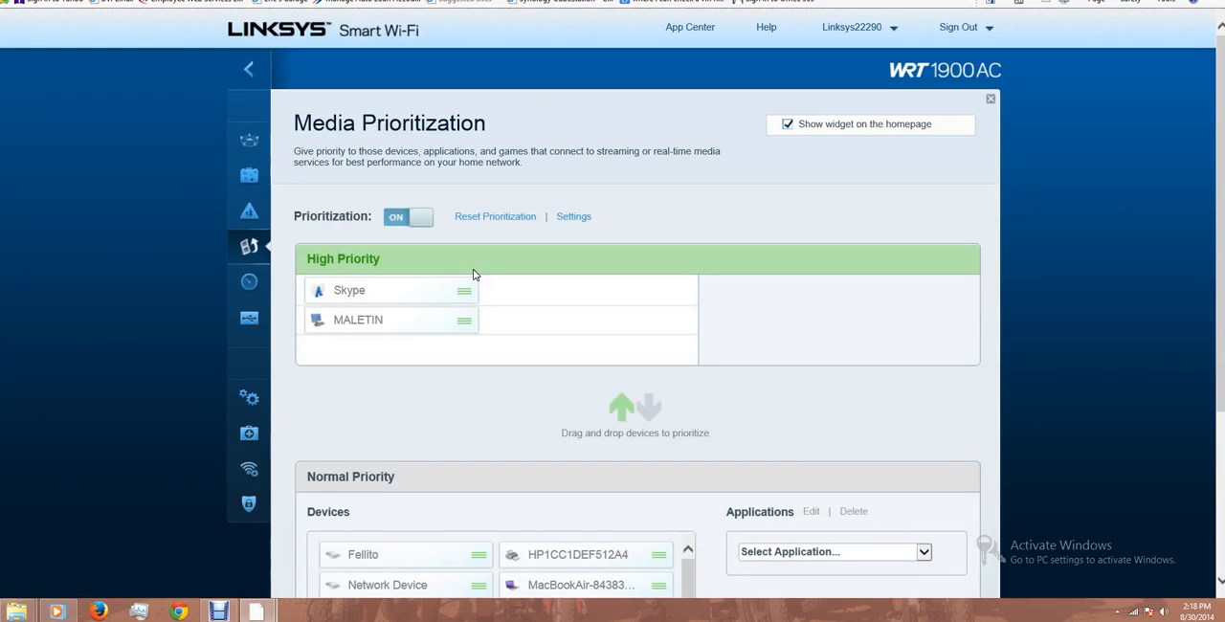
mouse_move(576, 407)
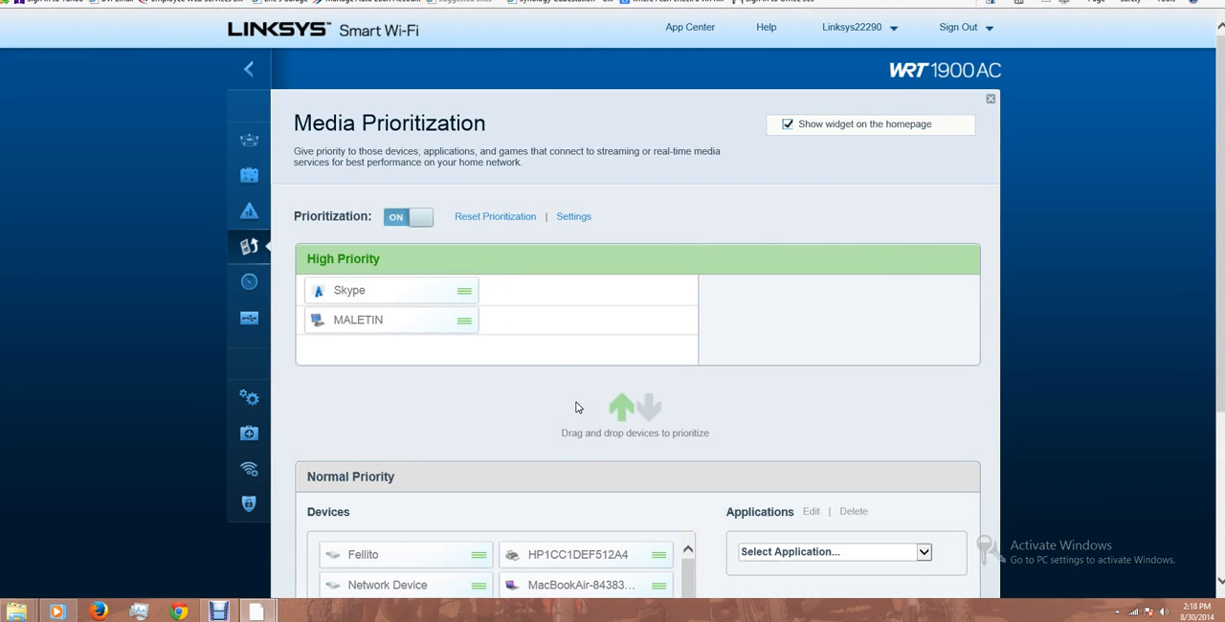
mouse_move(591, 391)
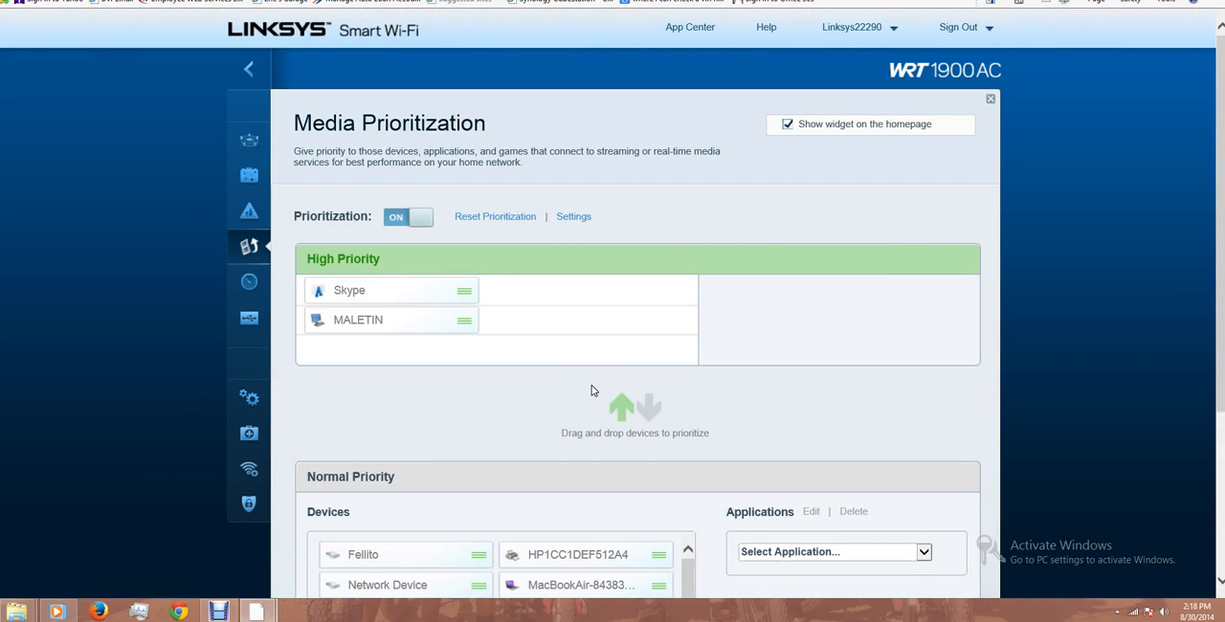
scroll(down, 3)
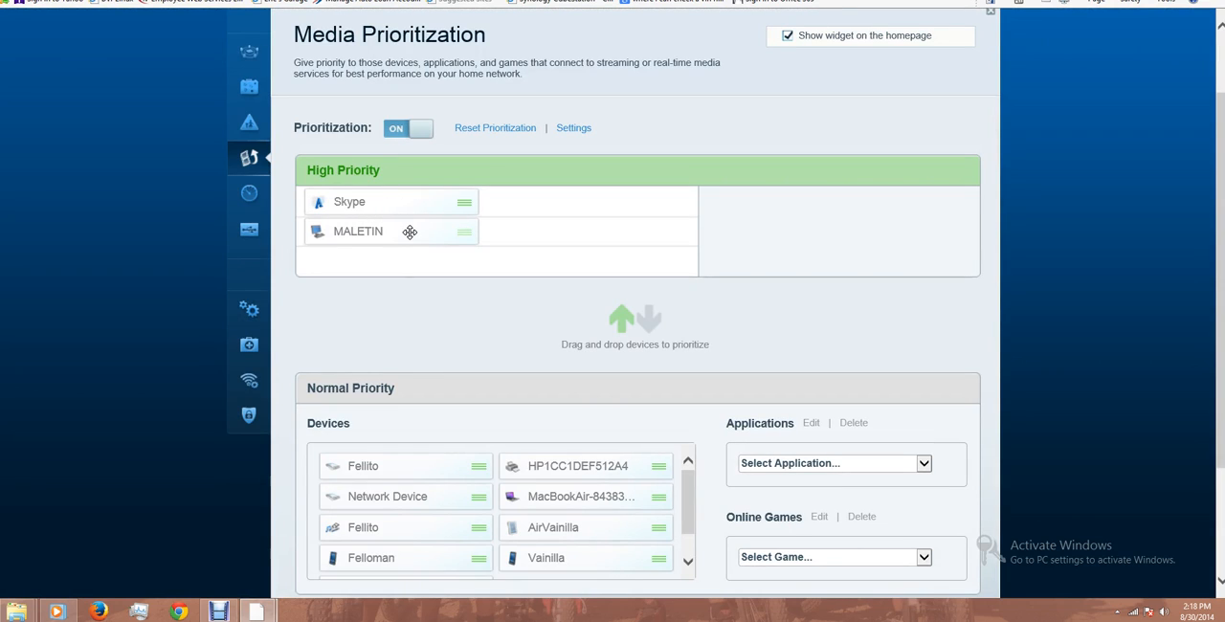
scroll(down, 3)
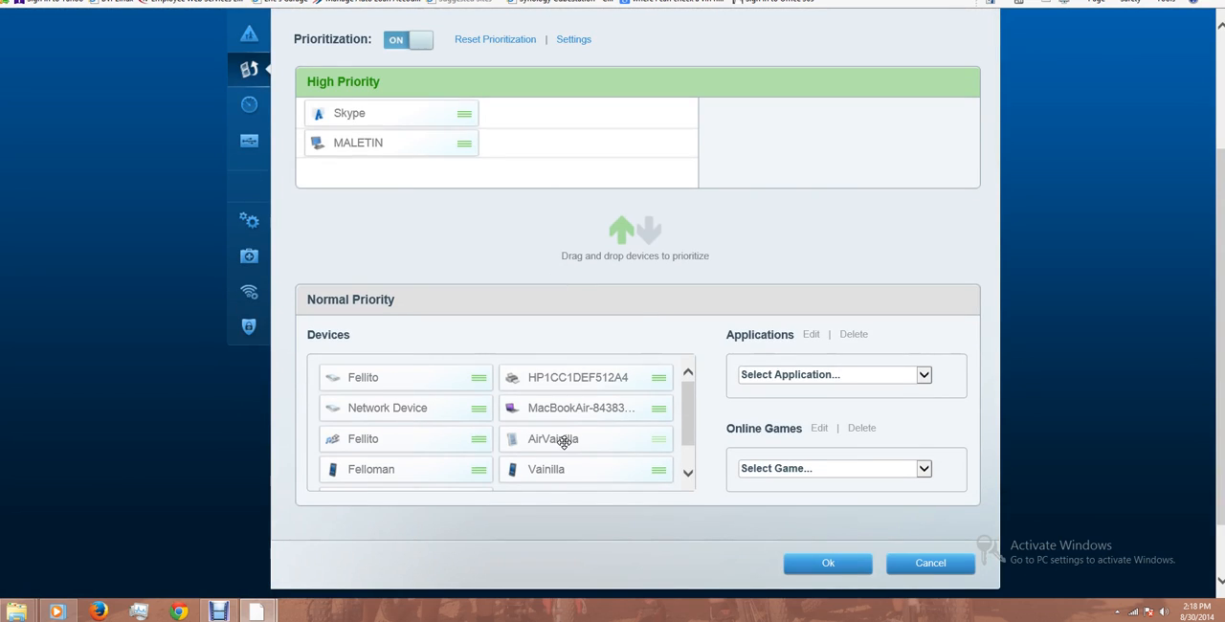
drag(553, 438, 369, 150)
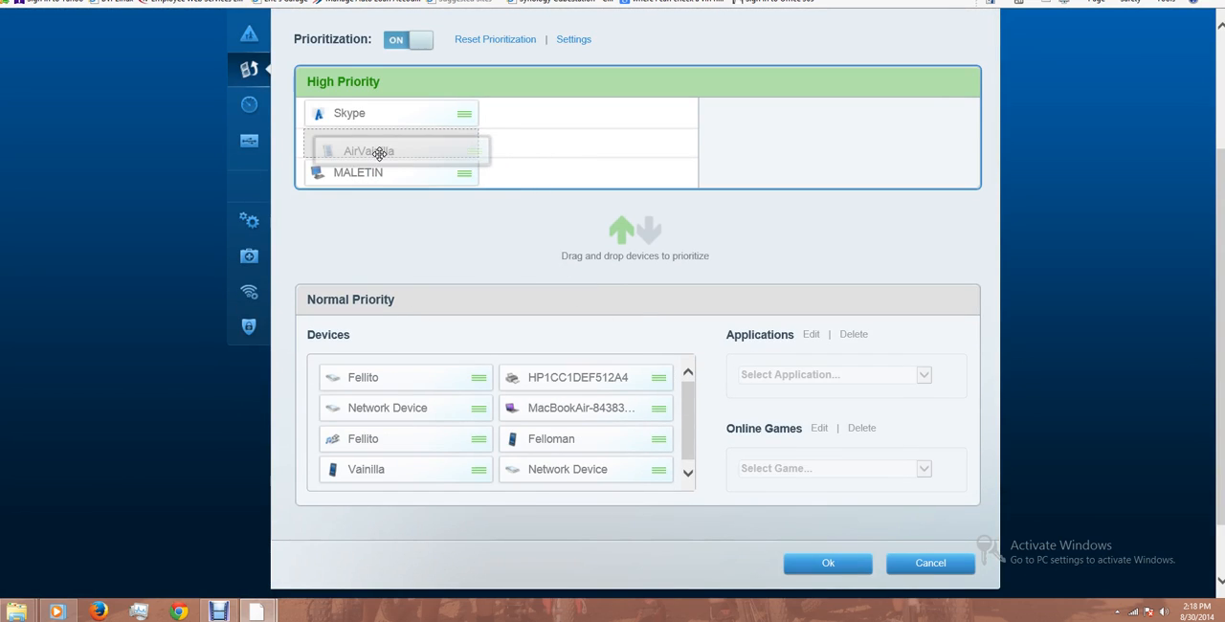
drag(368, 150, 369, 142)
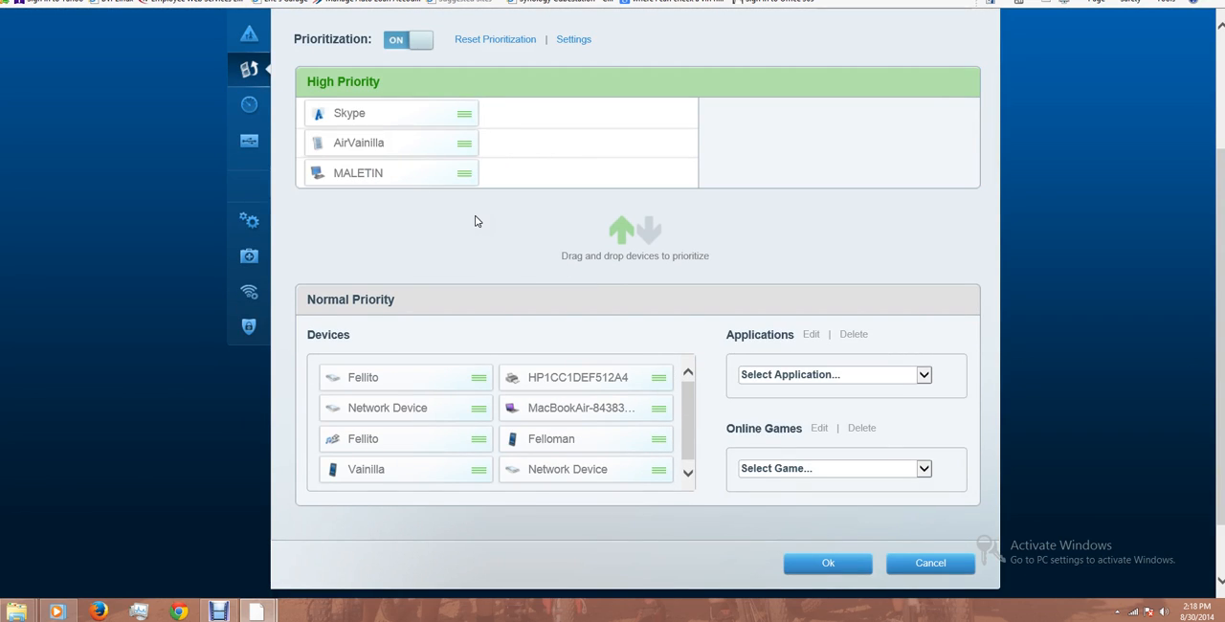
mouse_move(809, 348)
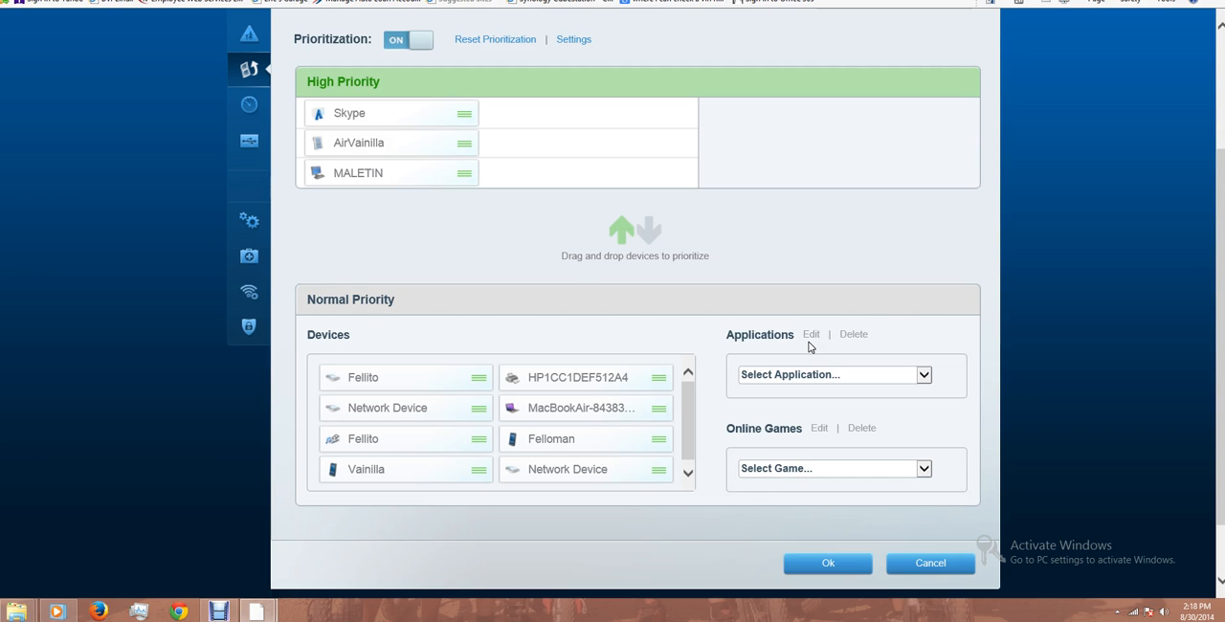
mouse_move(826, 606)
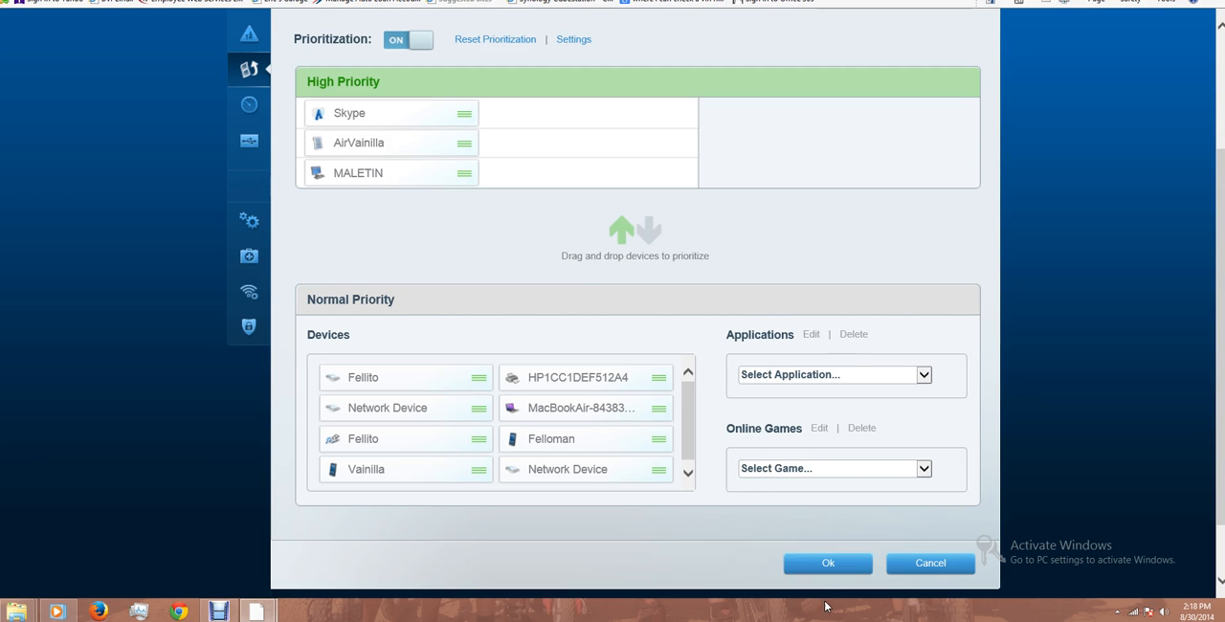
click(828, 563)
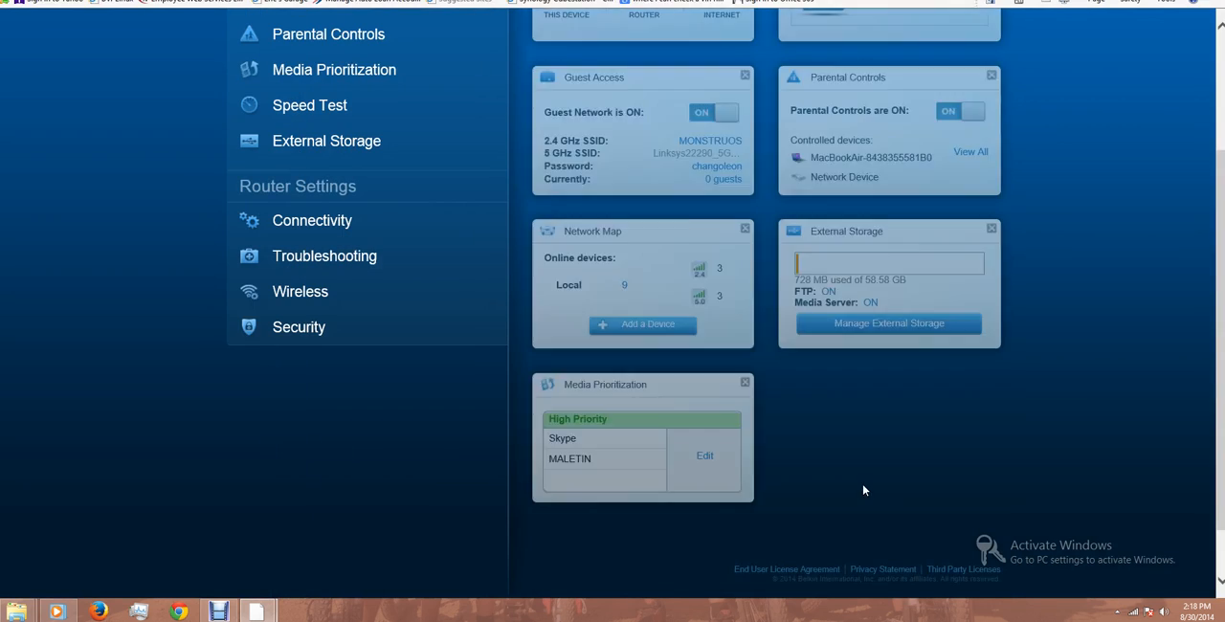
scroll(up, 3)
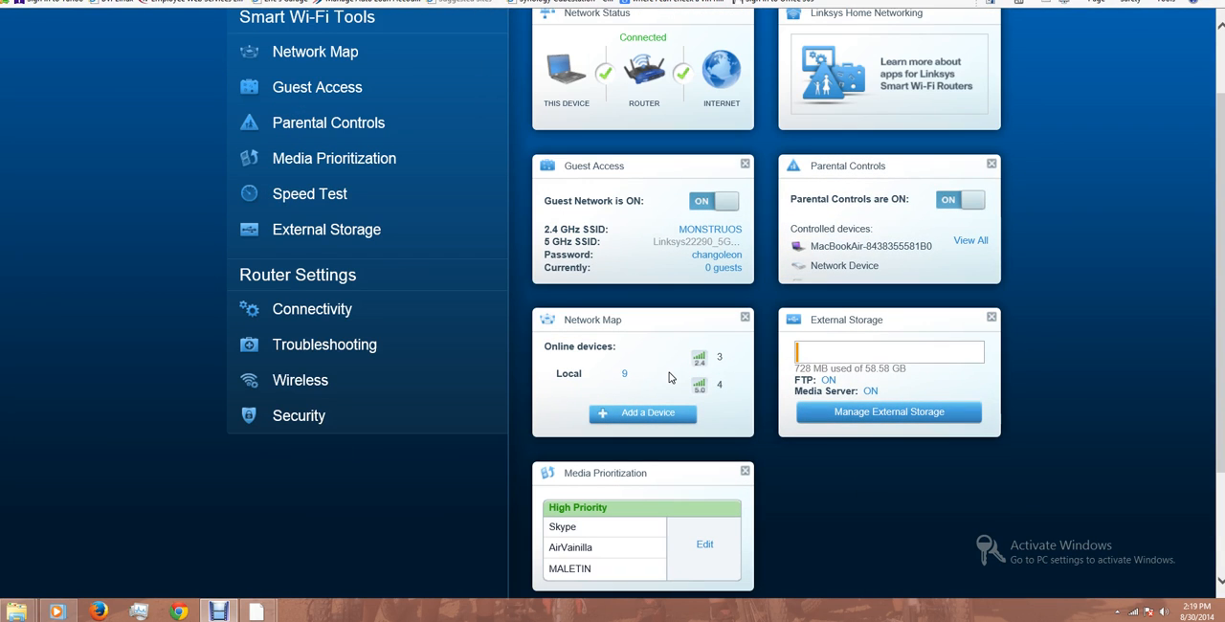
mouse_move(298, 415)
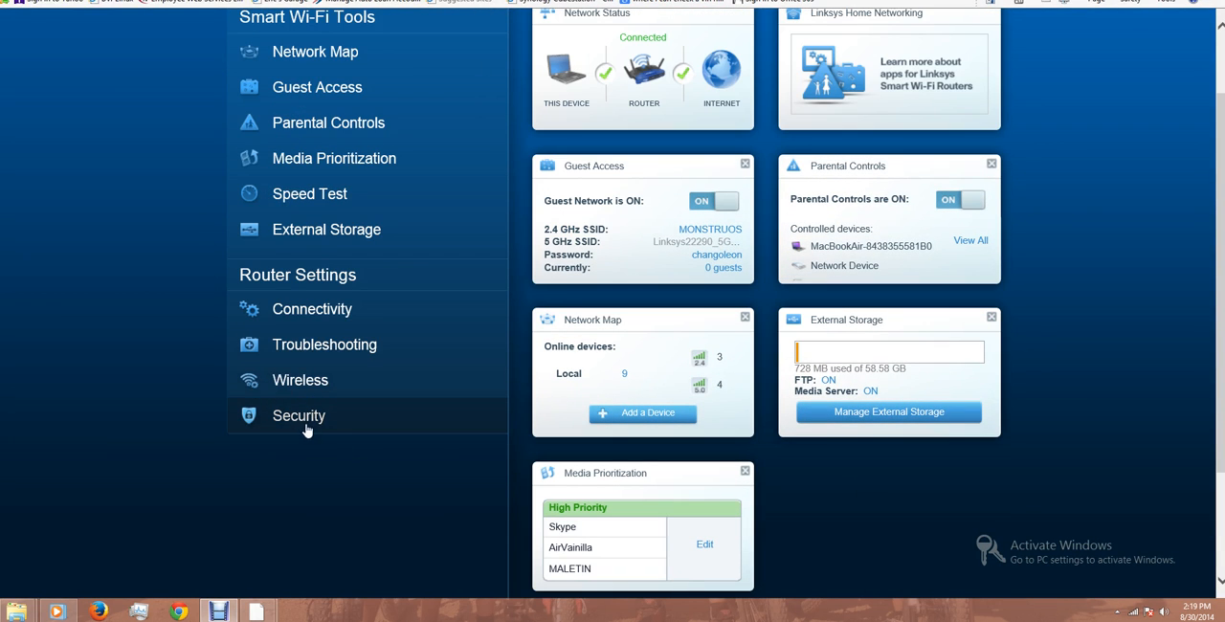
click(298, 415)
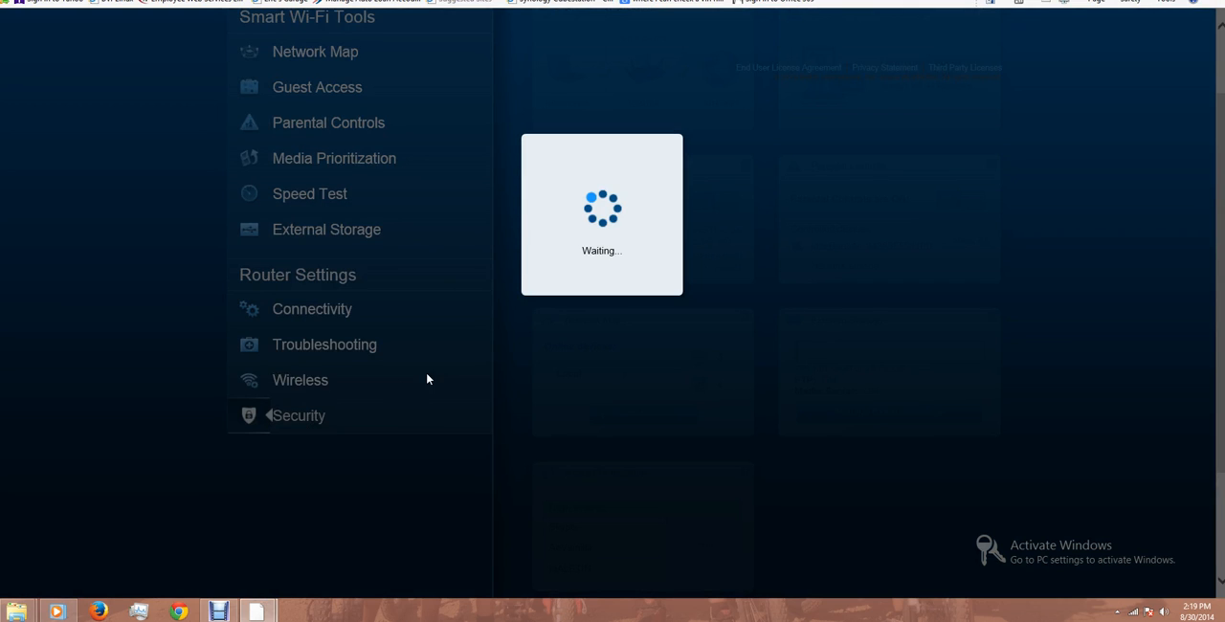
click(298, 415)
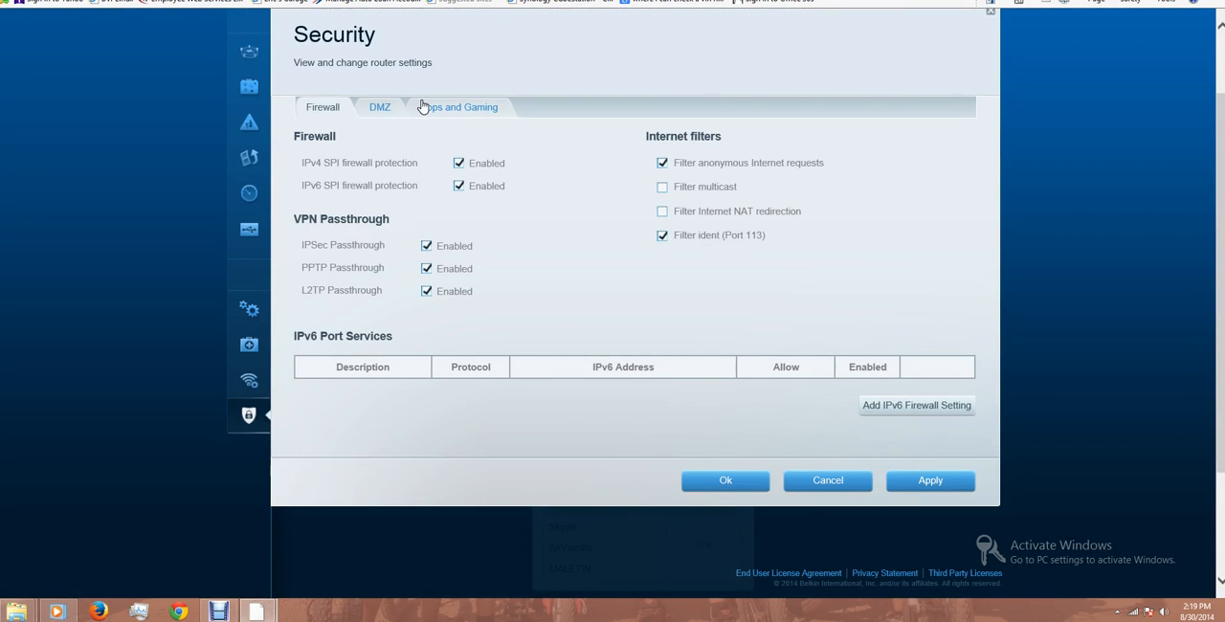
click(459, 106)
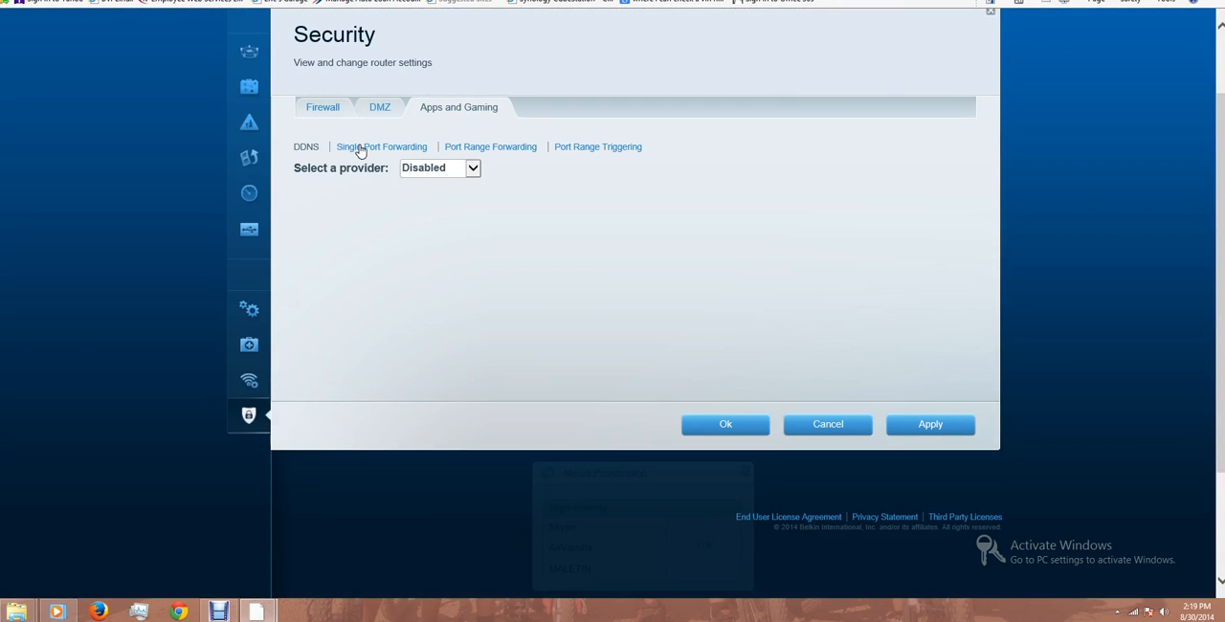
click(381, 147)
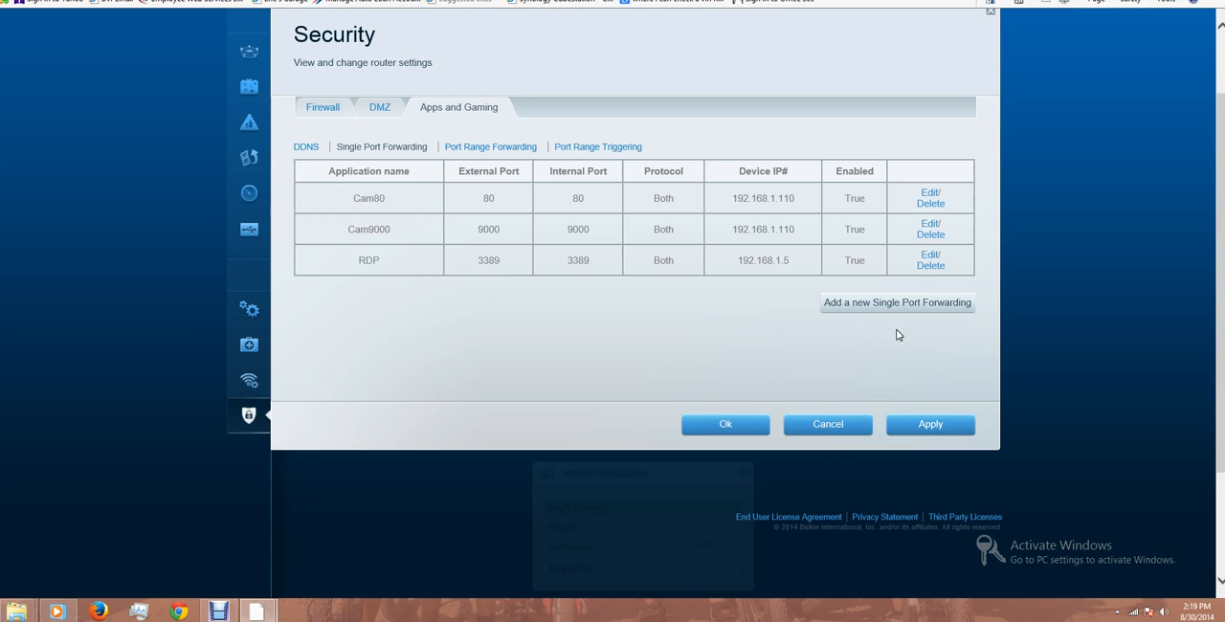
click(897, 303)
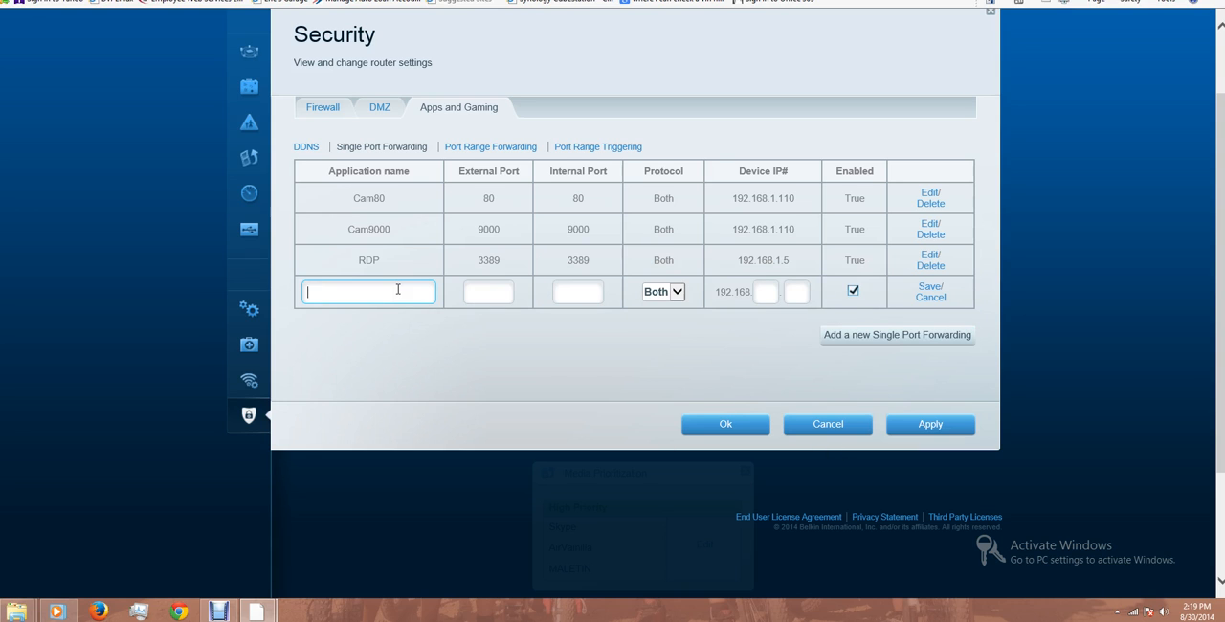
text(gg)
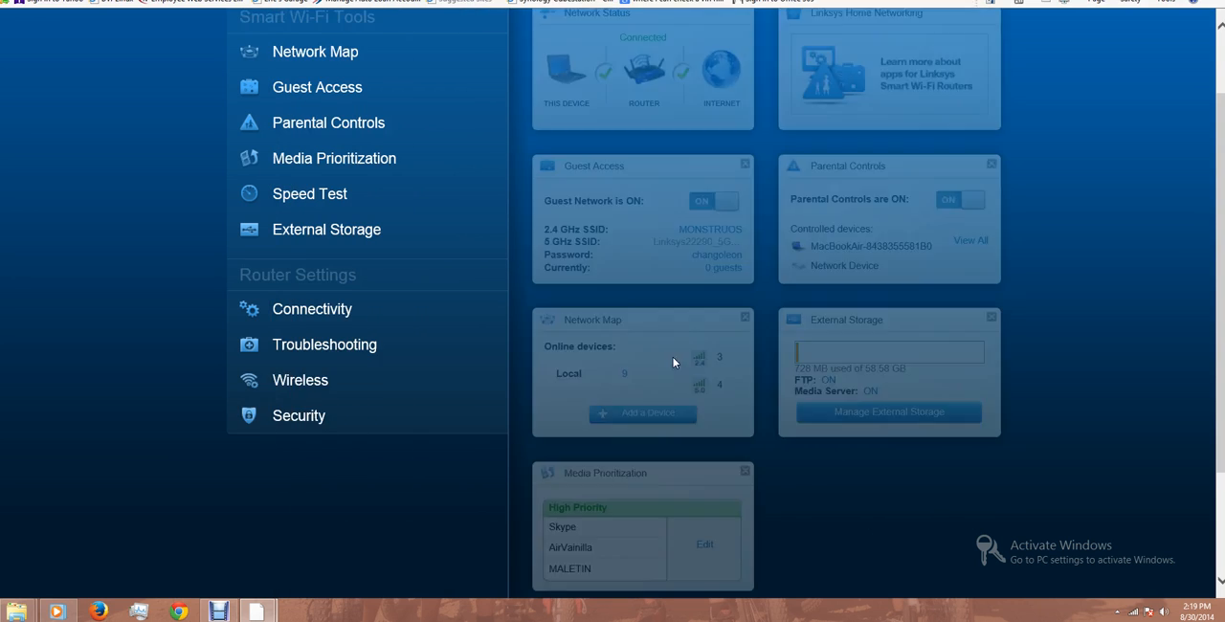
scroll(up, 3)
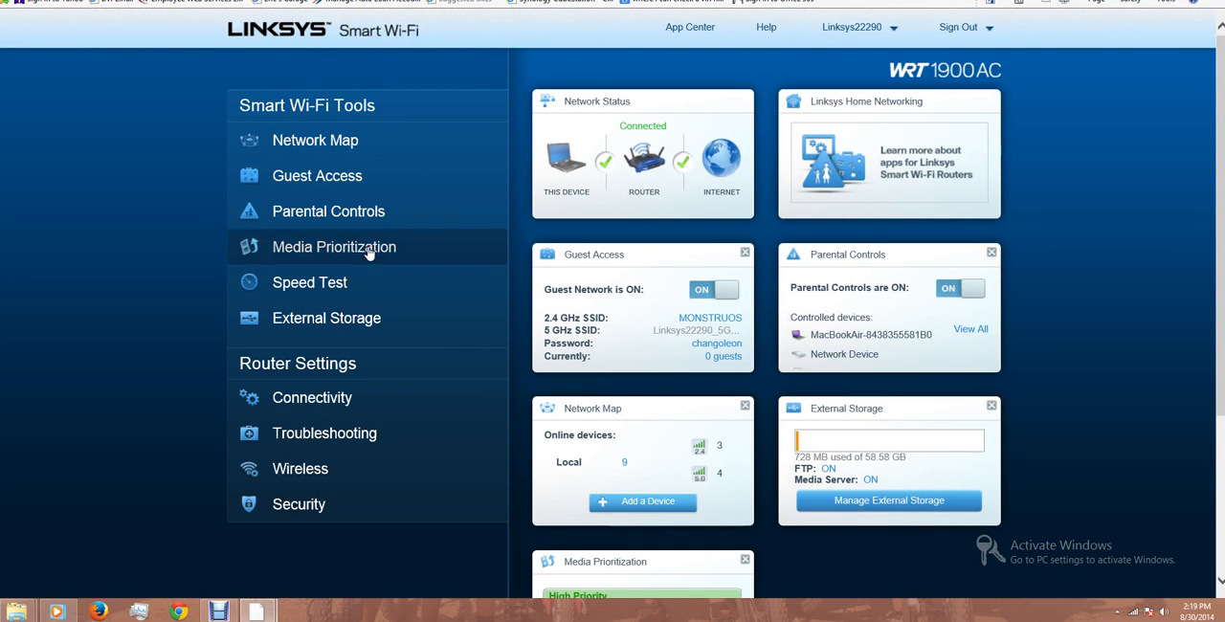
click(317, 175)
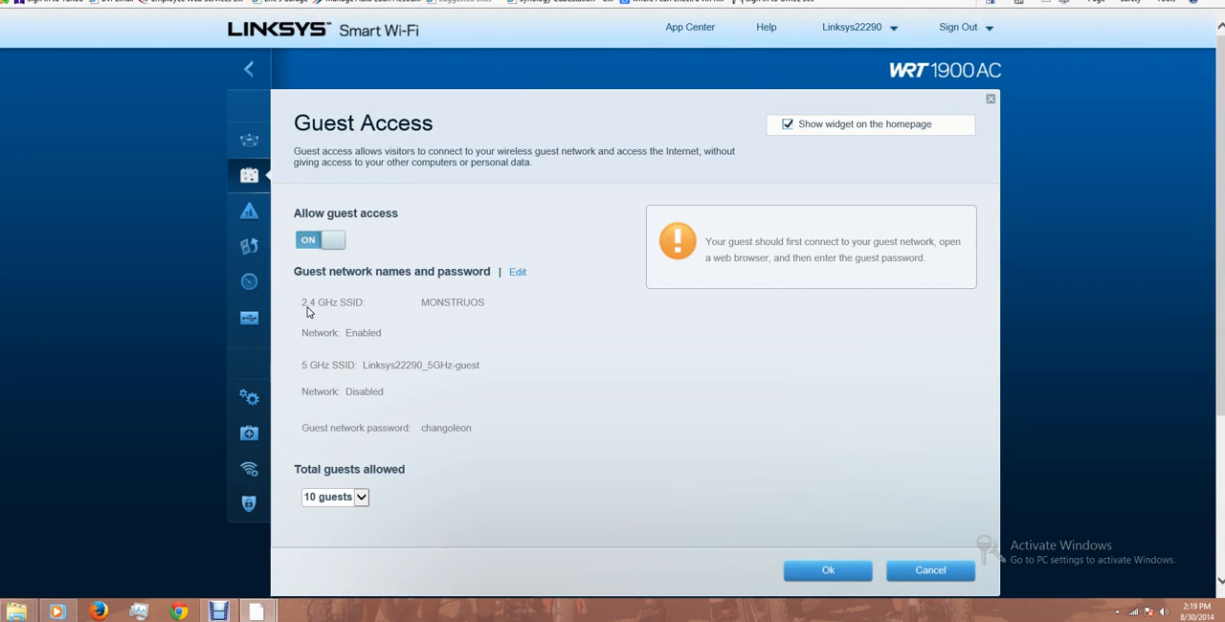
mouse_move(419, 299)
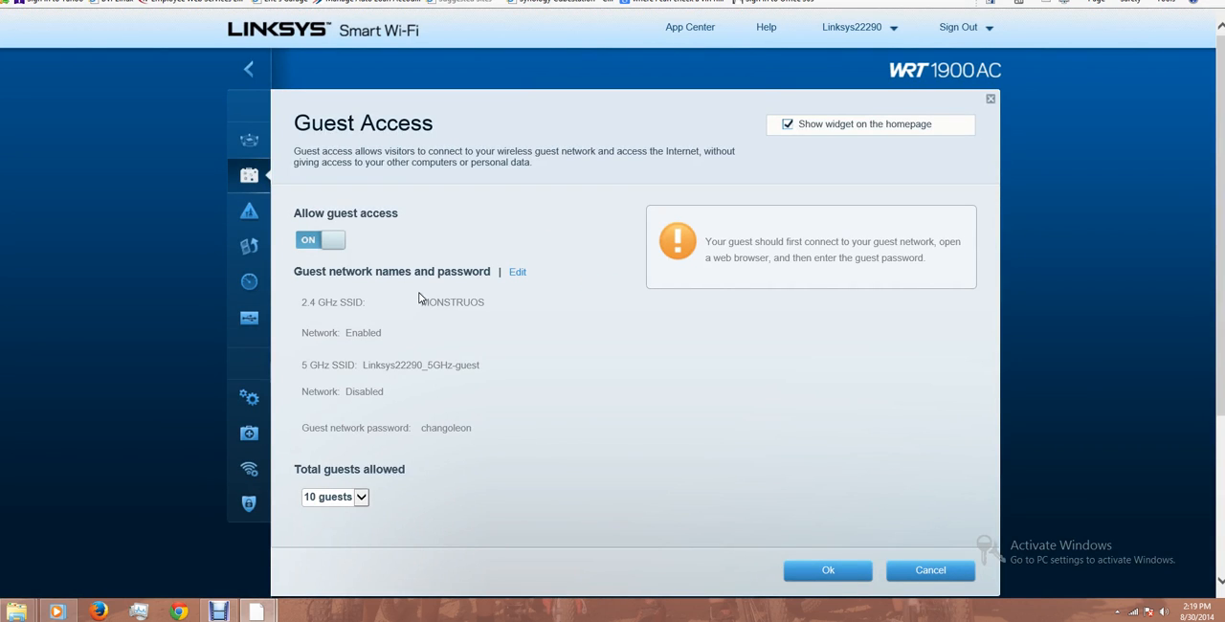
mouse_move(361, 524)
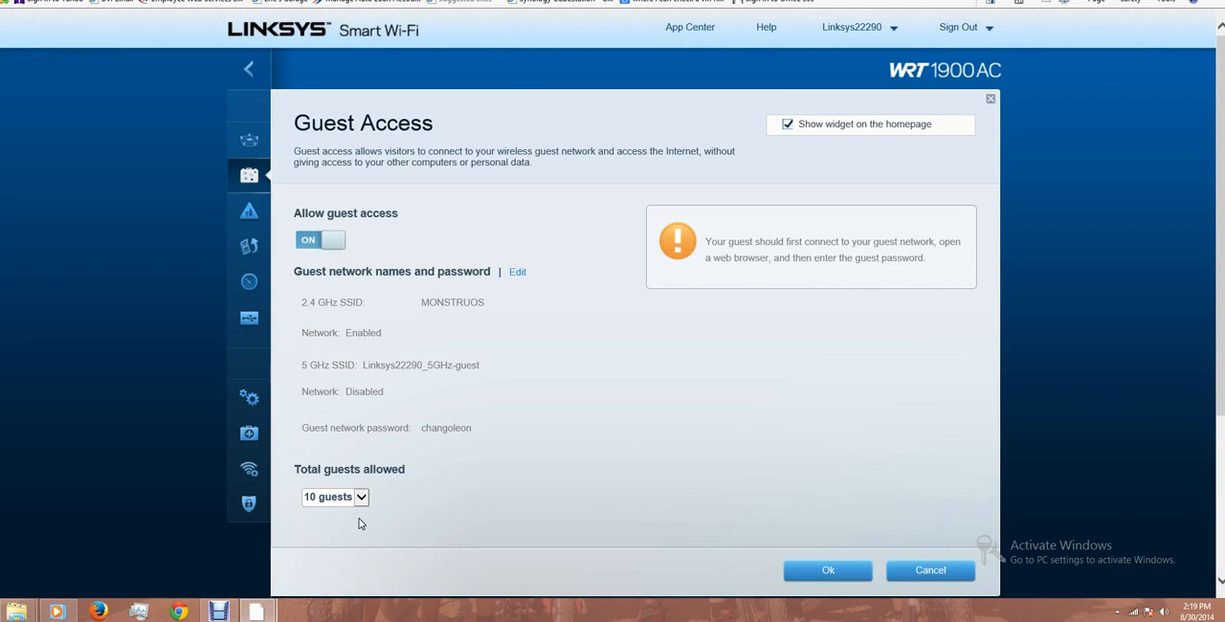
click(334, 497)
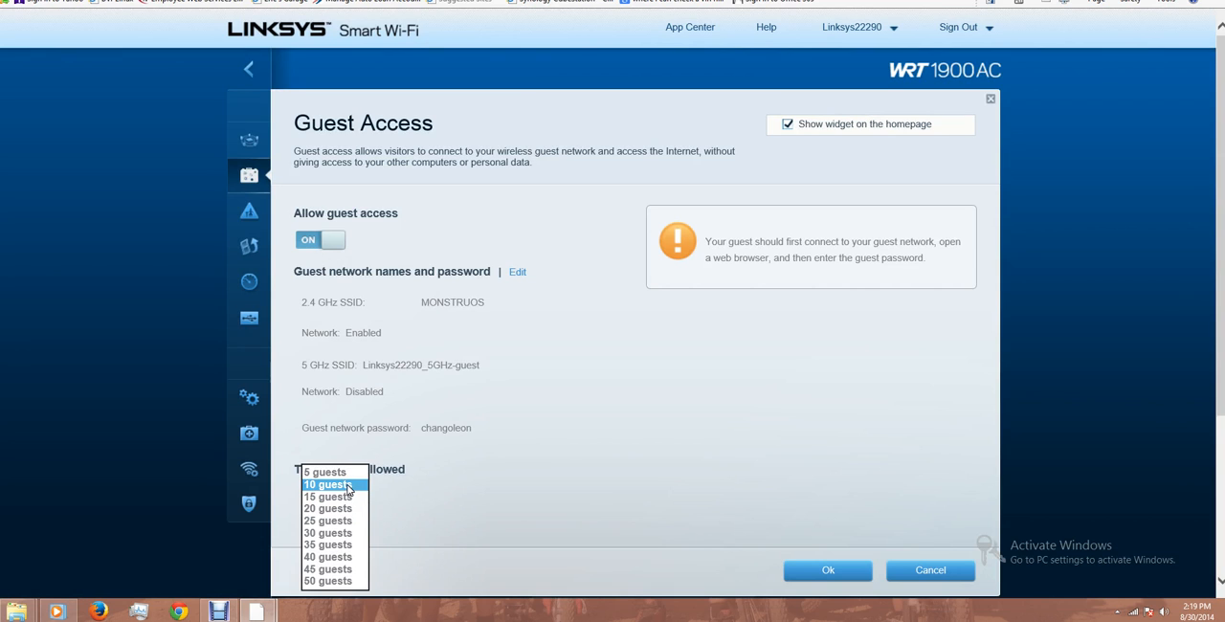
click(327, 484)
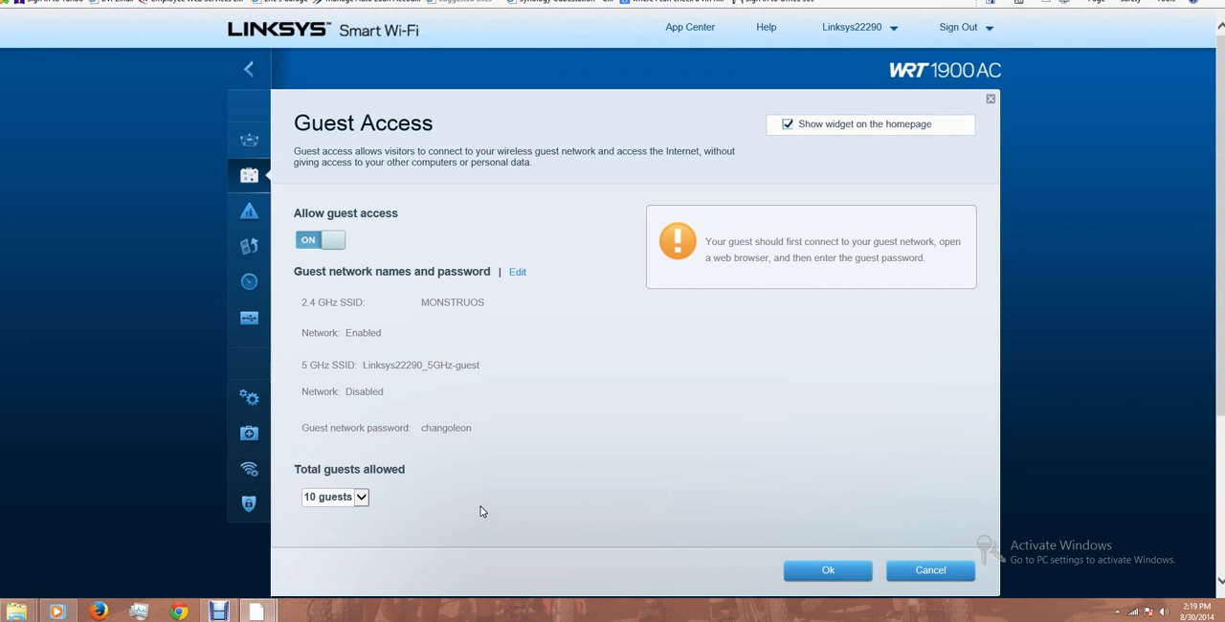
mouse_move(814, 458)
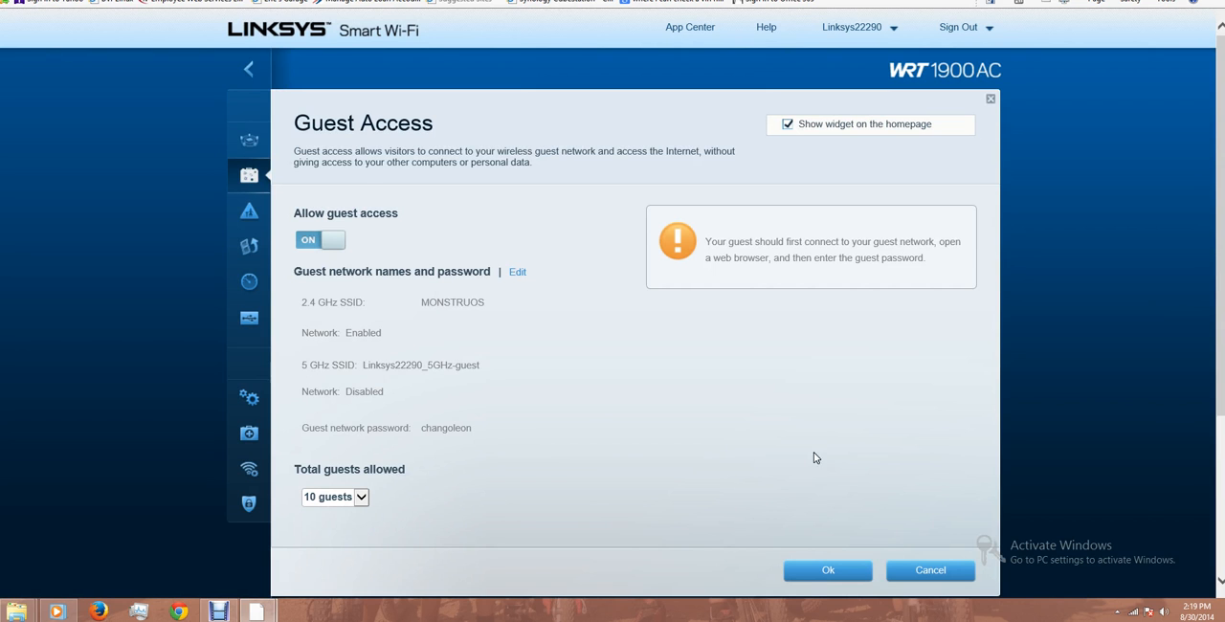
click(828, 569)
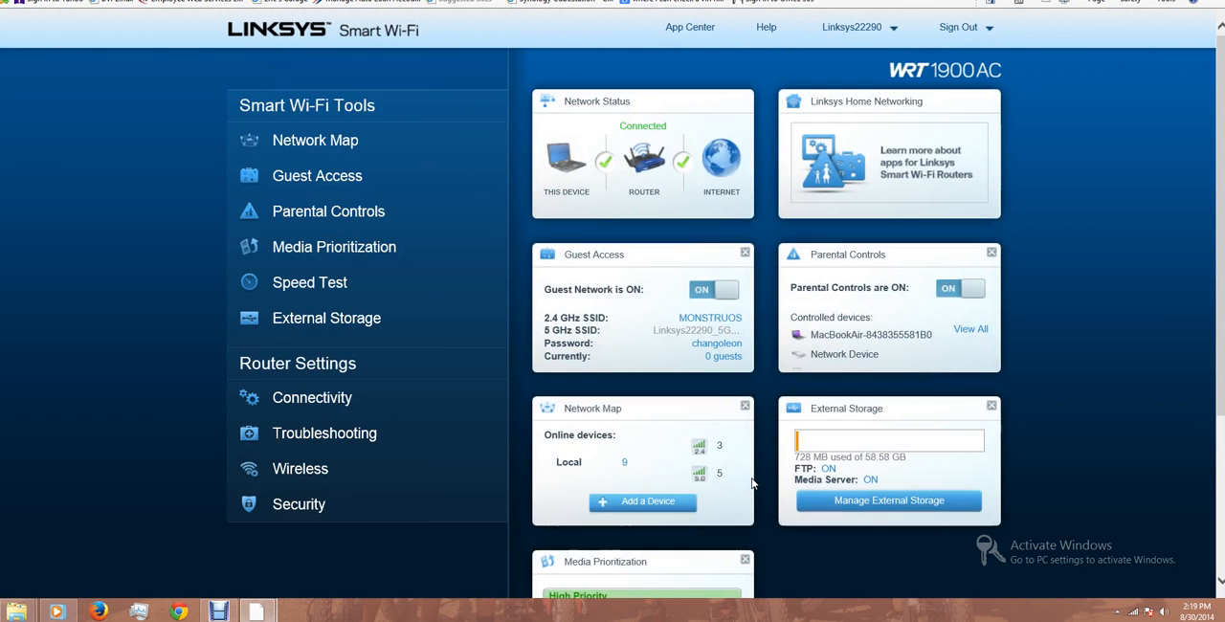
mouse_move(300, 468)
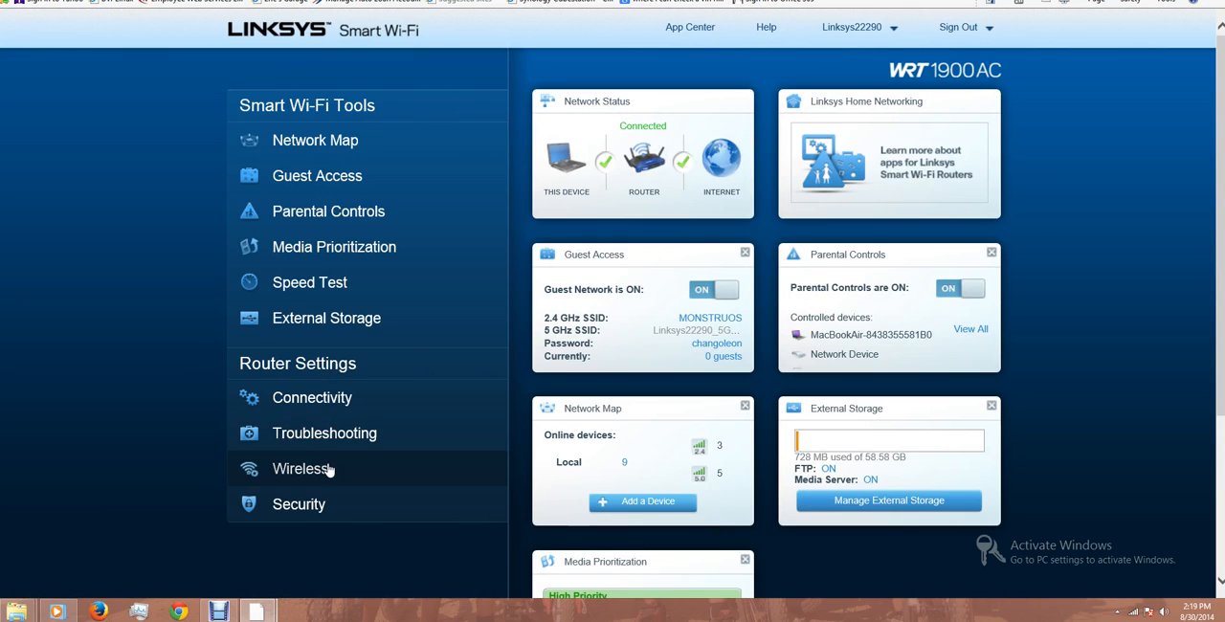
click(301, 468)
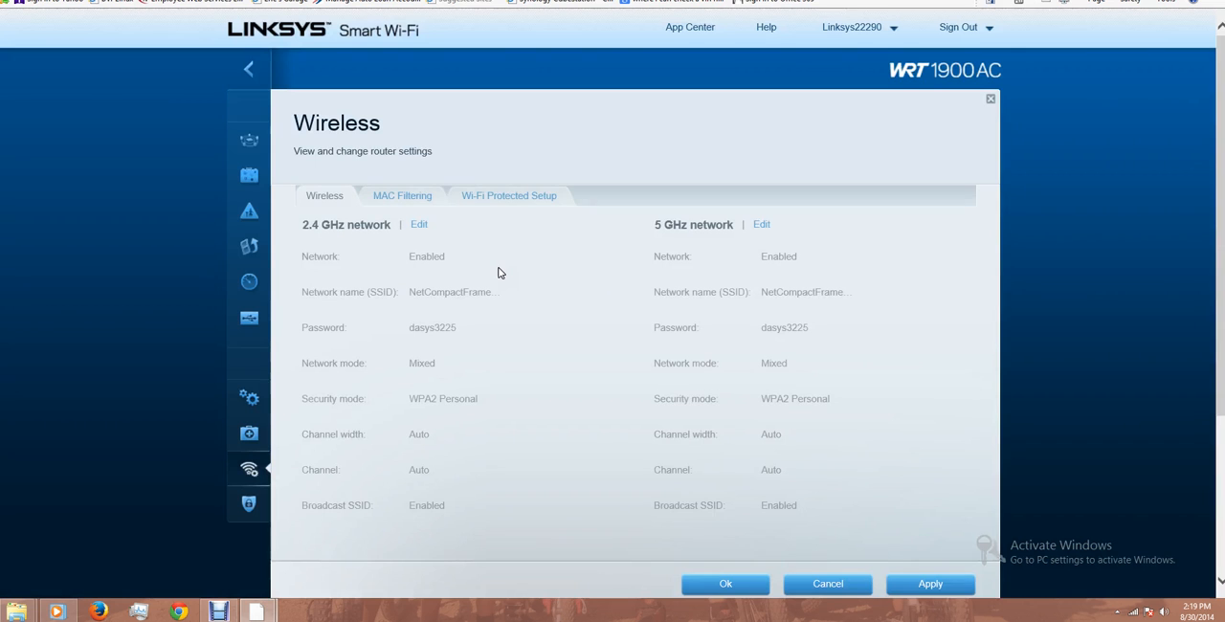
mouse_move(316, 240)
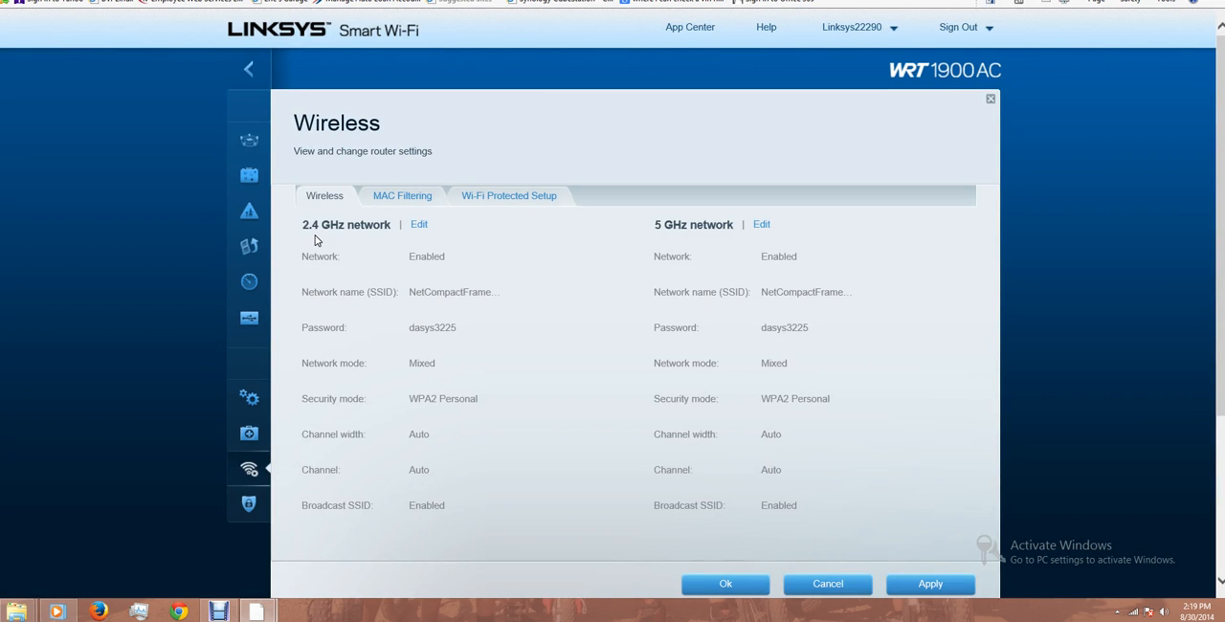
mouse_move(379, 370)
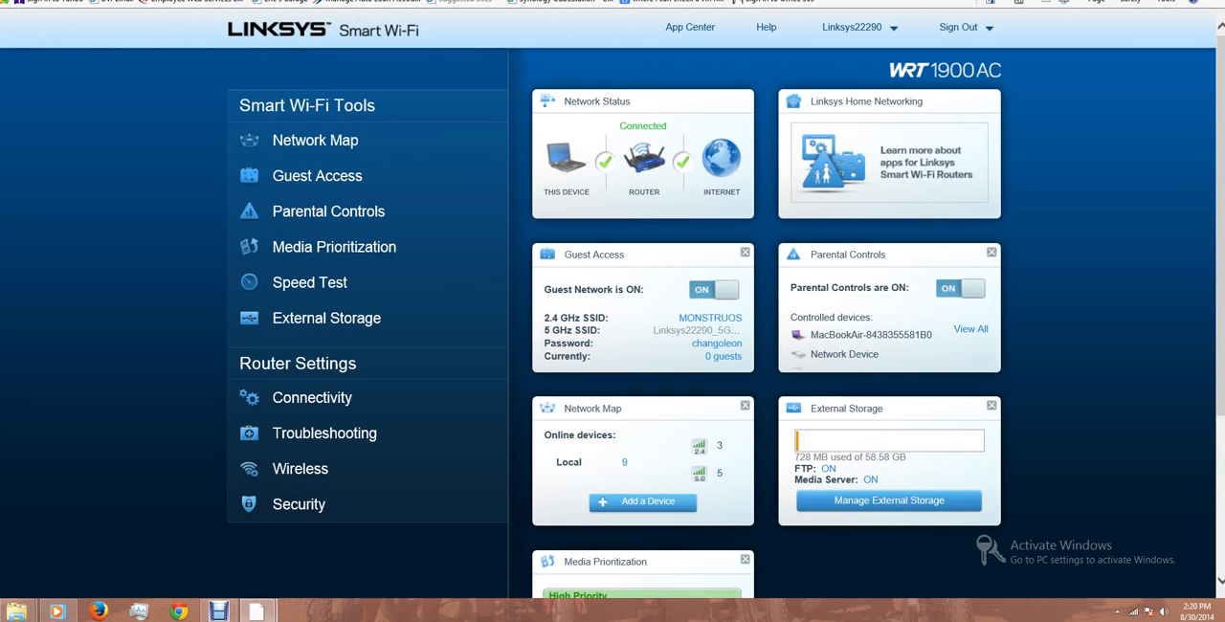
mouse_move(858, 363)
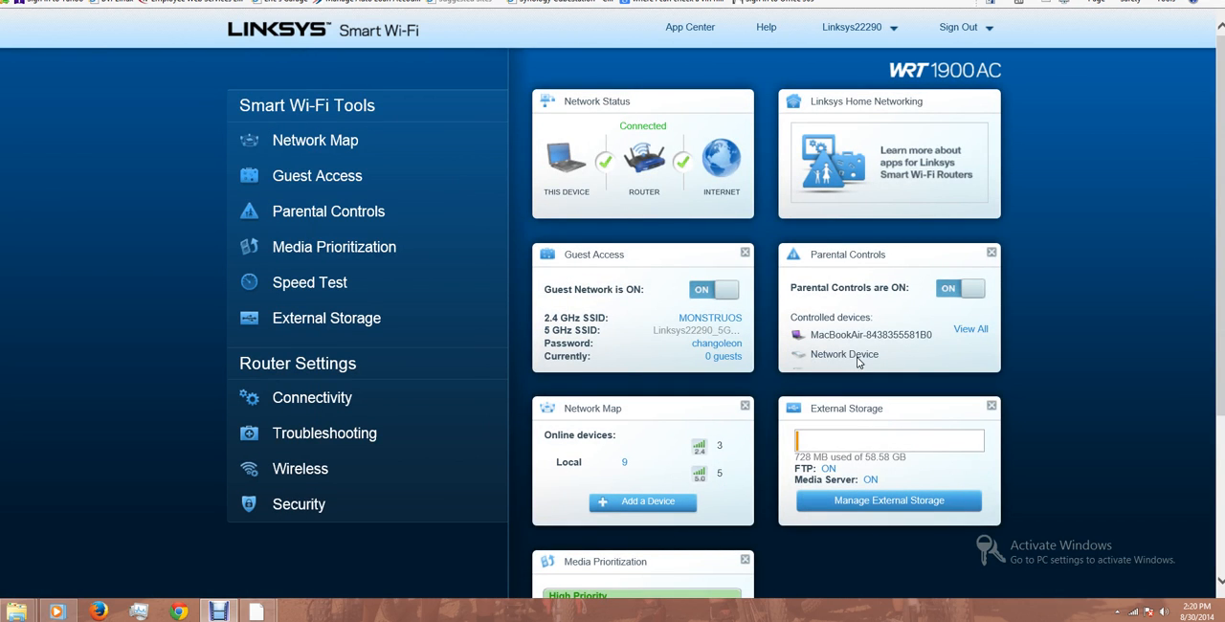
mouse_move(902, 300)
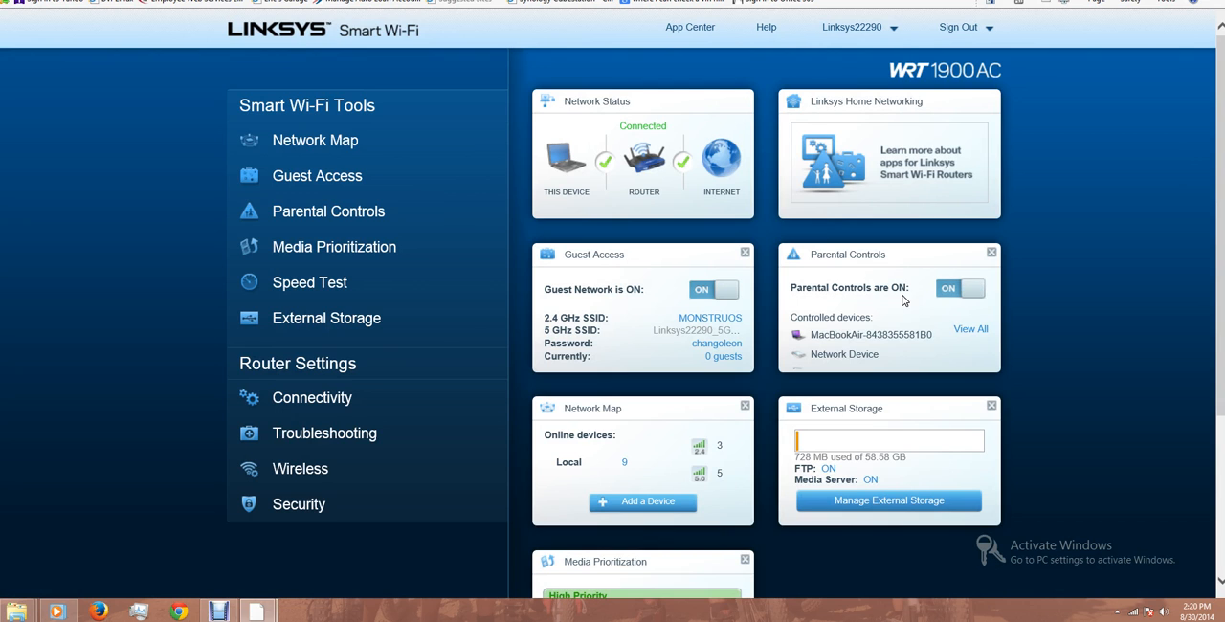
- Switch the Parental Controls widget OFF, then scroll through the dashboard widgets
click(960, 288)
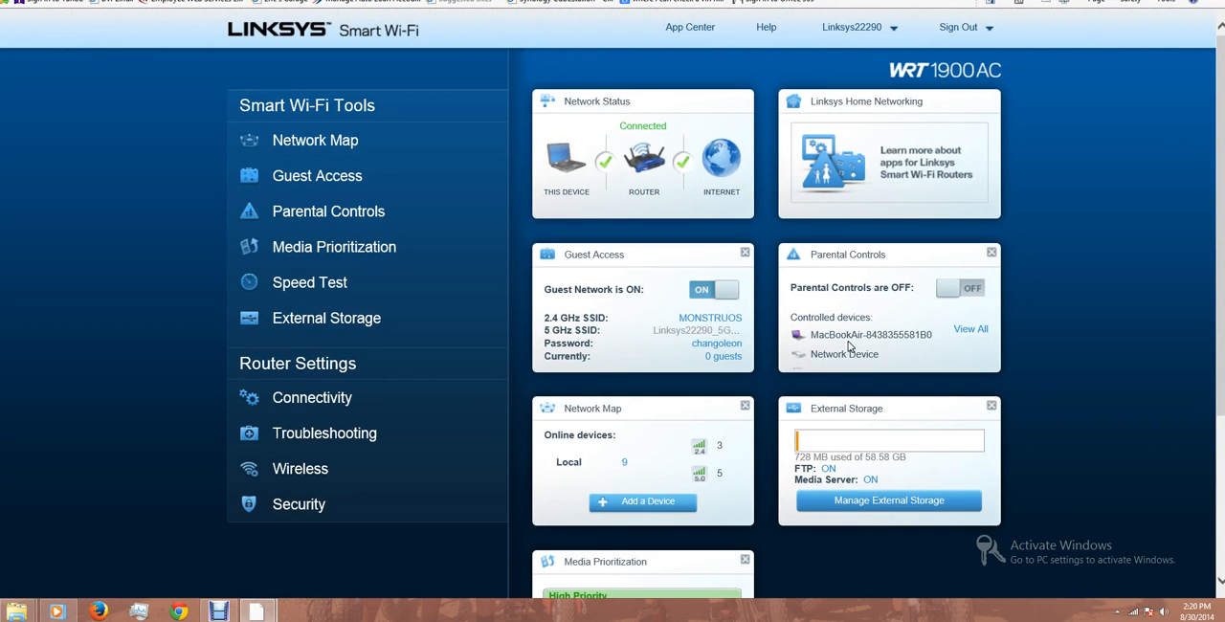
scroll(down, 3)
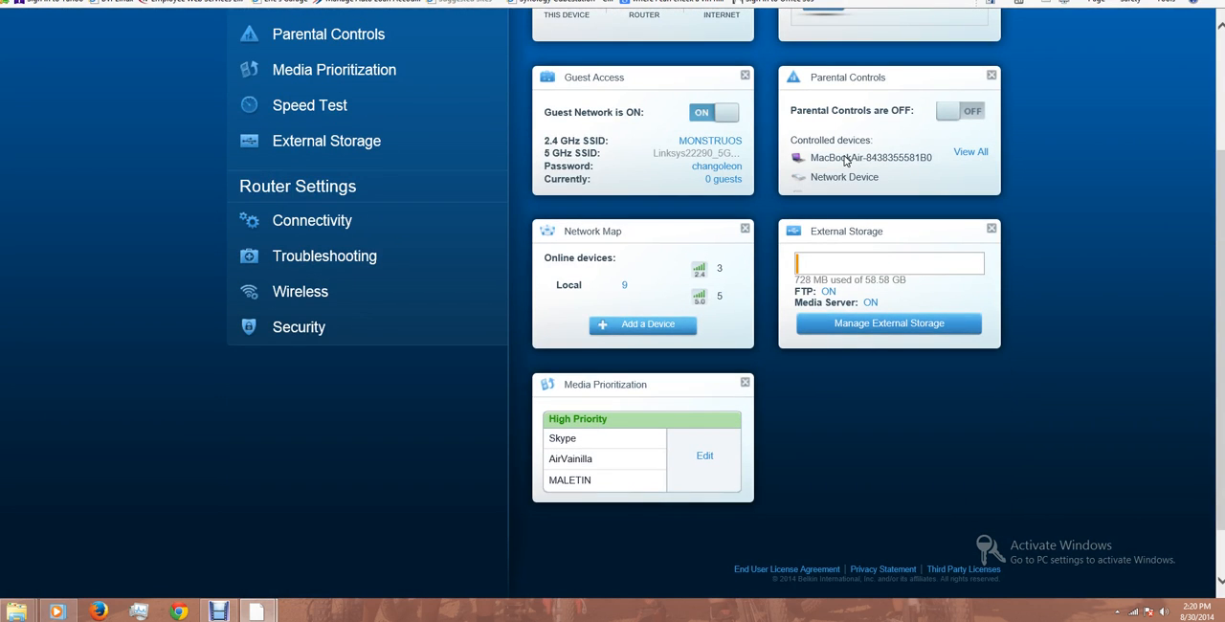
mouse_move(888, 162)
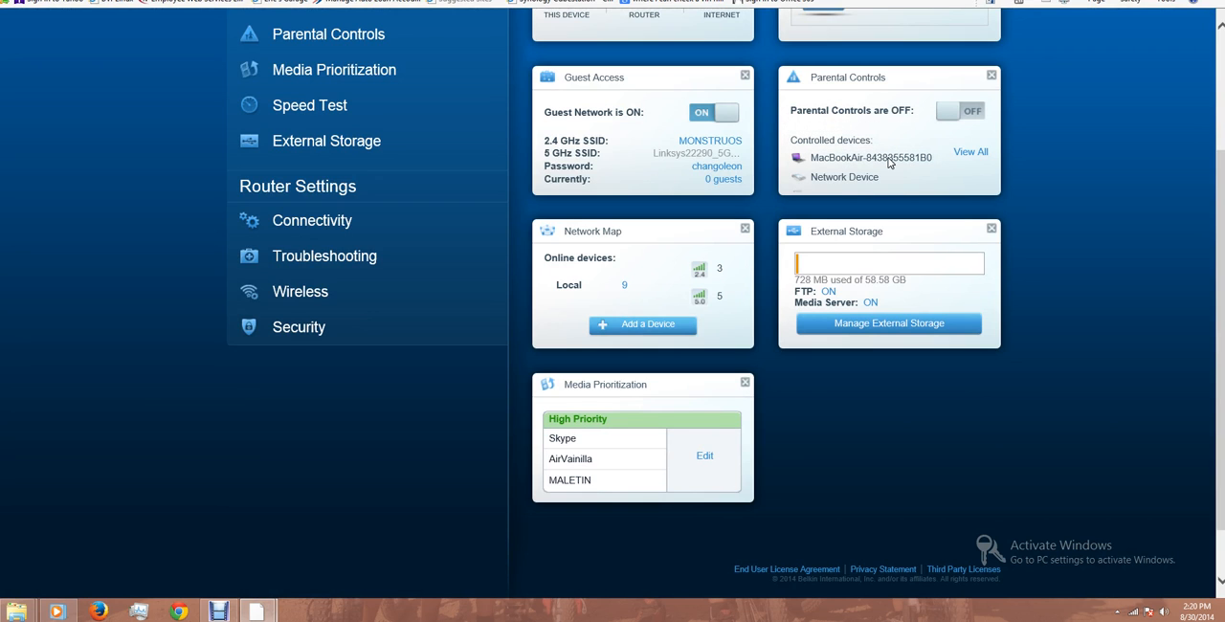
scroll(up, 3)
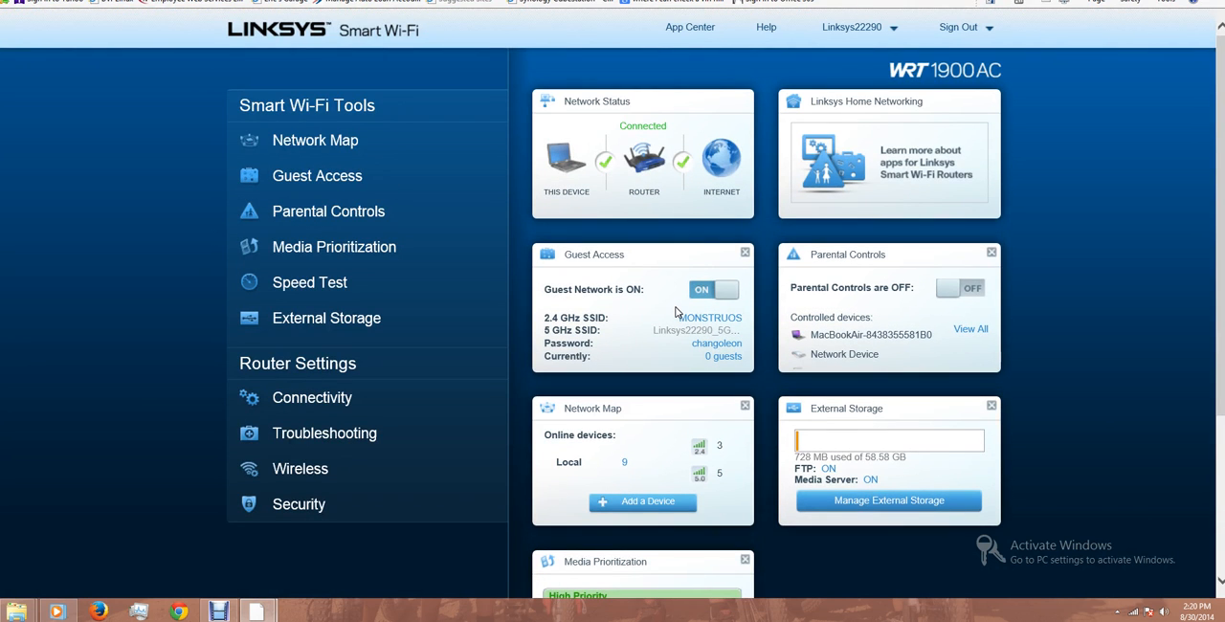
mouse_move(631, 304)
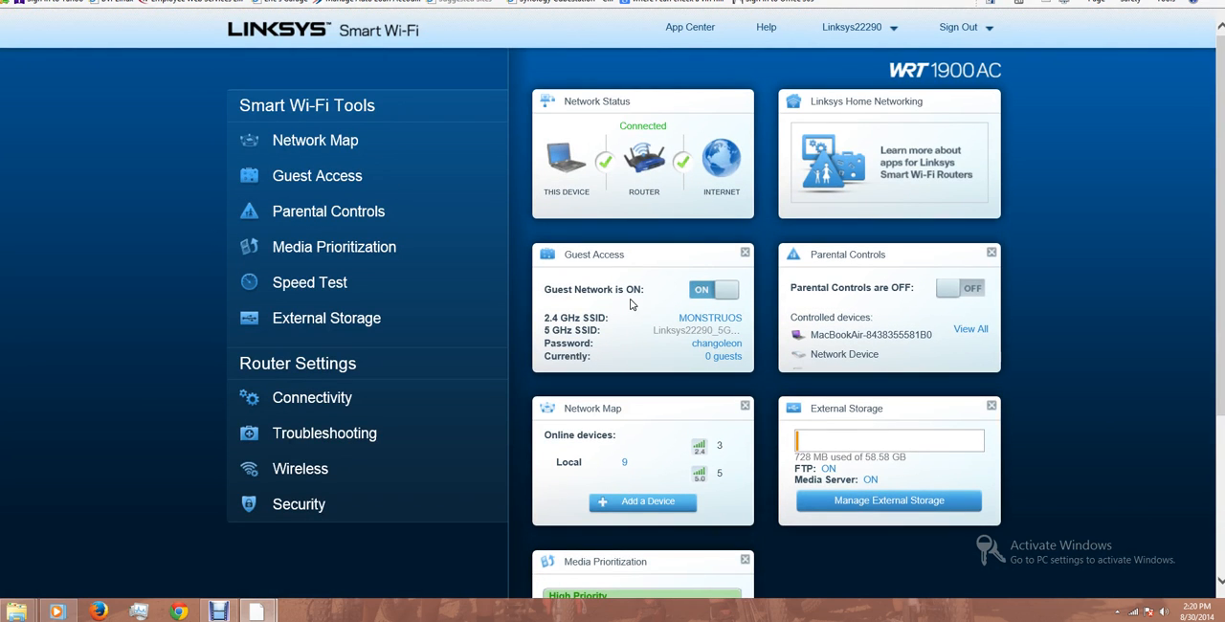
scroll(down, 3)
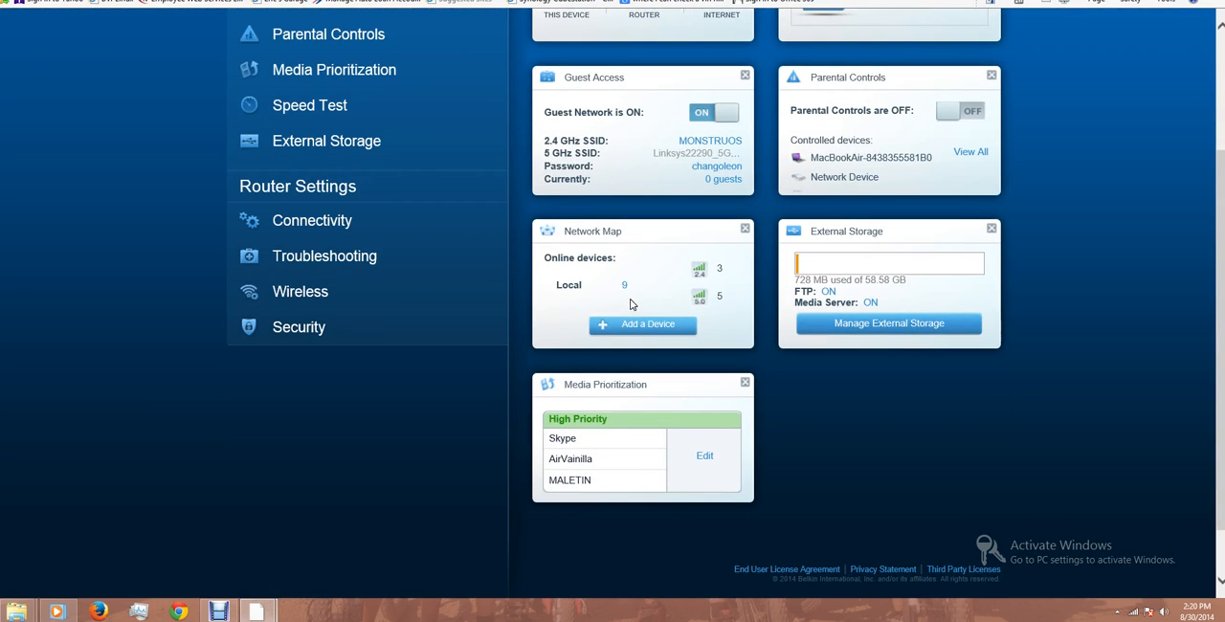
mouse_move(773, 381)
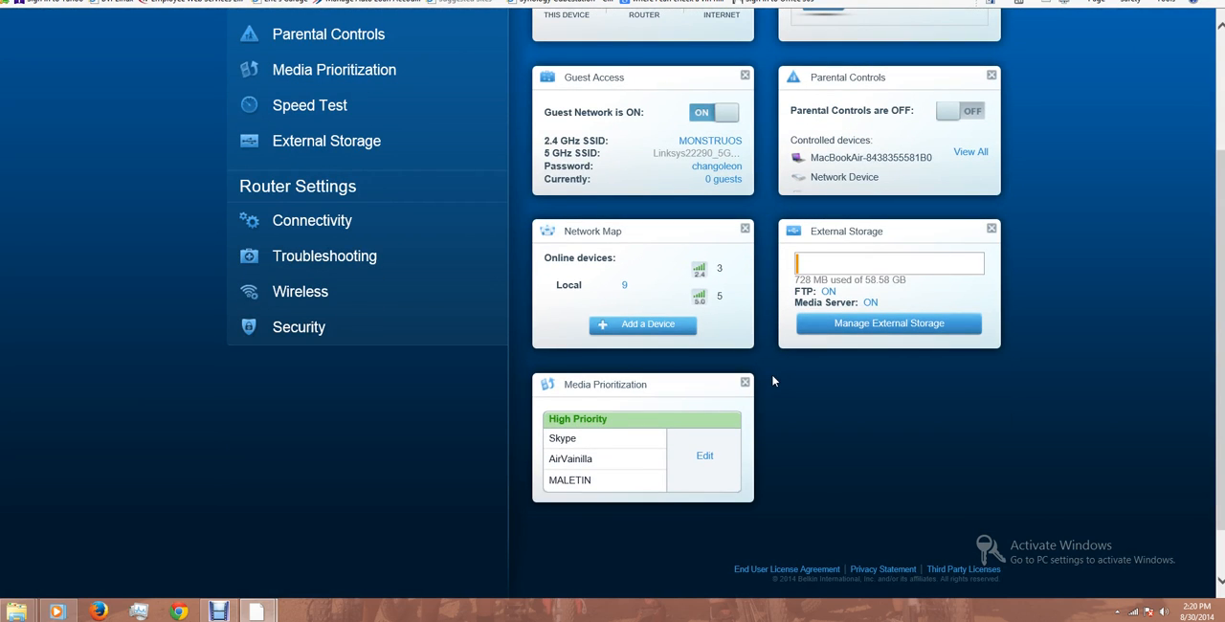
scroll(up, 3)
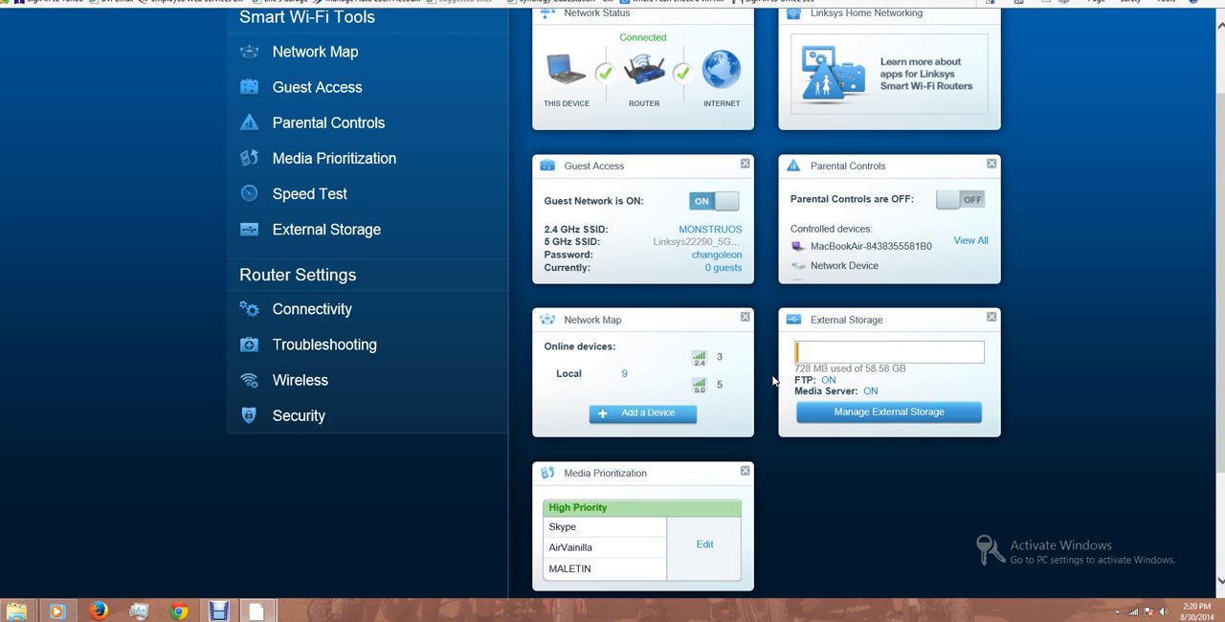
scroll(up, 3)
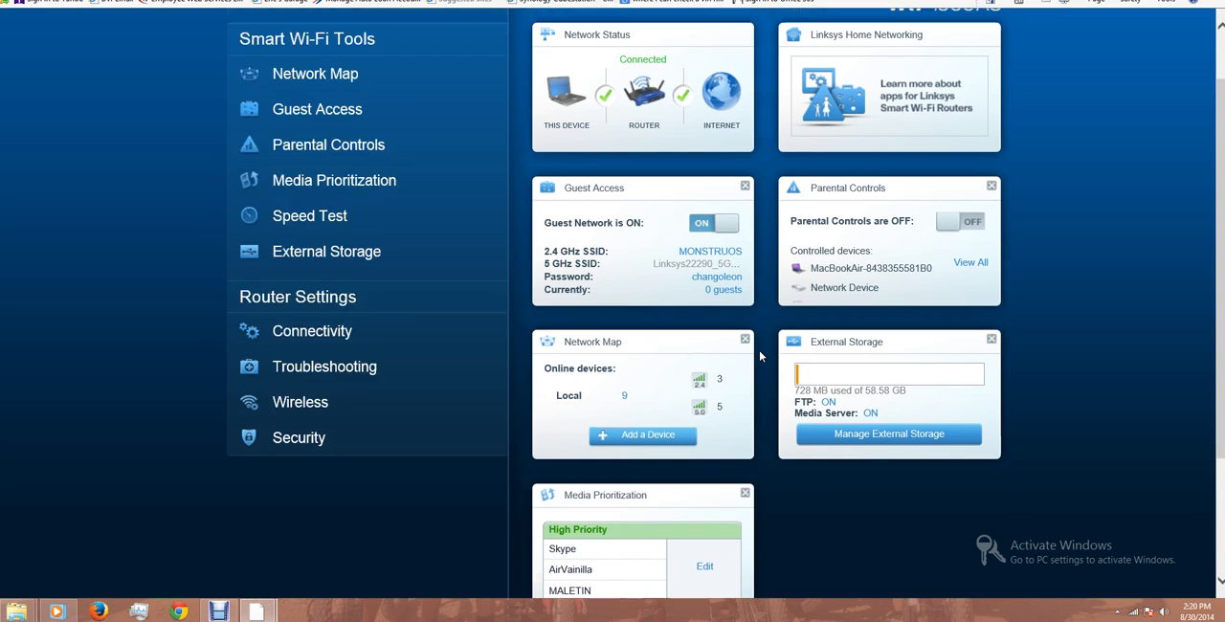
scroll(up, 3)
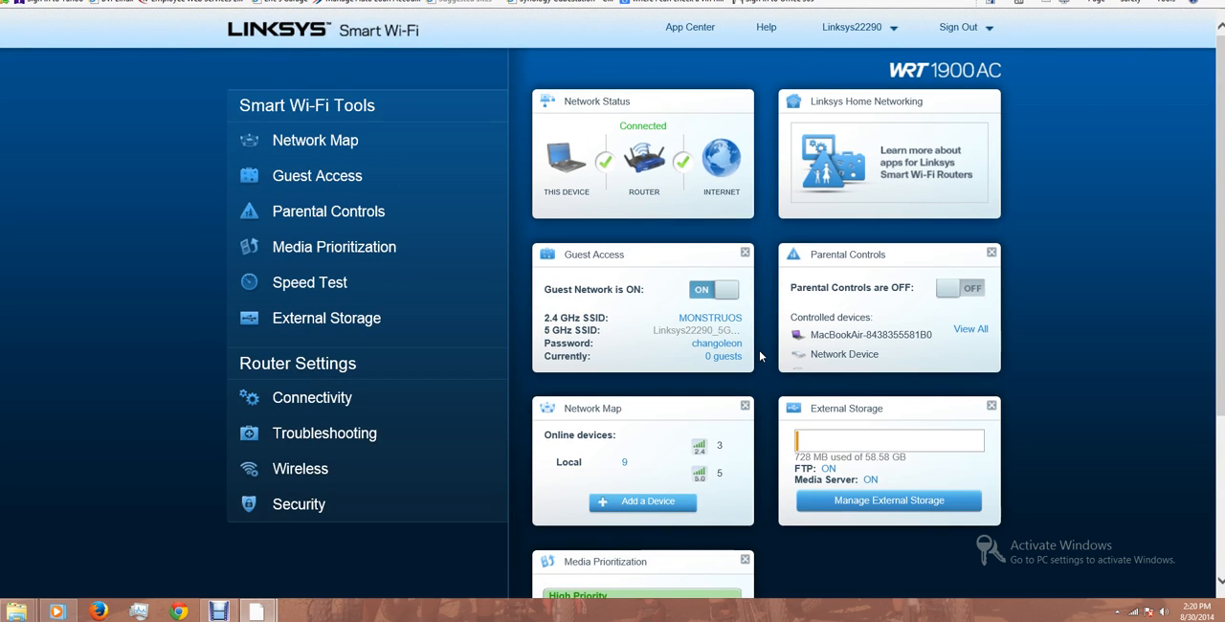